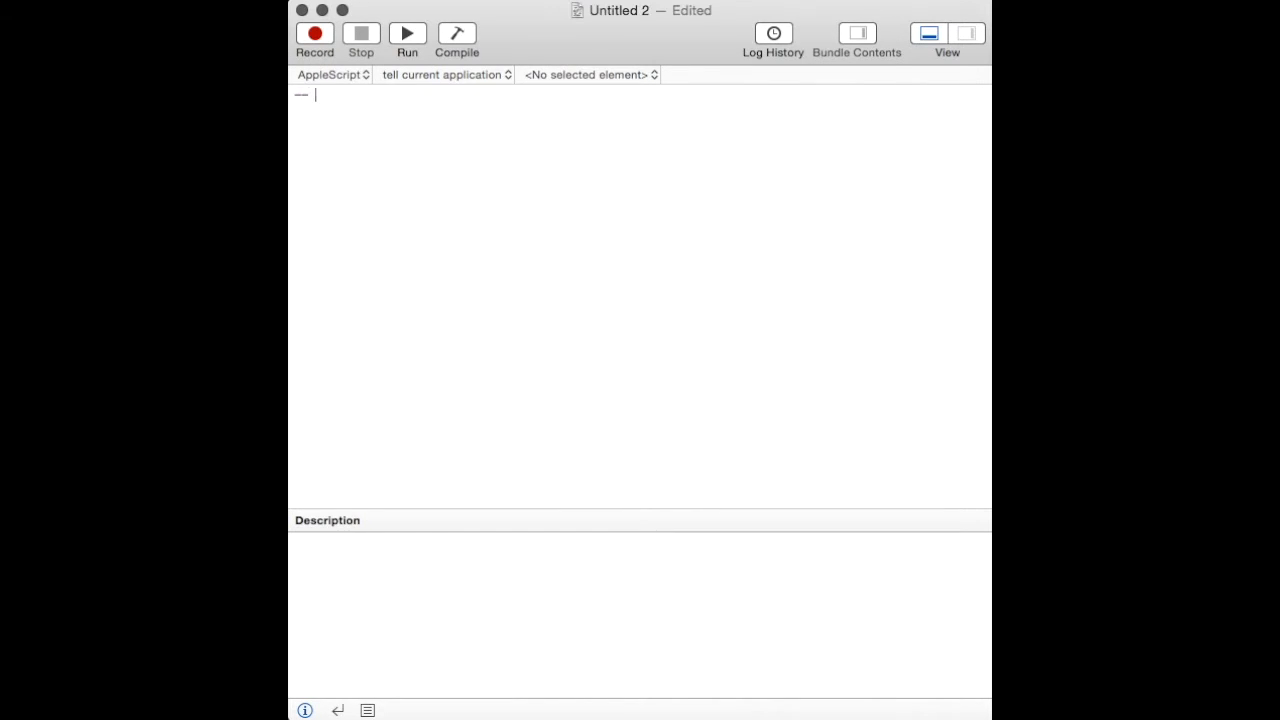
- Type the heading comment 'WHAT IS APPLESCRIPT?' and start a new line
text(WHA)
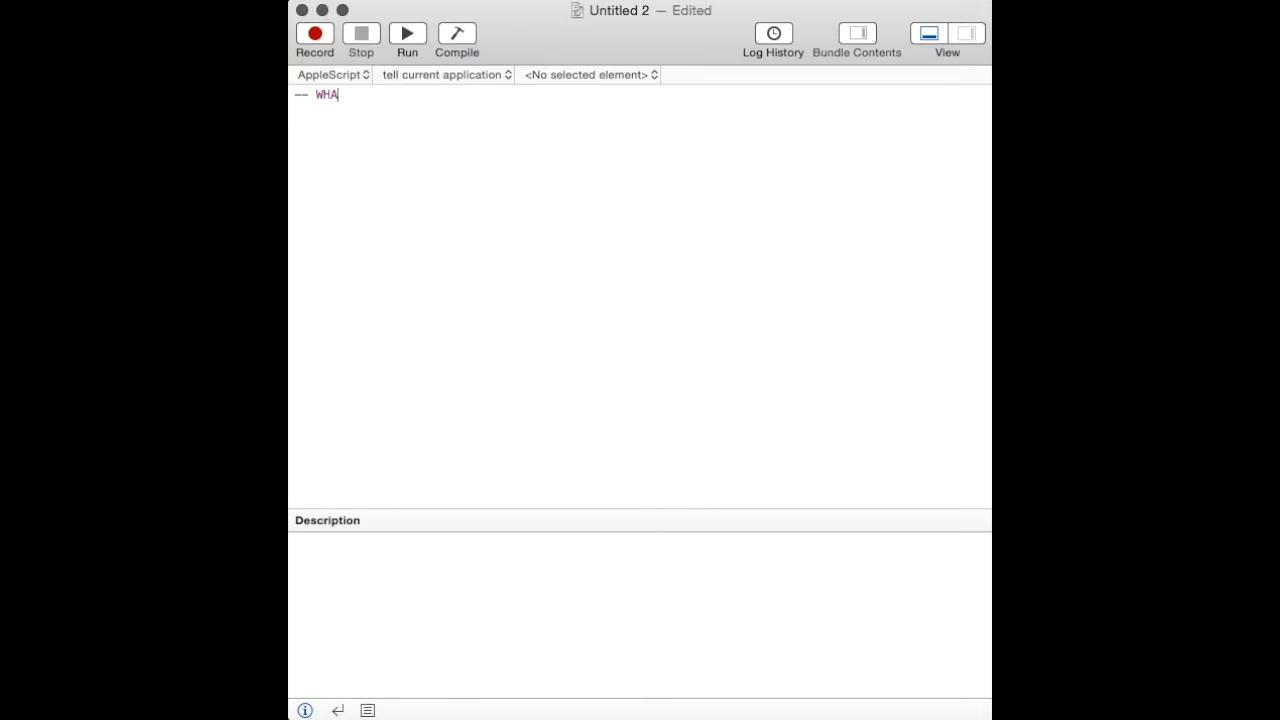
text(T IS APPLE)
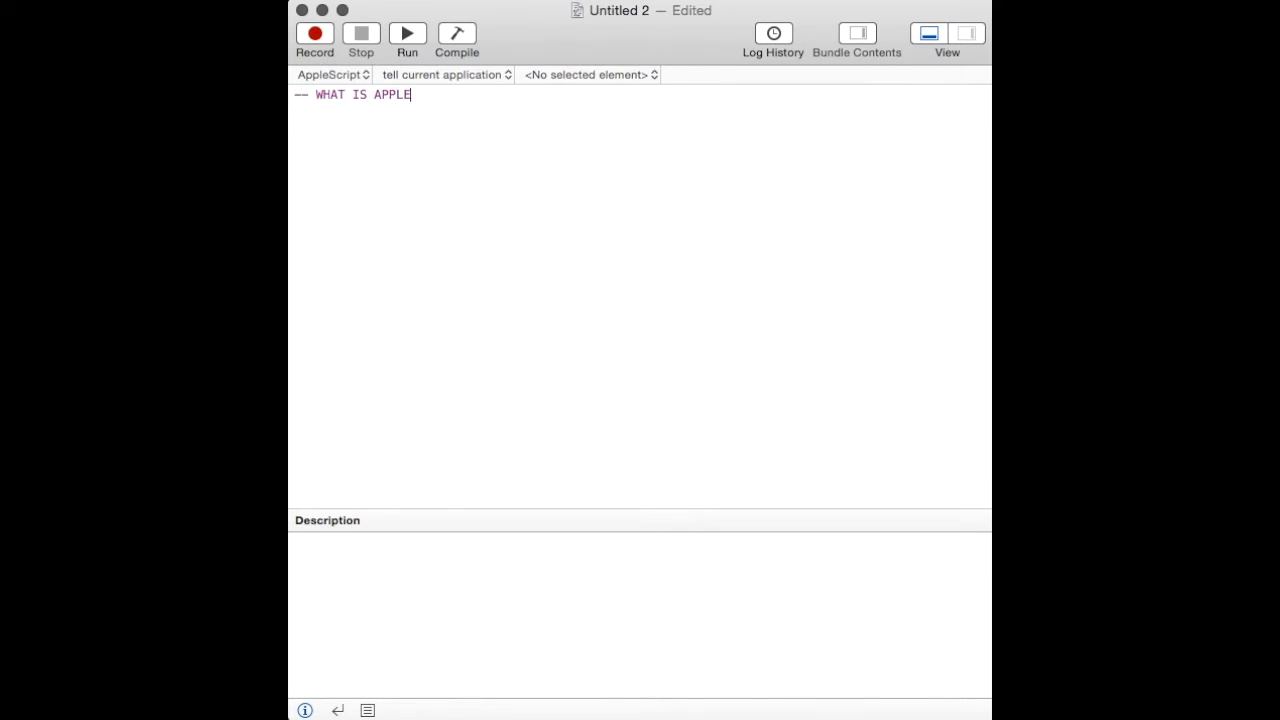
text(SCRIPT)
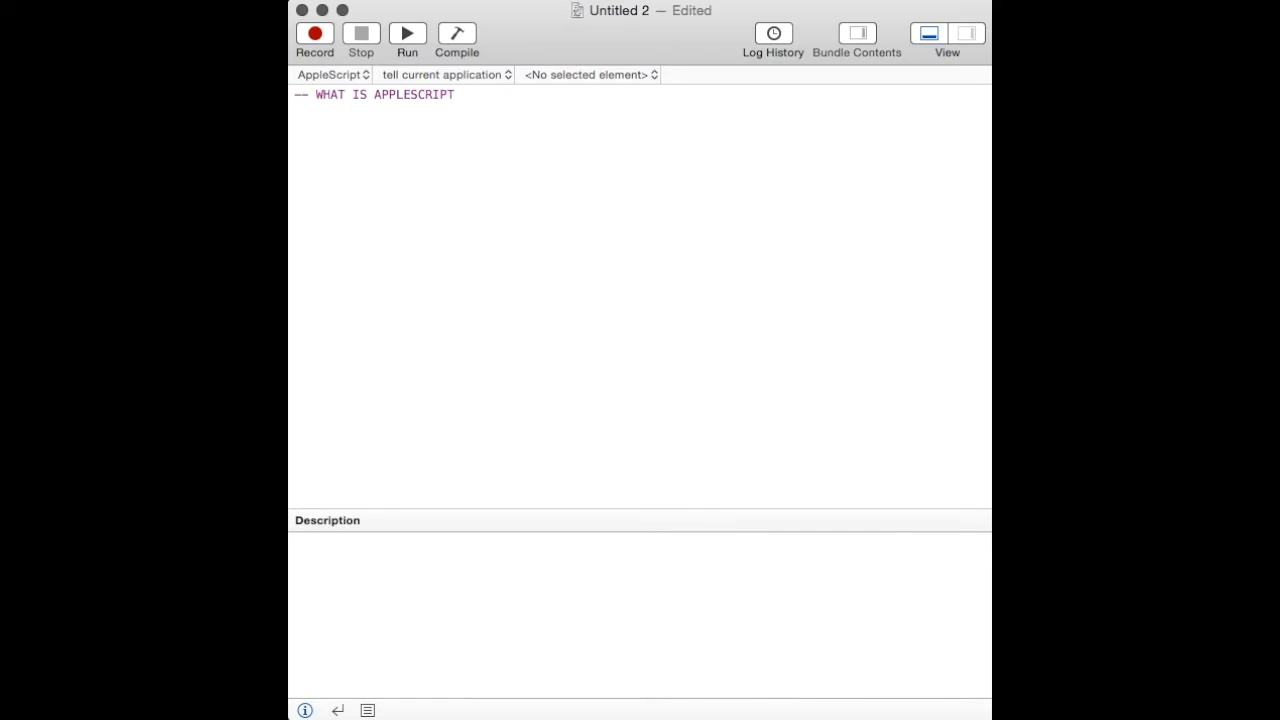
text(?)
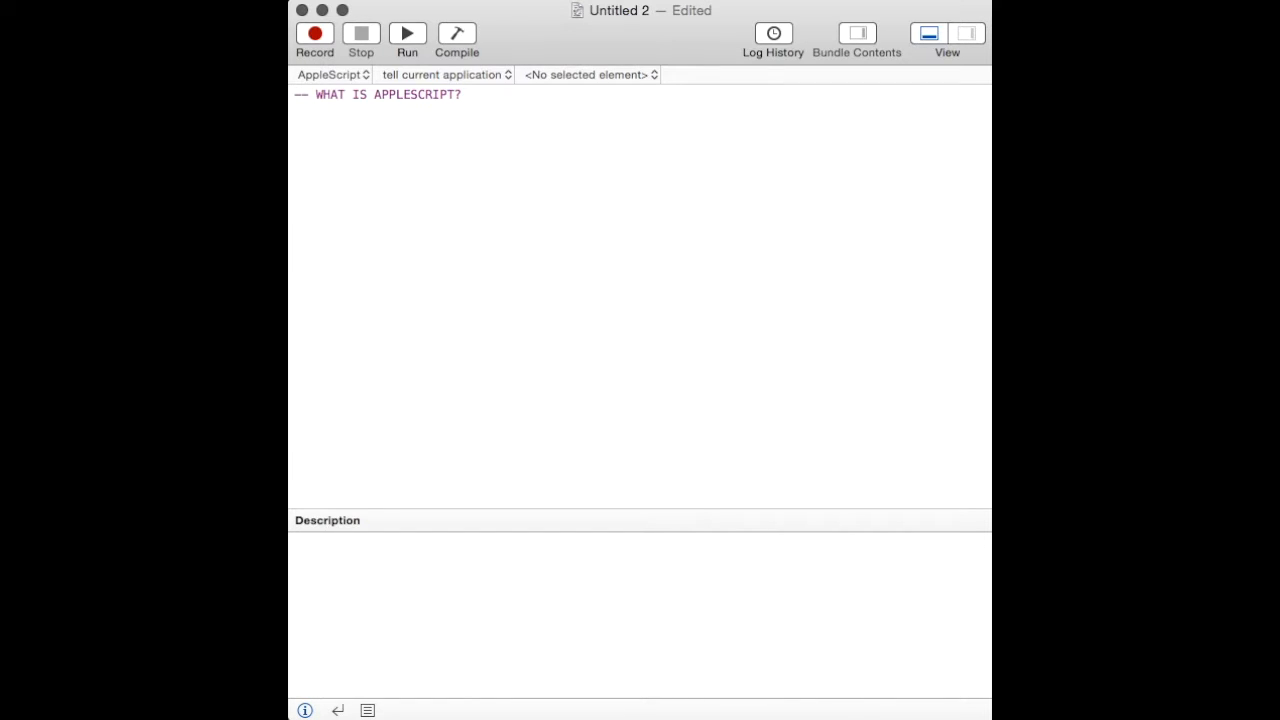
key(Return)
text(--)
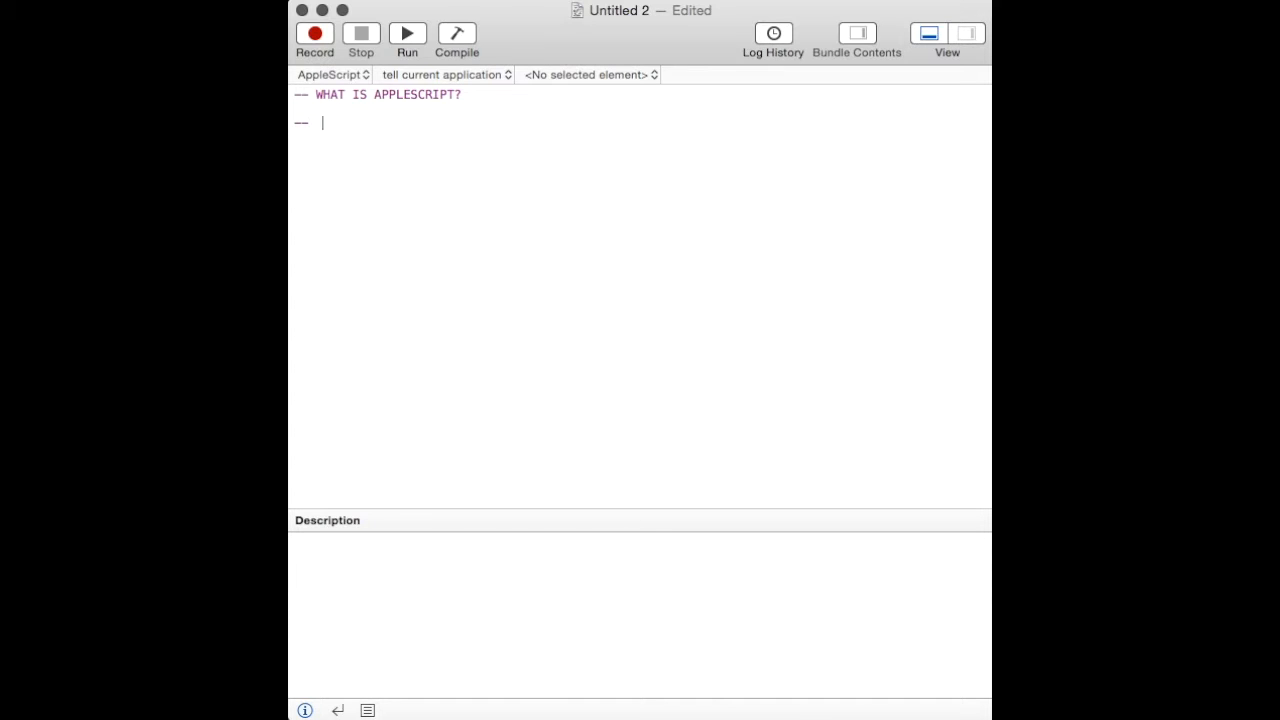
- Add the comment 'We have to tell the system or applications what we want them to do...'
text(We have)
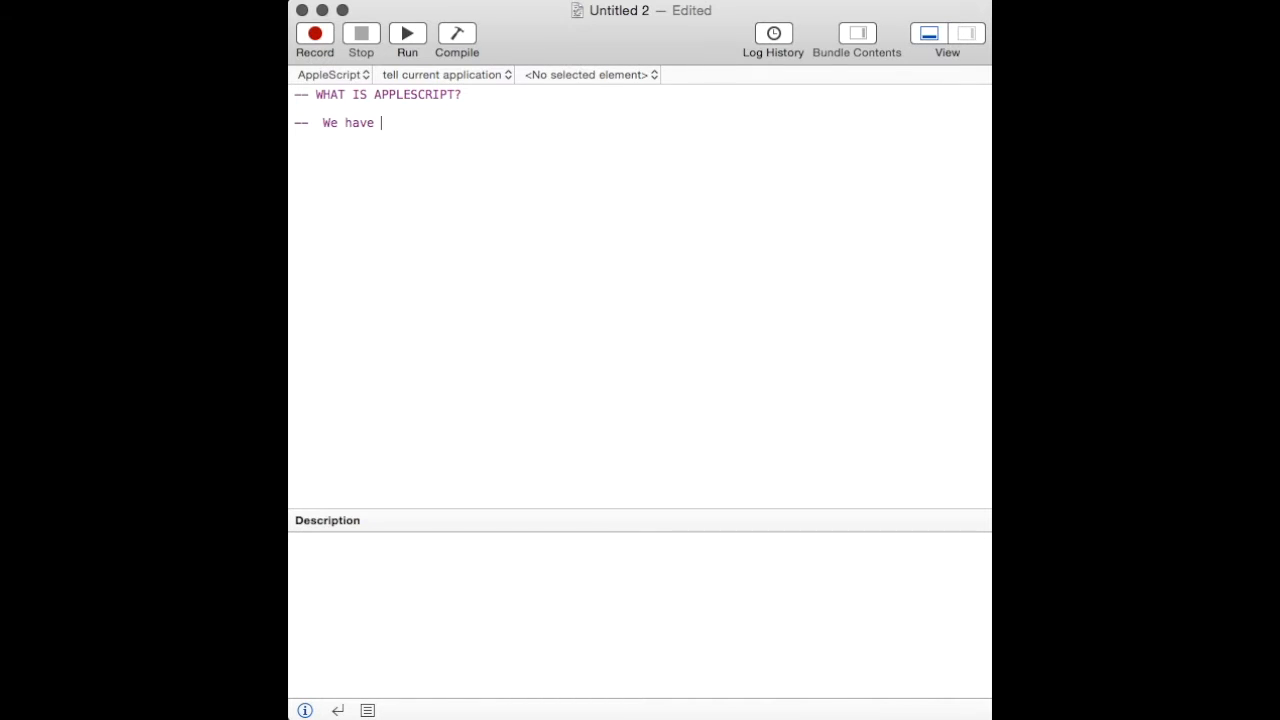
text(to tell)
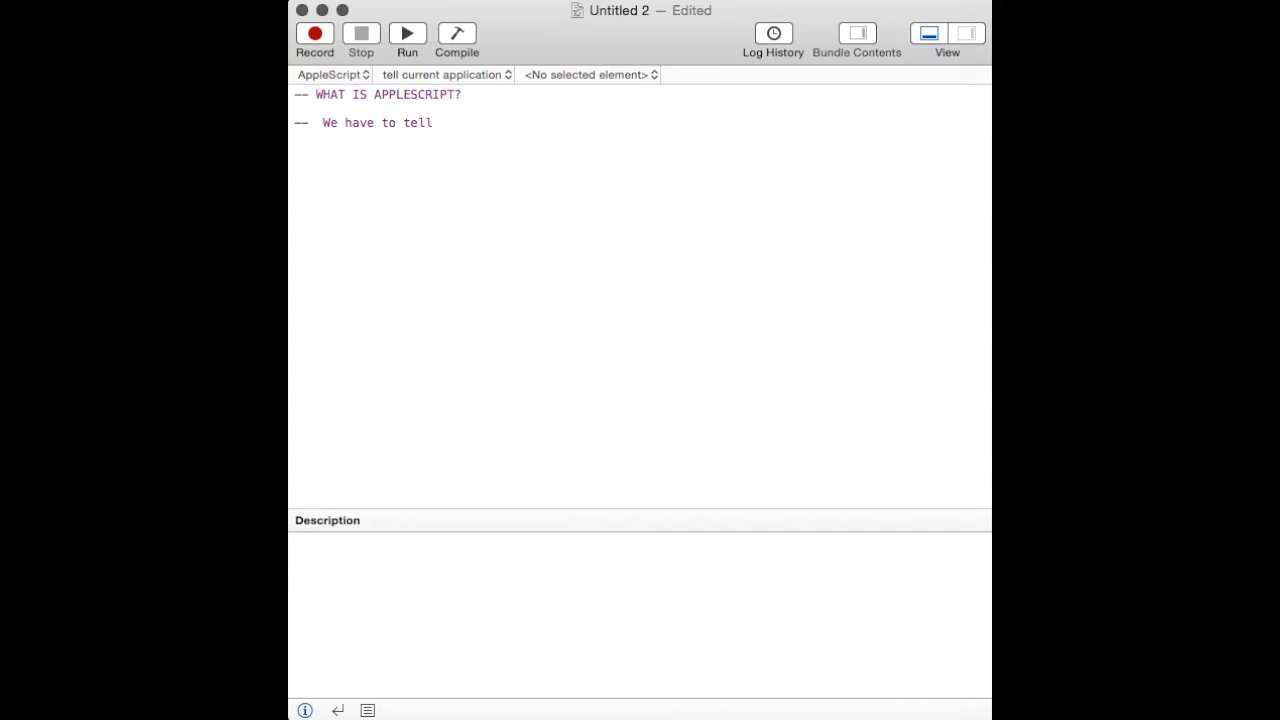
text(the syst)
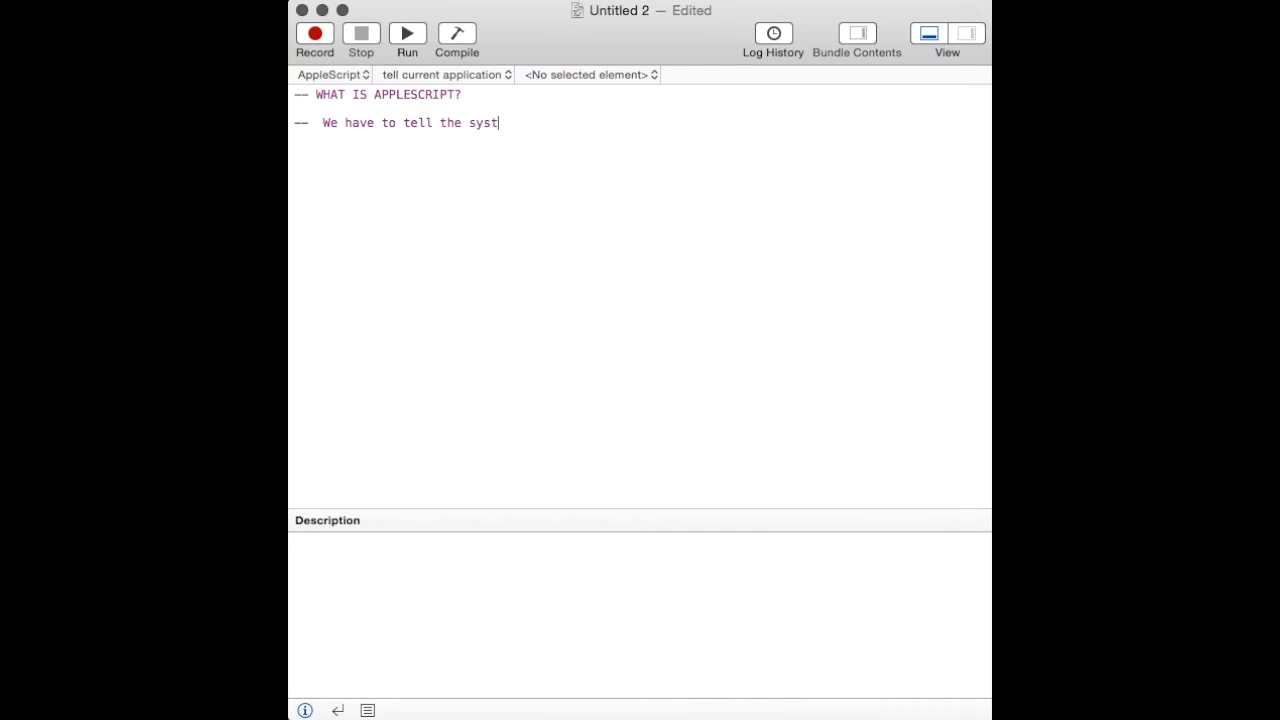
text(em or appli)
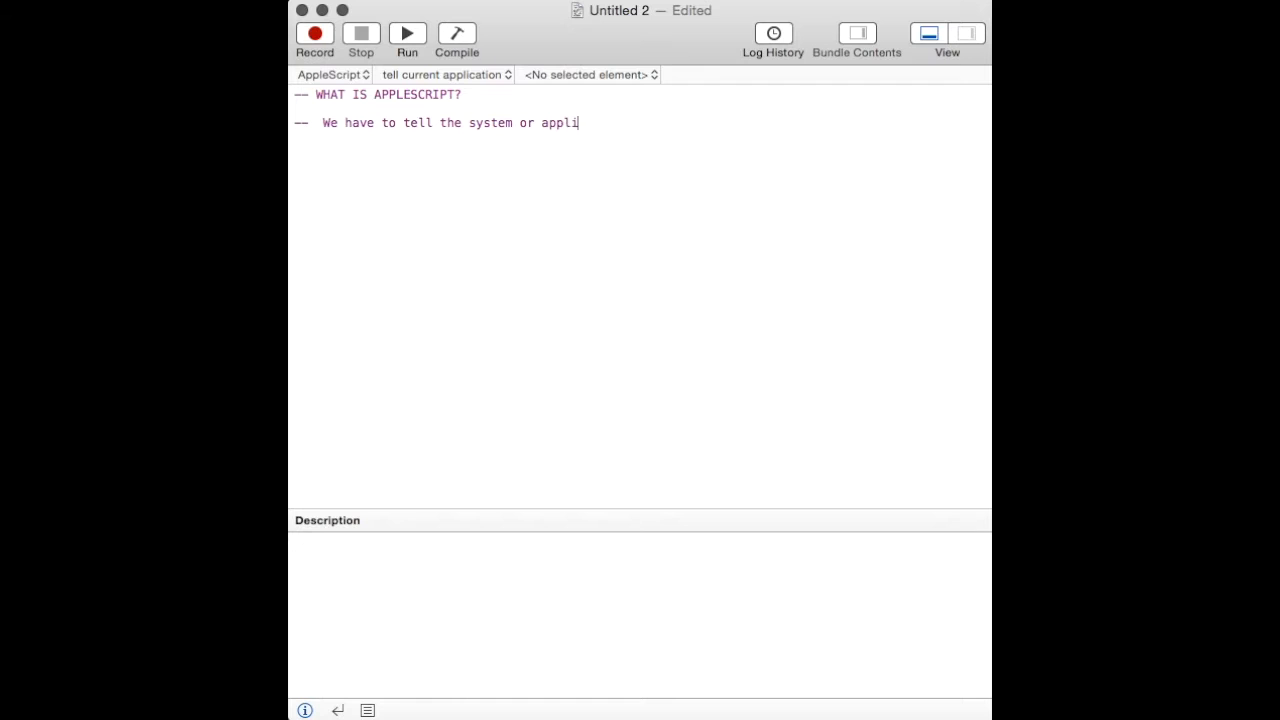
text(cations what)
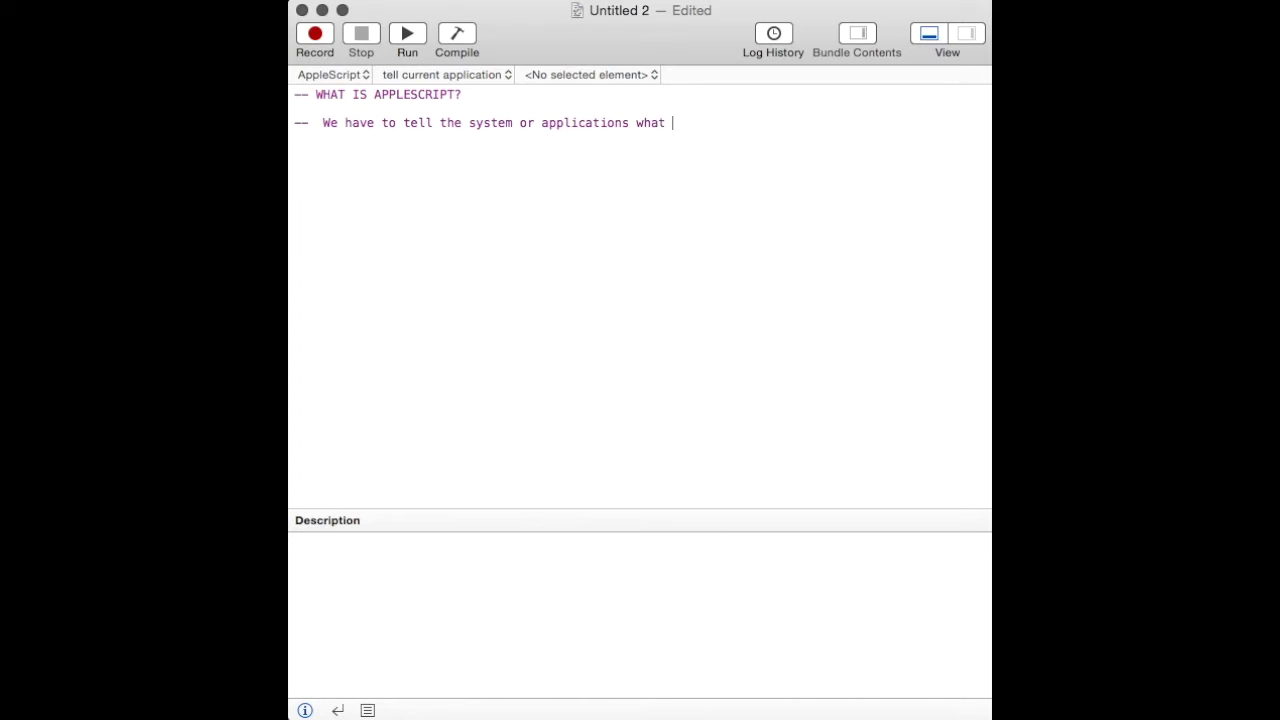
text(we want)
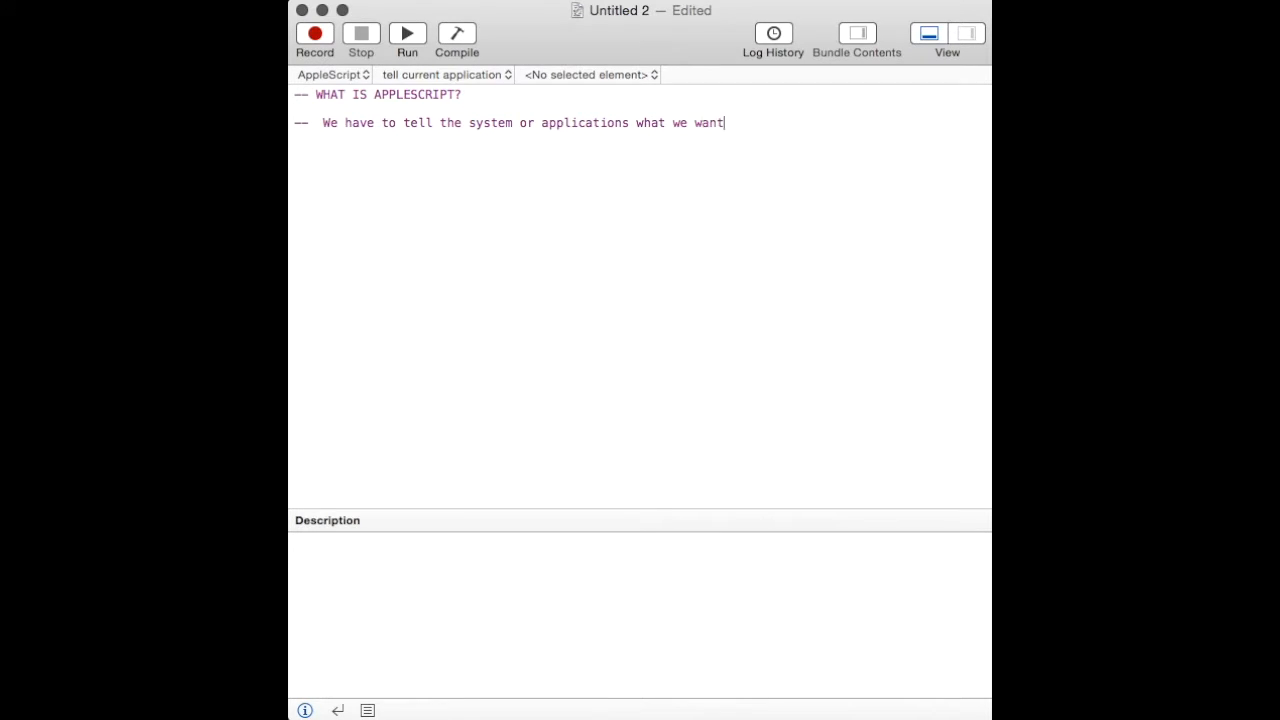
text(them to do)
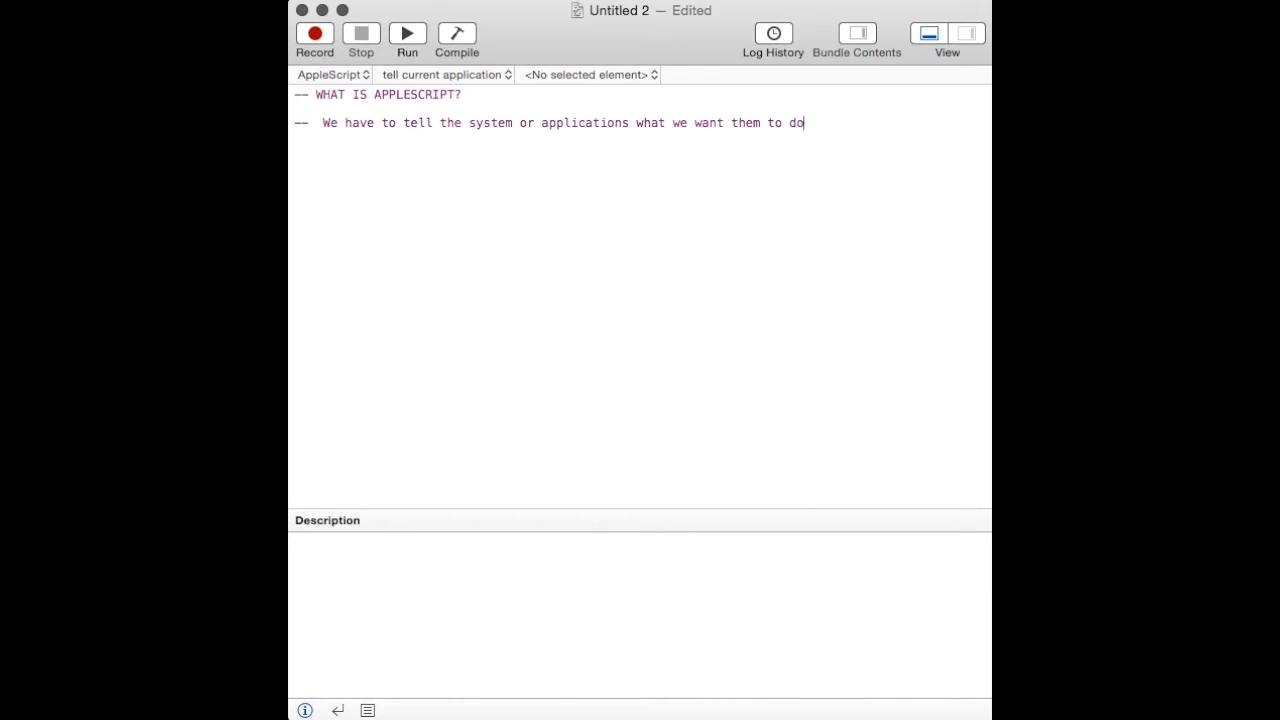
text(...)
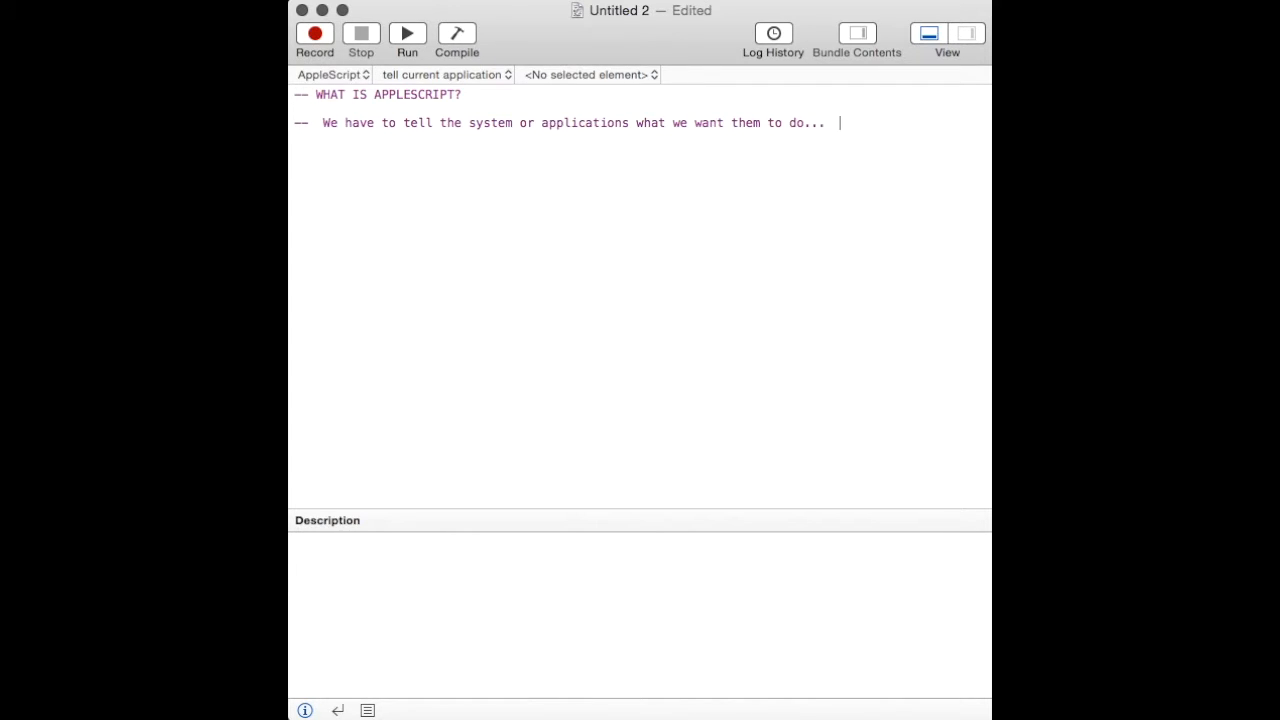
- End the comment with 'How?' and write a Finder tell block displaying 'Hello there!'
text(How?)
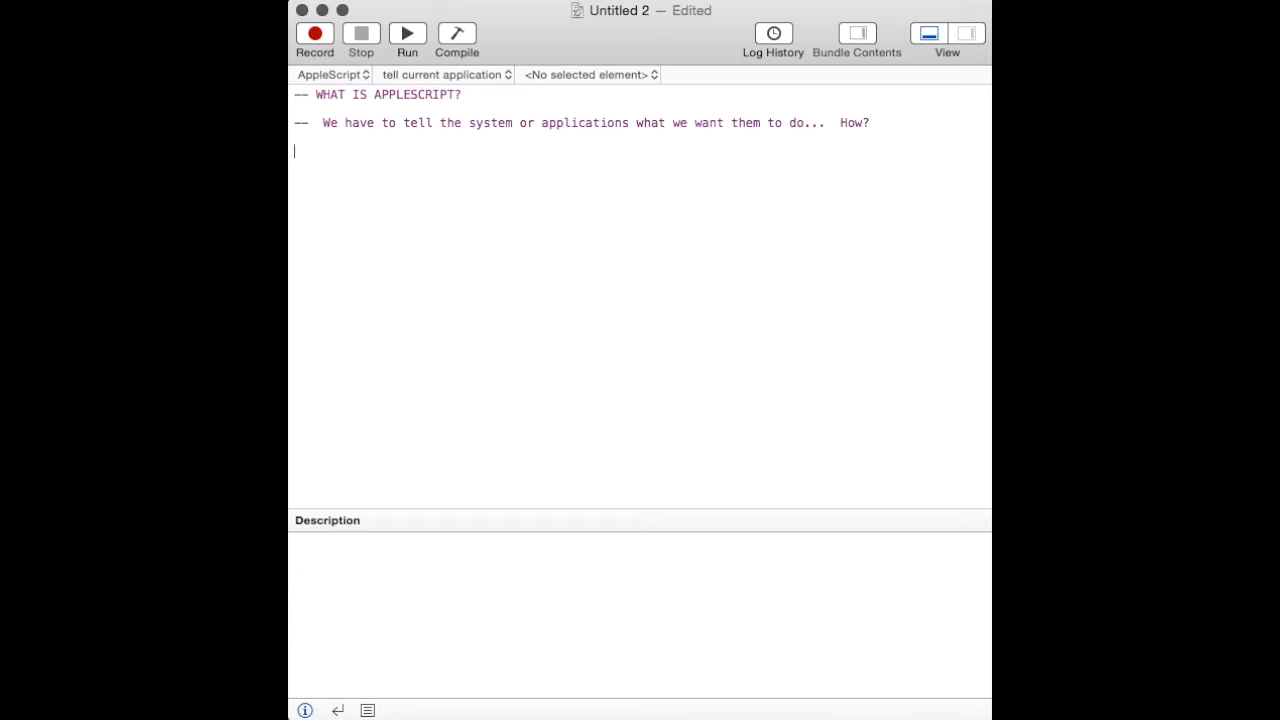
text(tell)
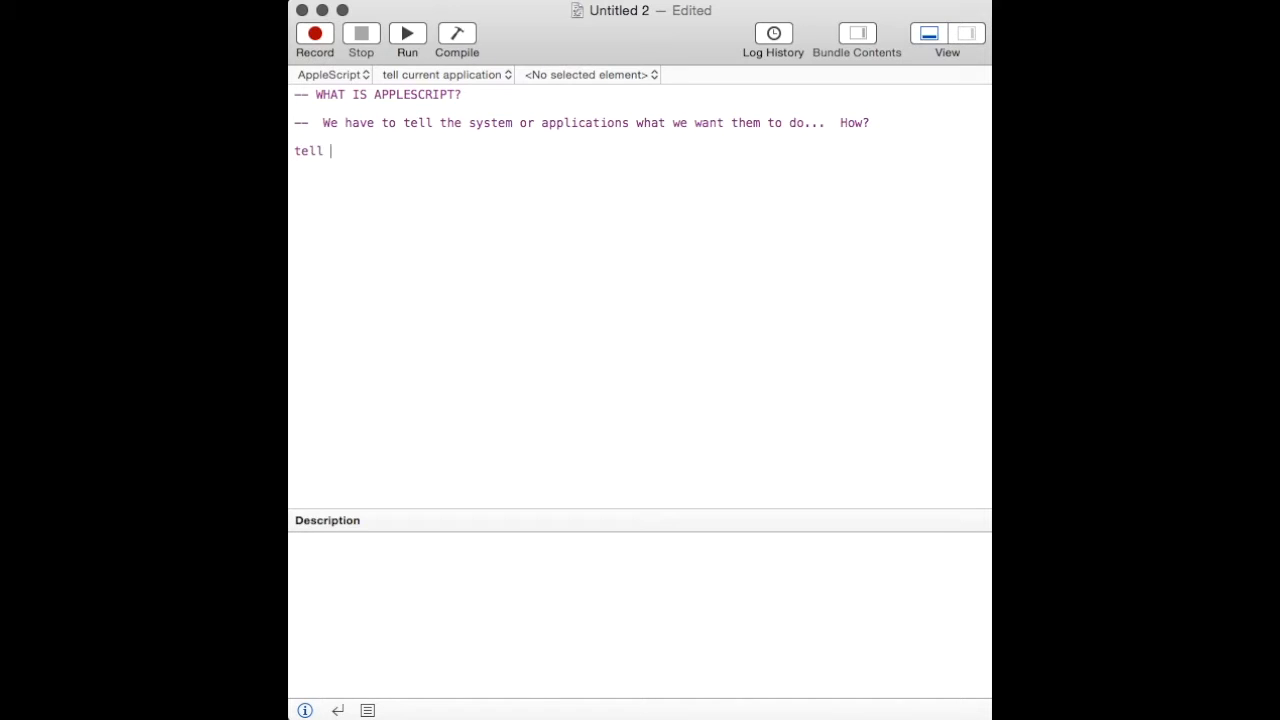
text(applicatio)
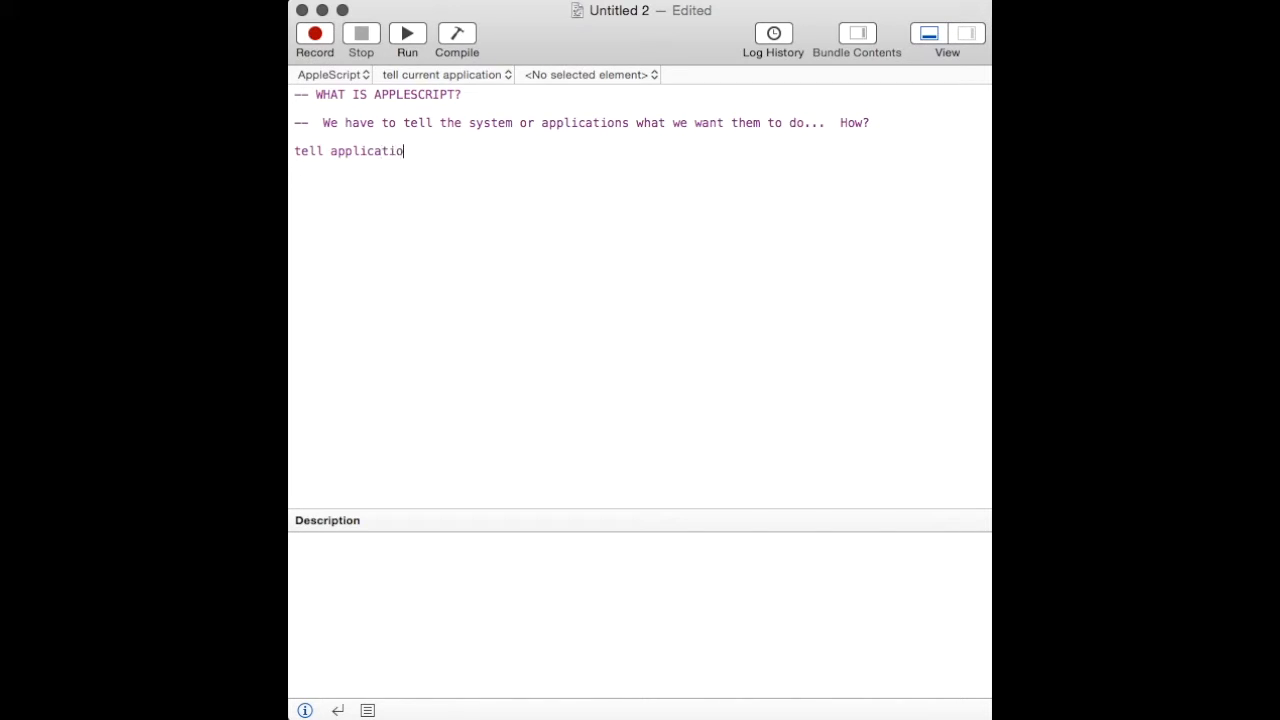
text(n "Fin)
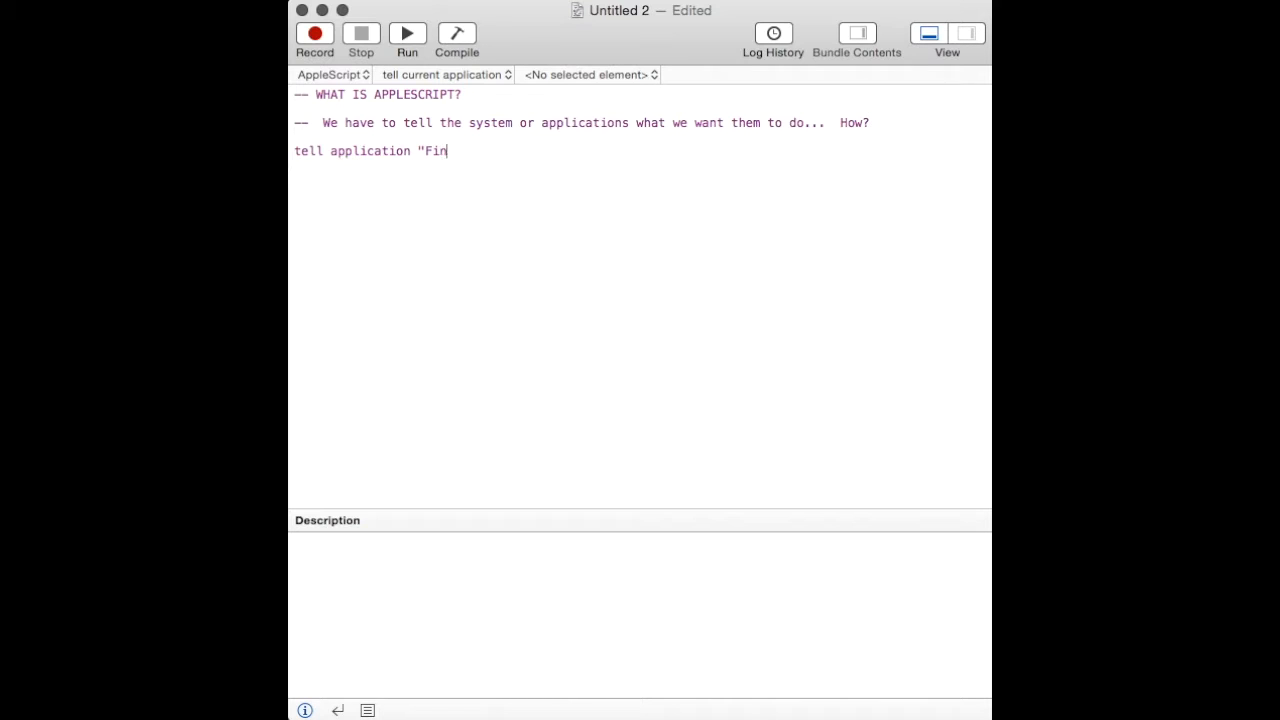
text(er)
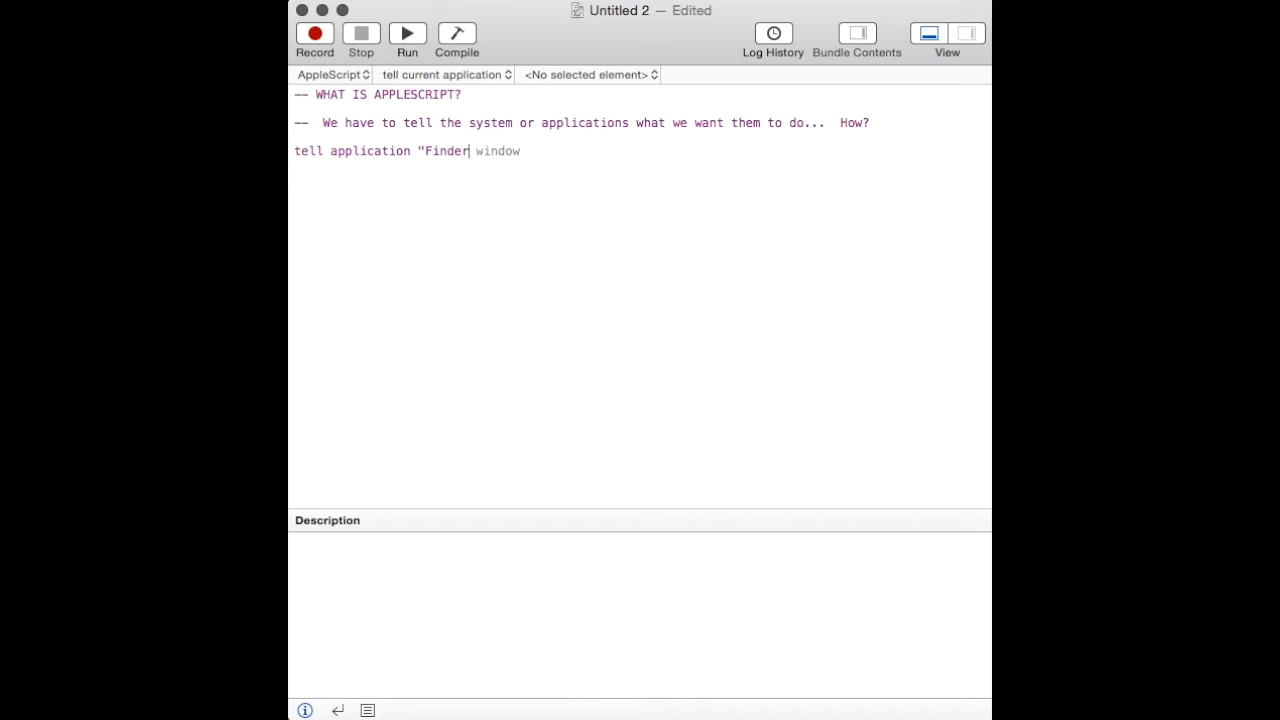
text(")
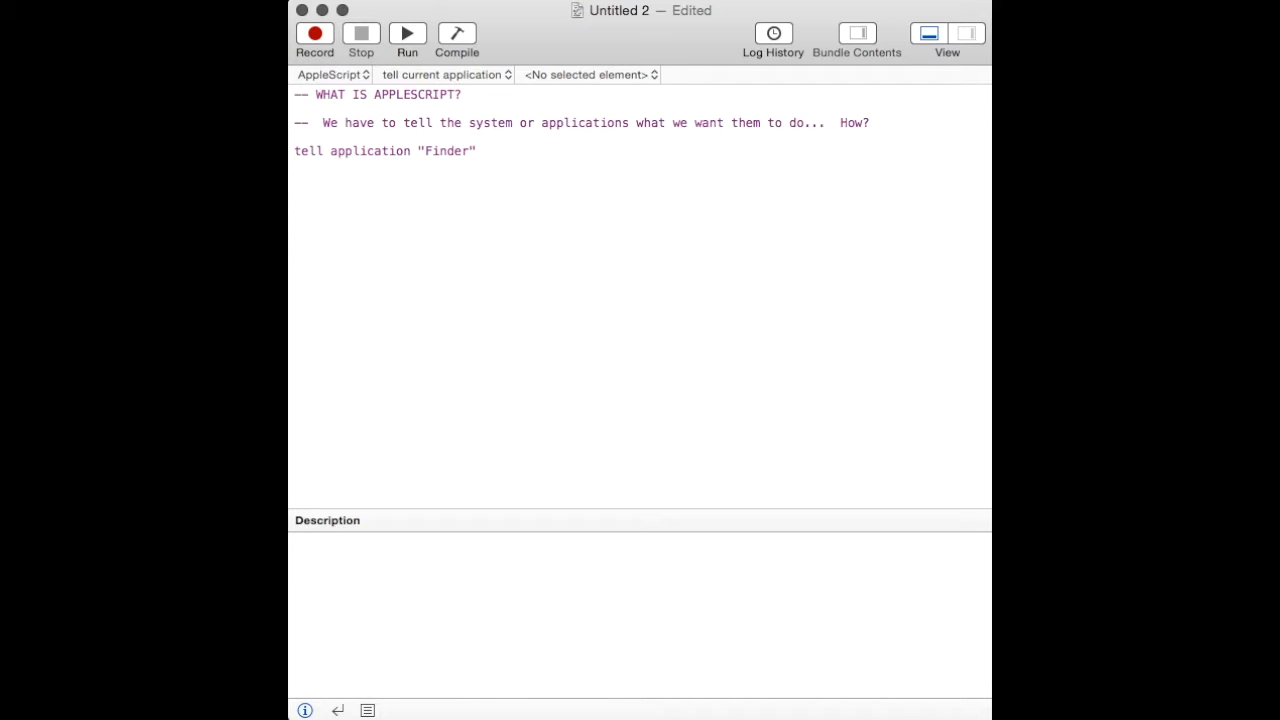
text(display dial)
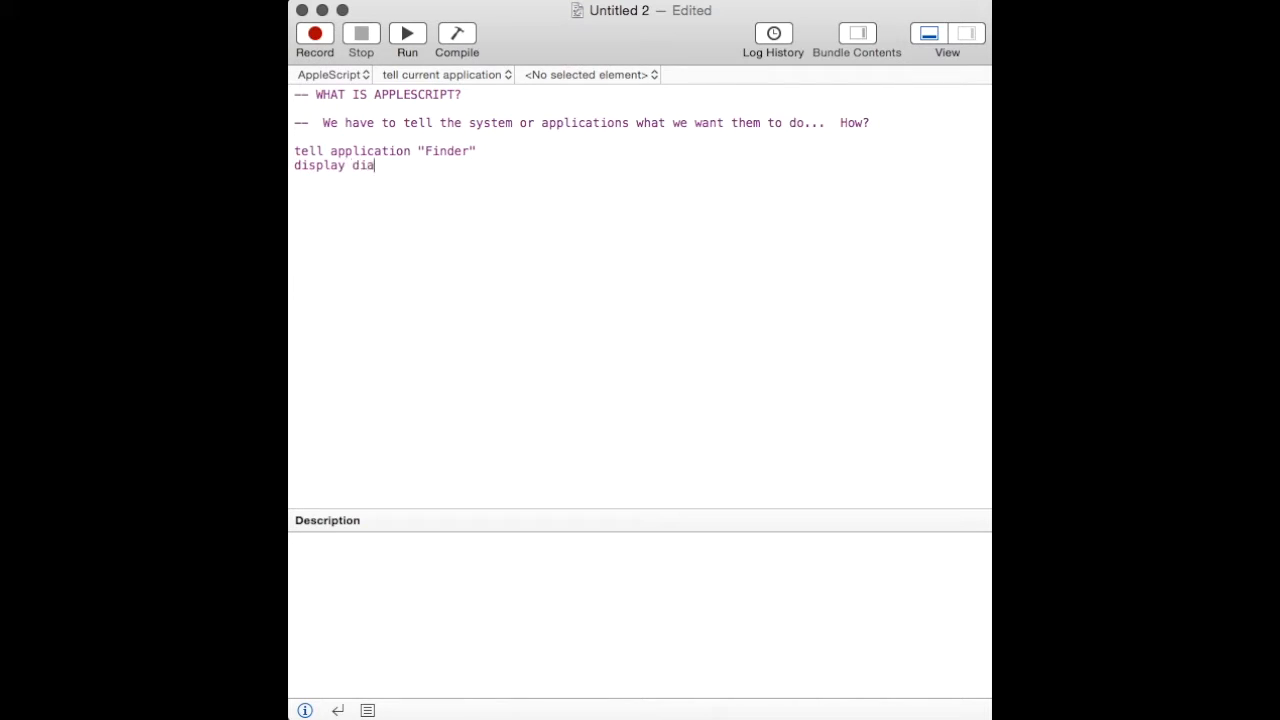
text(log "Hello there!)
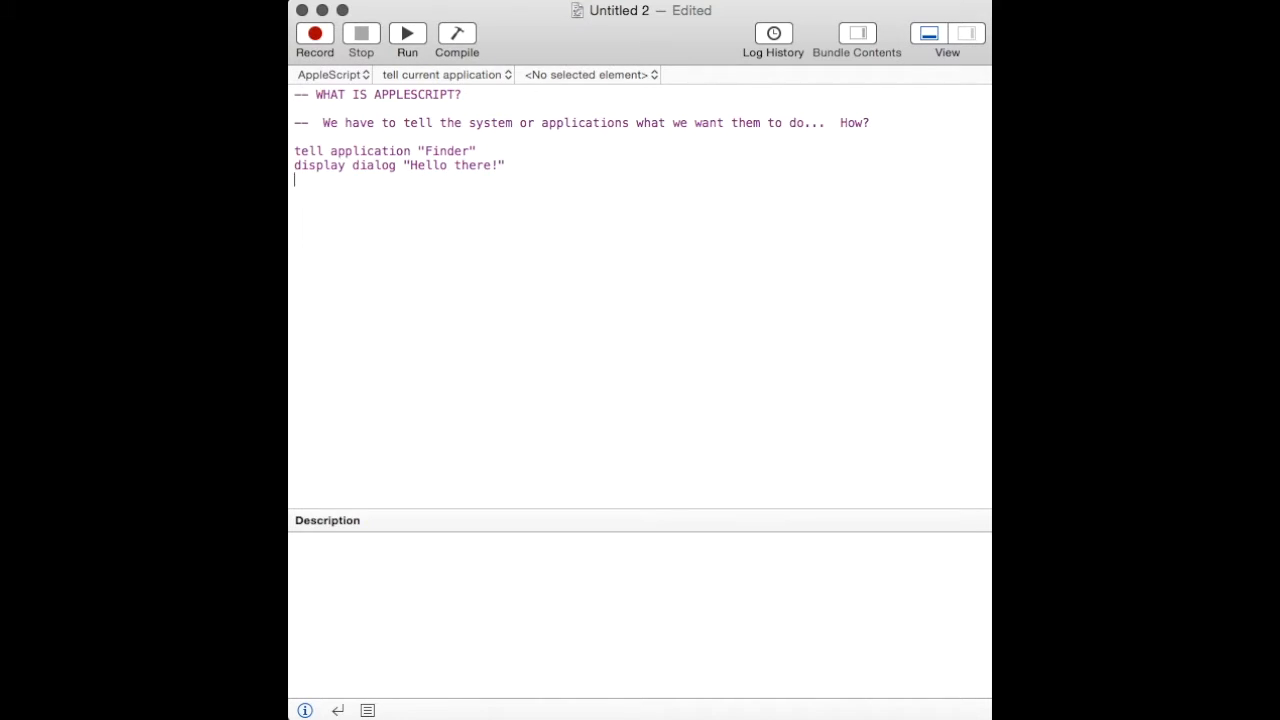
text(end tell)
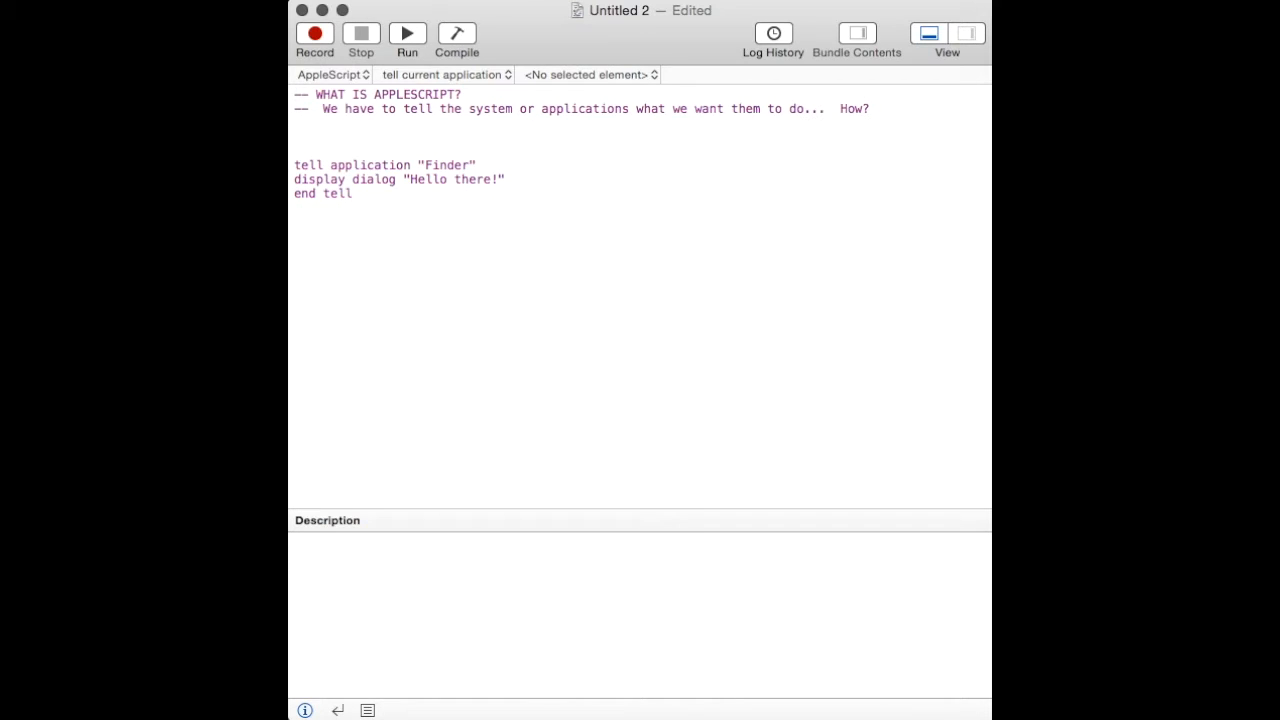
- Add a comment explaining that a dash-dash line is a comment ignored by the script
text(-- a)
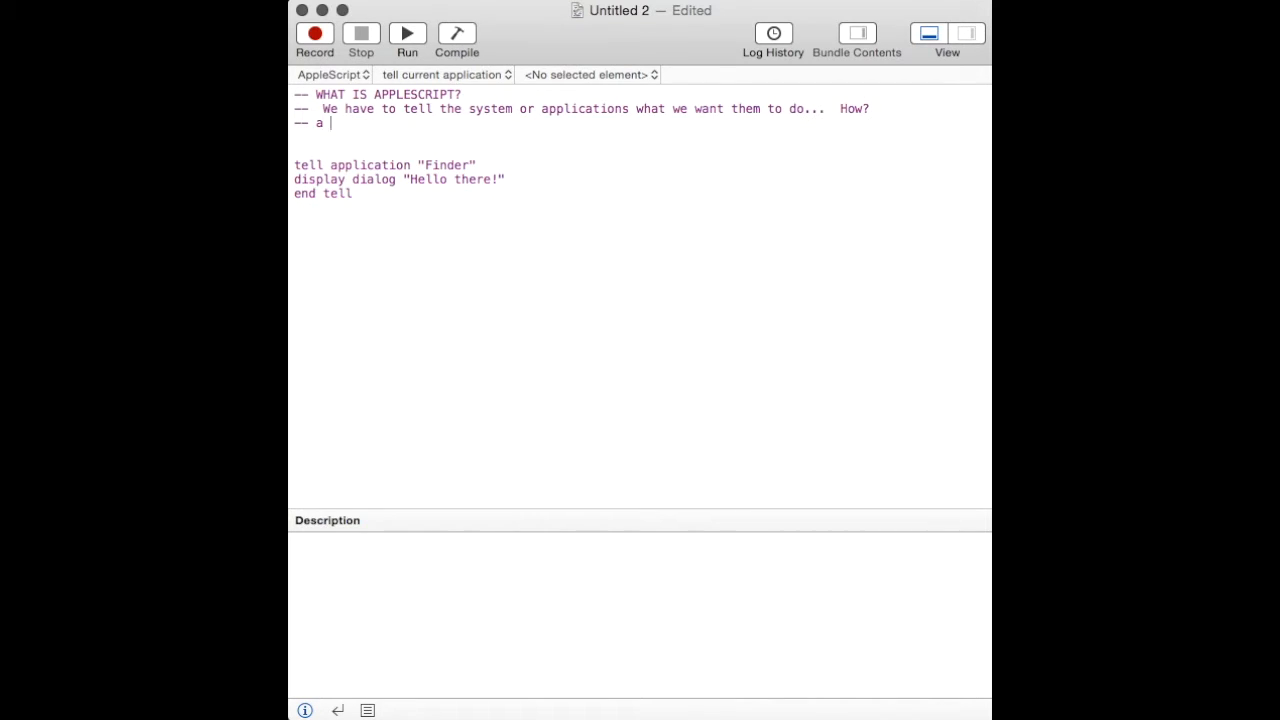
text(dsh)
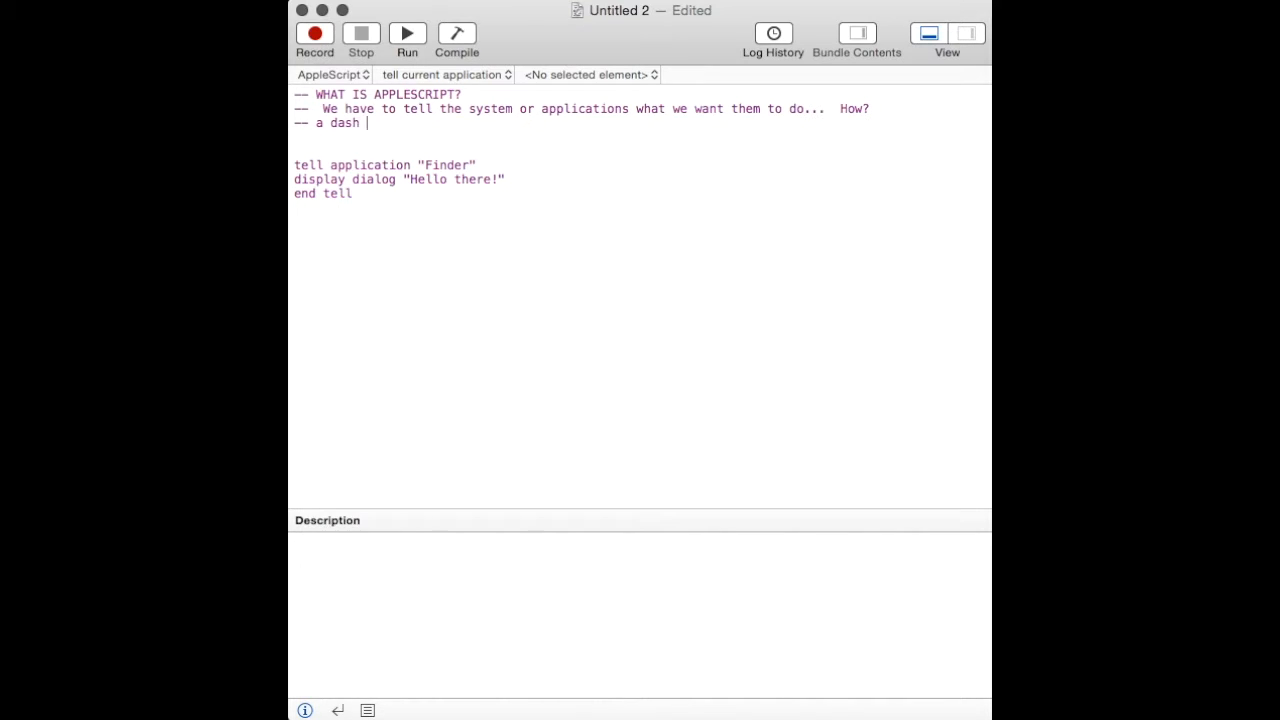
text(dash is a)
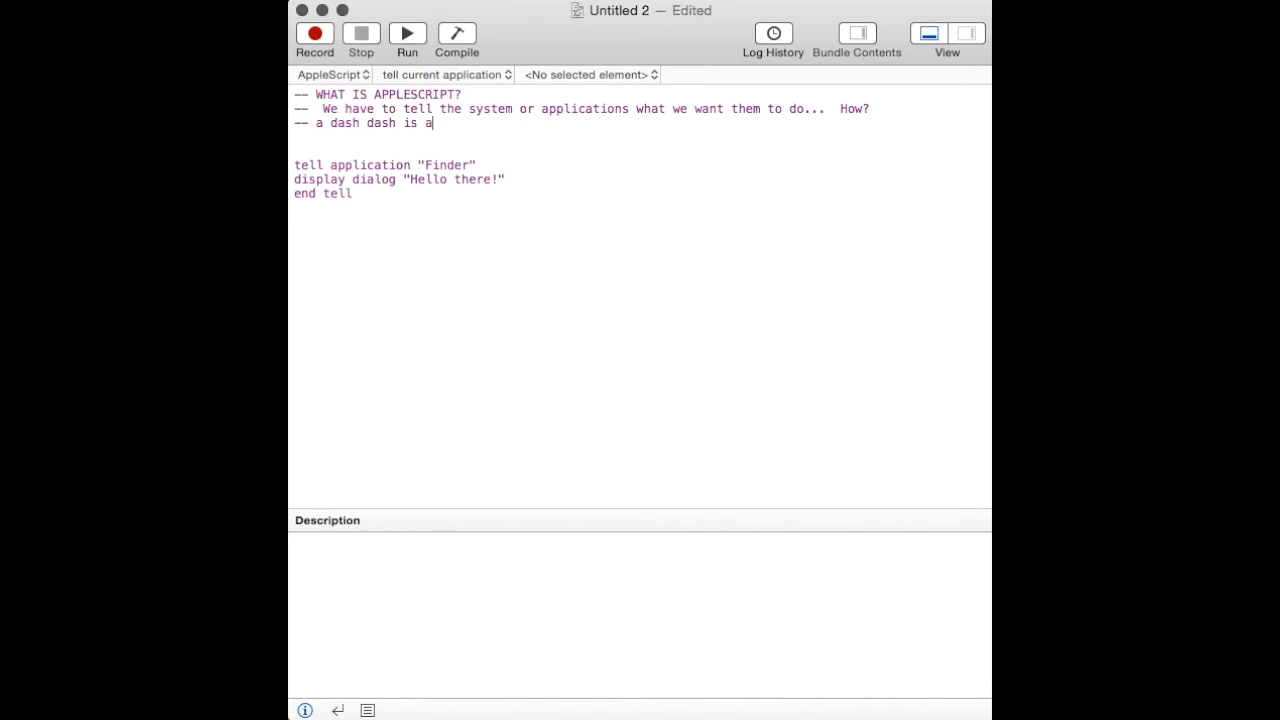
text(comment and)
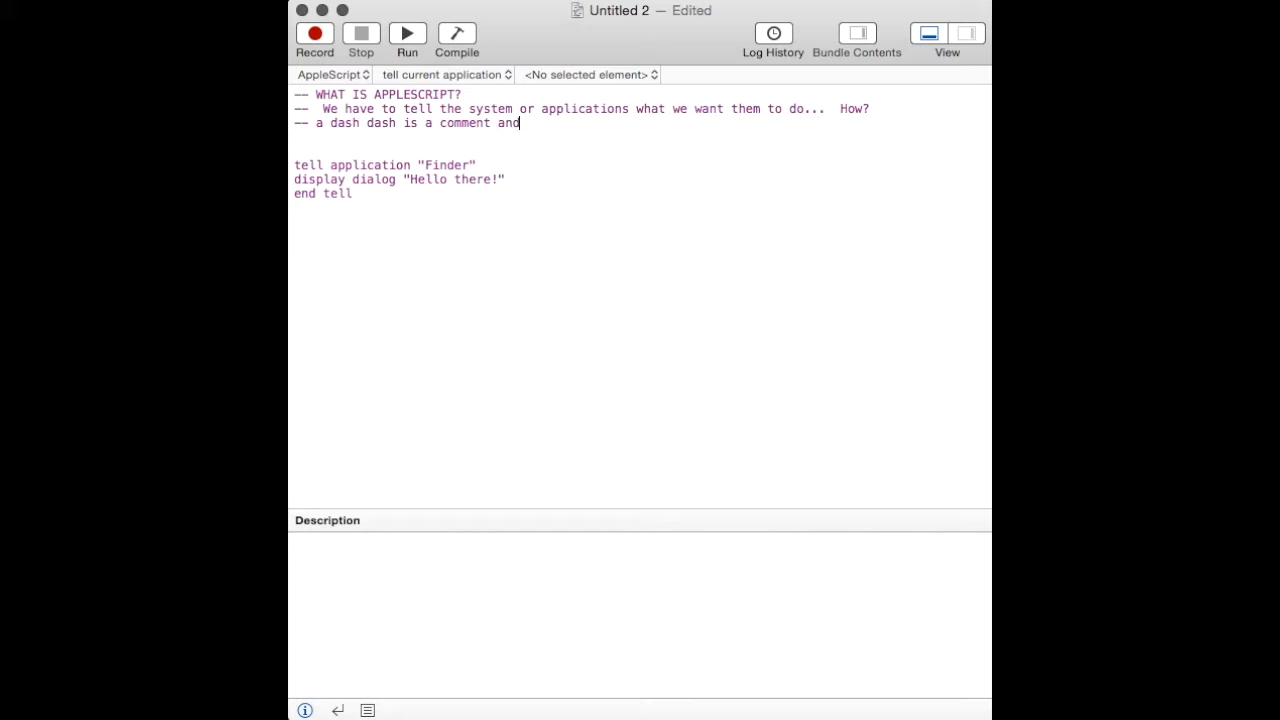
text(is ignored by the)
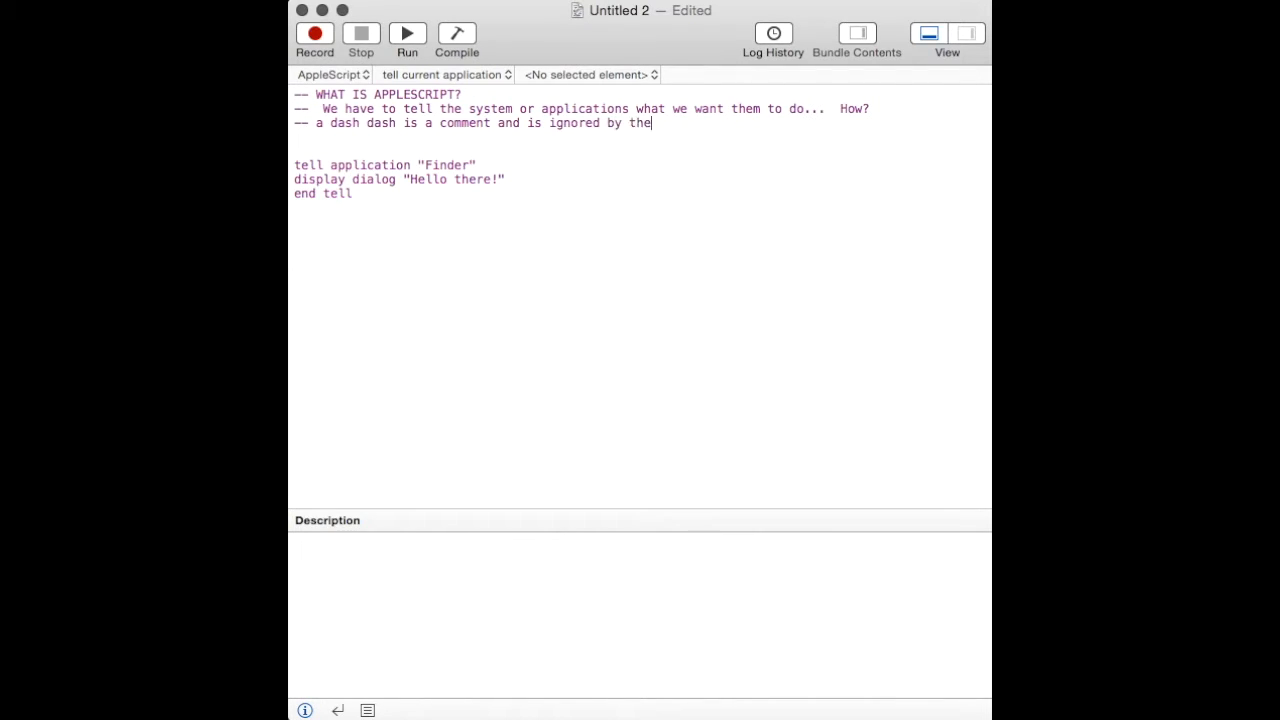
text(script...)
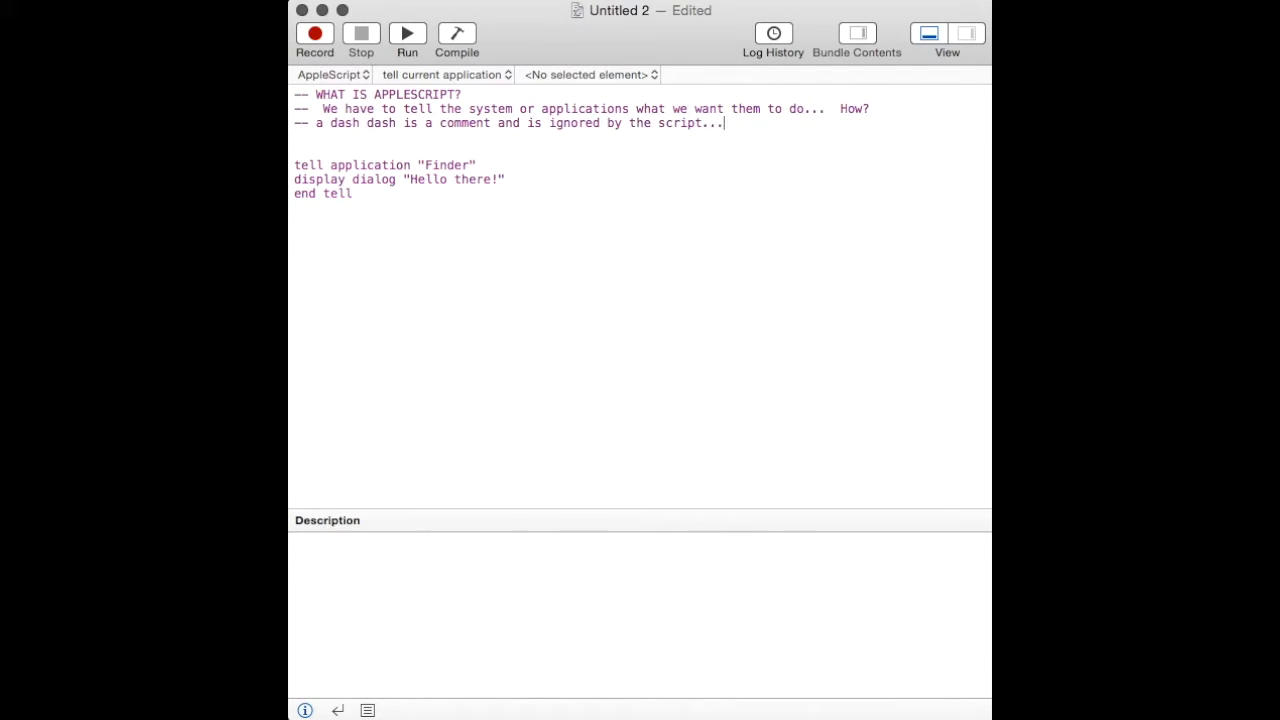
- Finish with 'Just for notes or reference.' and label the tell block 'This is the actual script...'
text(Just)
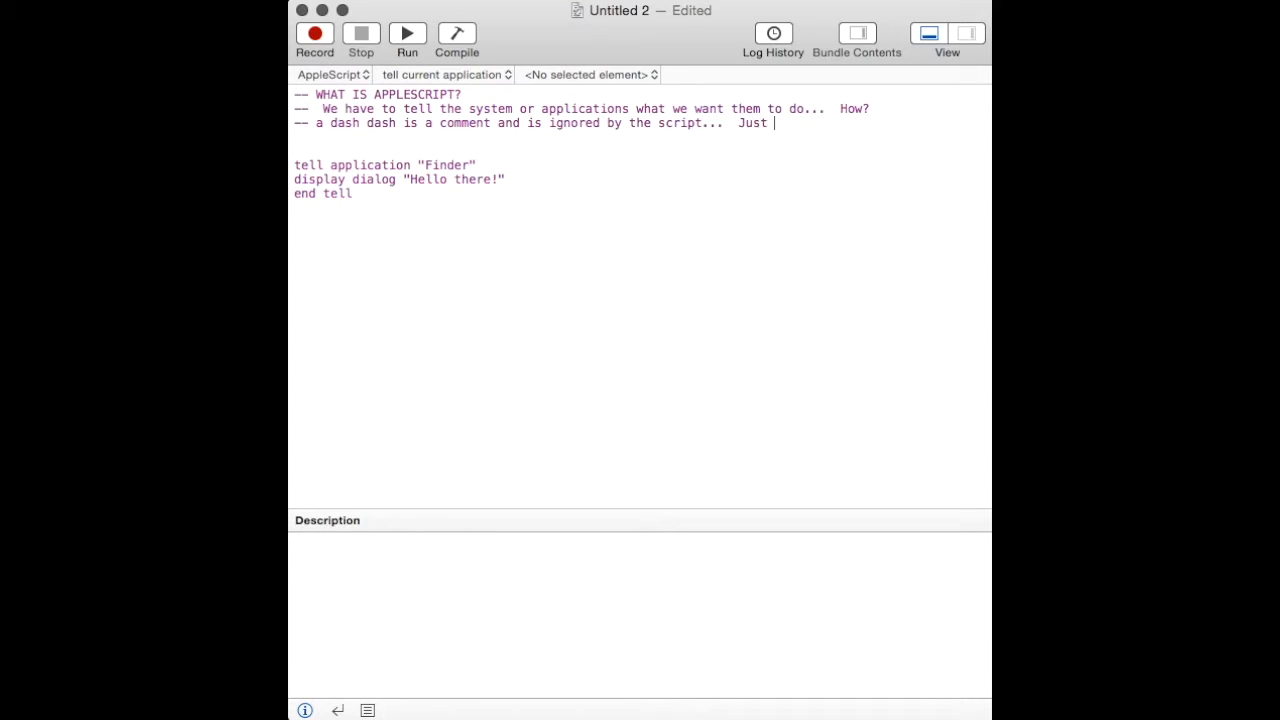
text(for notes or)
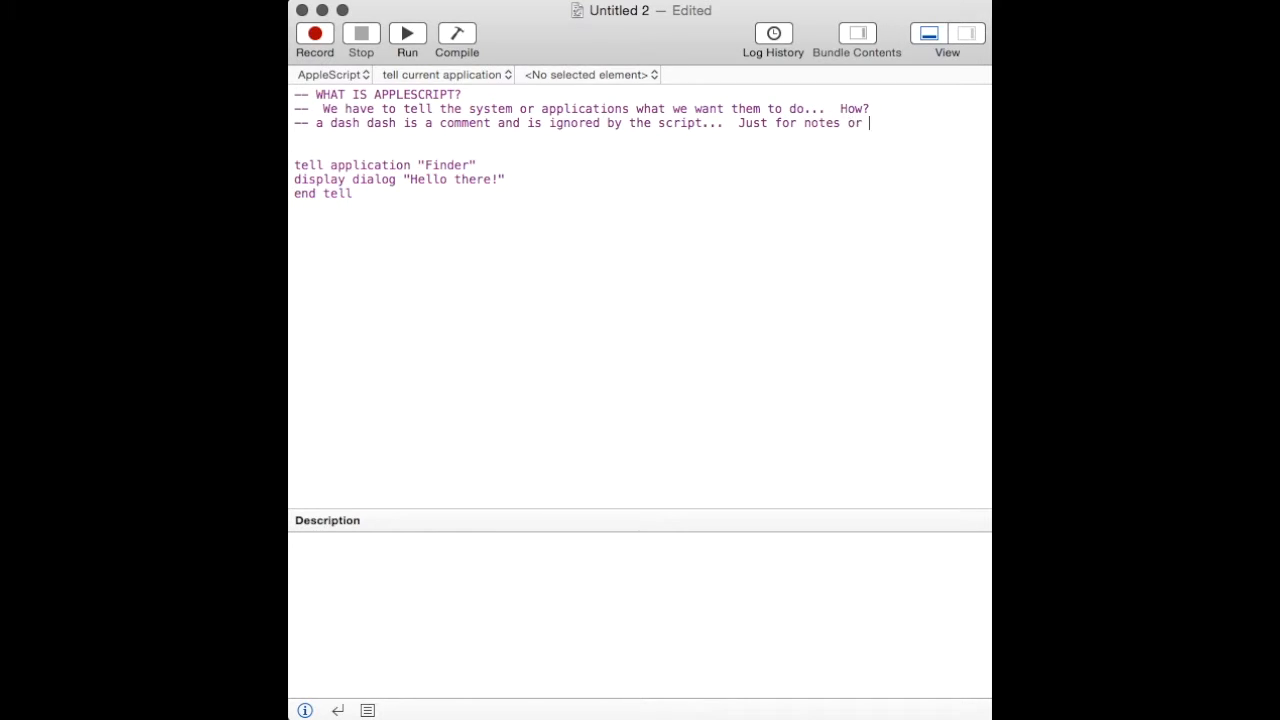
text(refer)
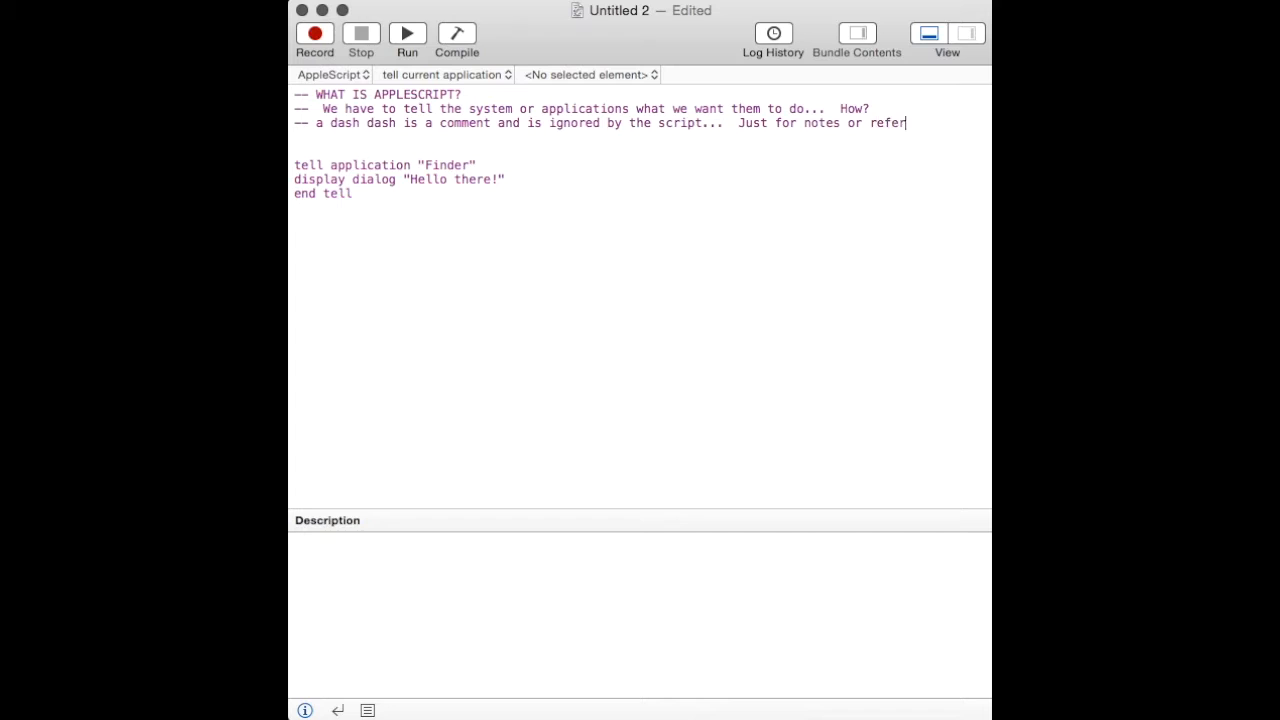
text(ence.)
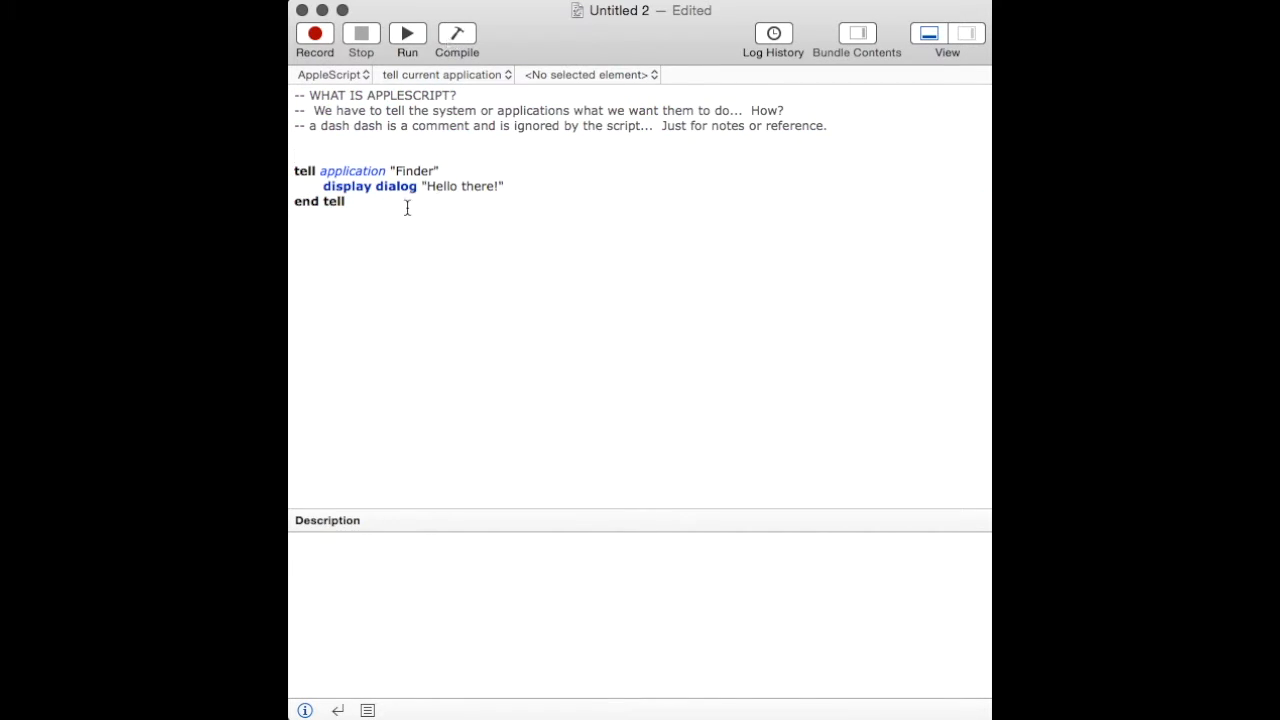
click(297, 157)
text(-- This is the ac)
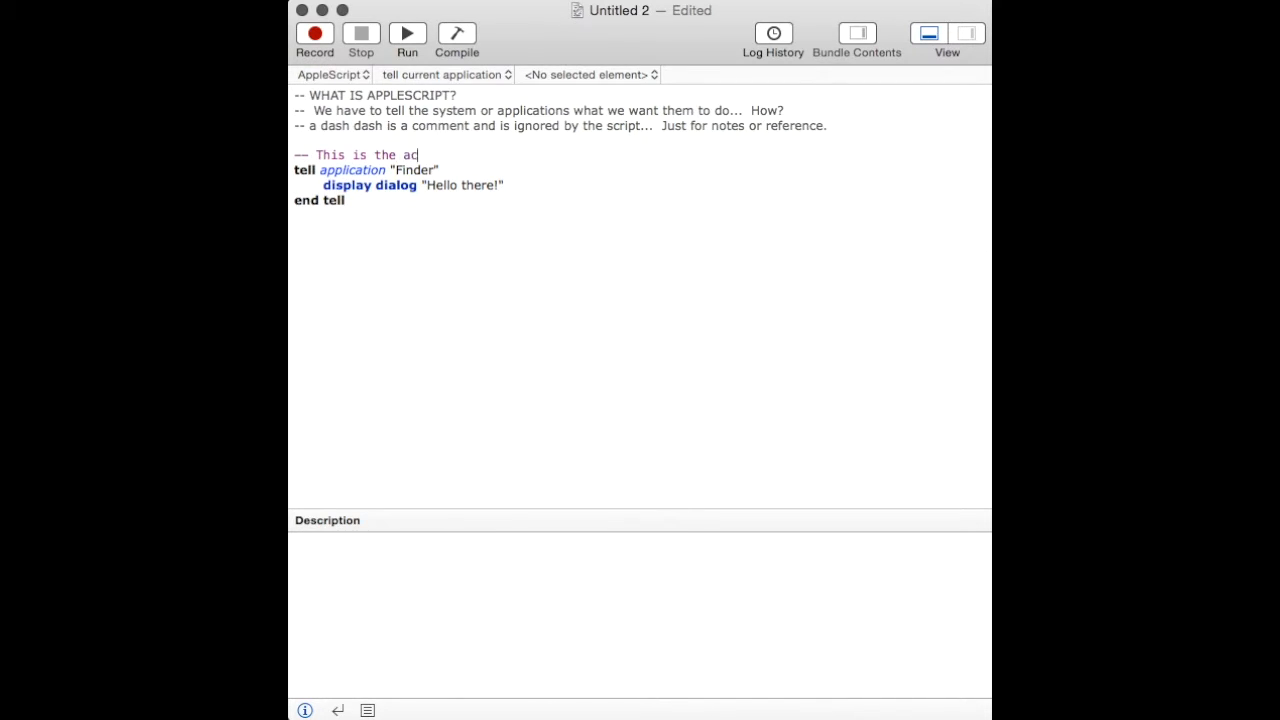
text(tual script...)
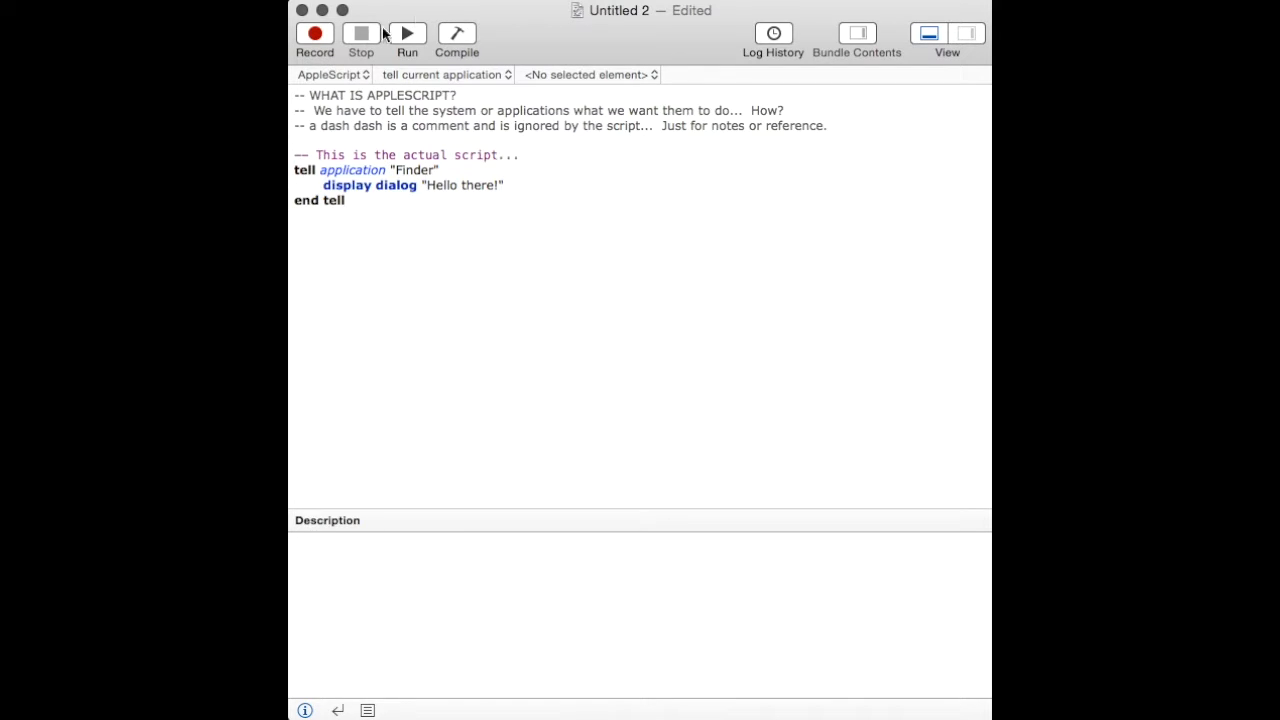
- Run the script, accept the 'Hello there!' dialog, and start a new line below the comment
click(407, 33)
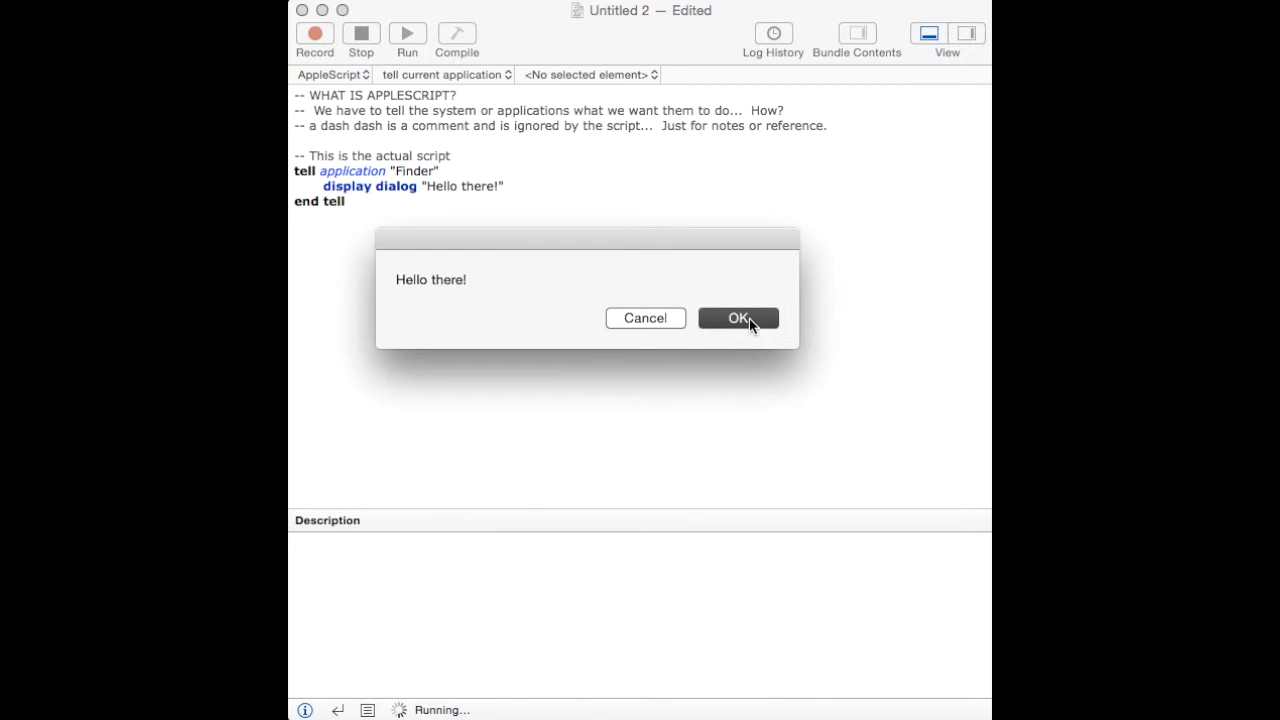
click(737, 318)
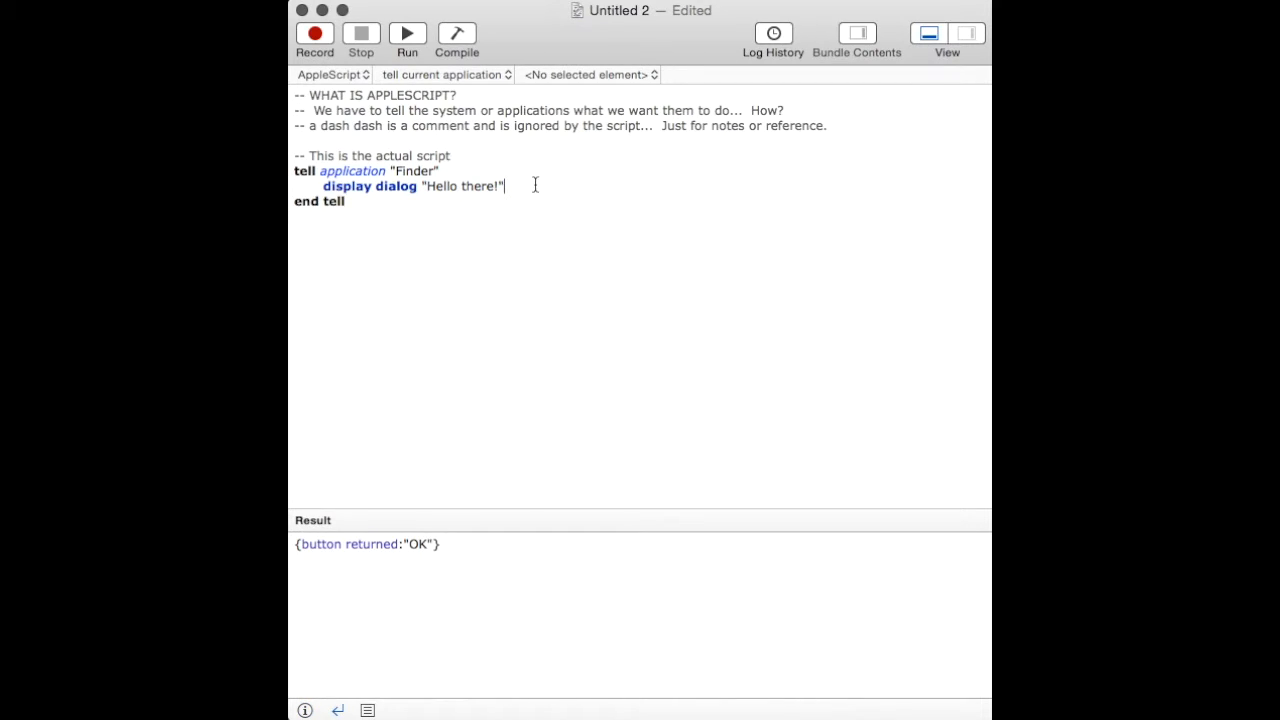
click(452, 155)
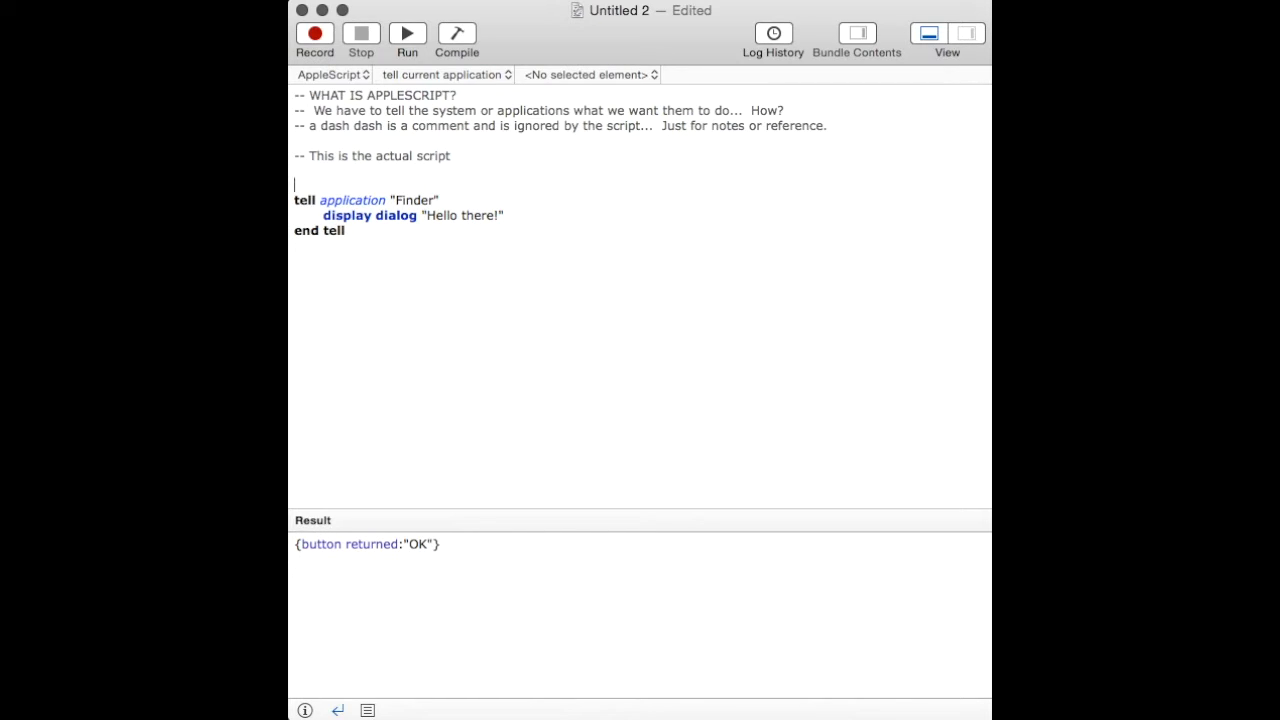
- Add a line setting the name variable to "Spongebob", fixing typos along the way
text(set)
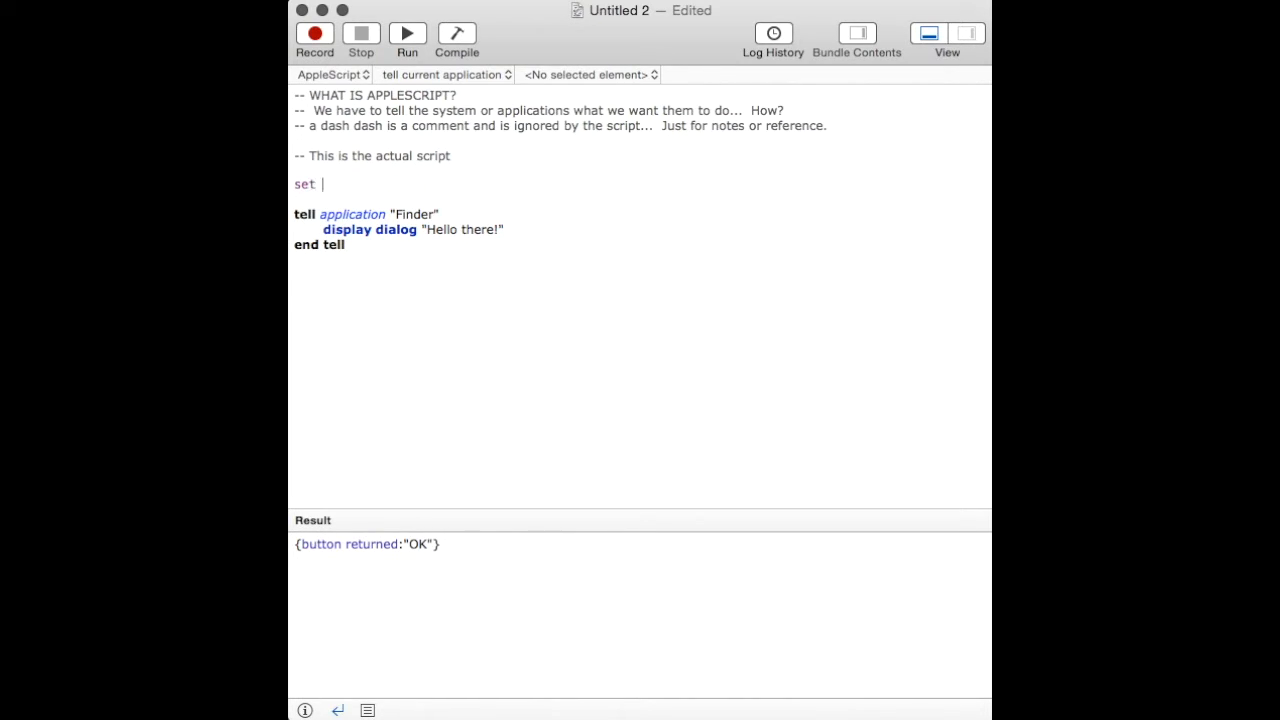
text(myna)
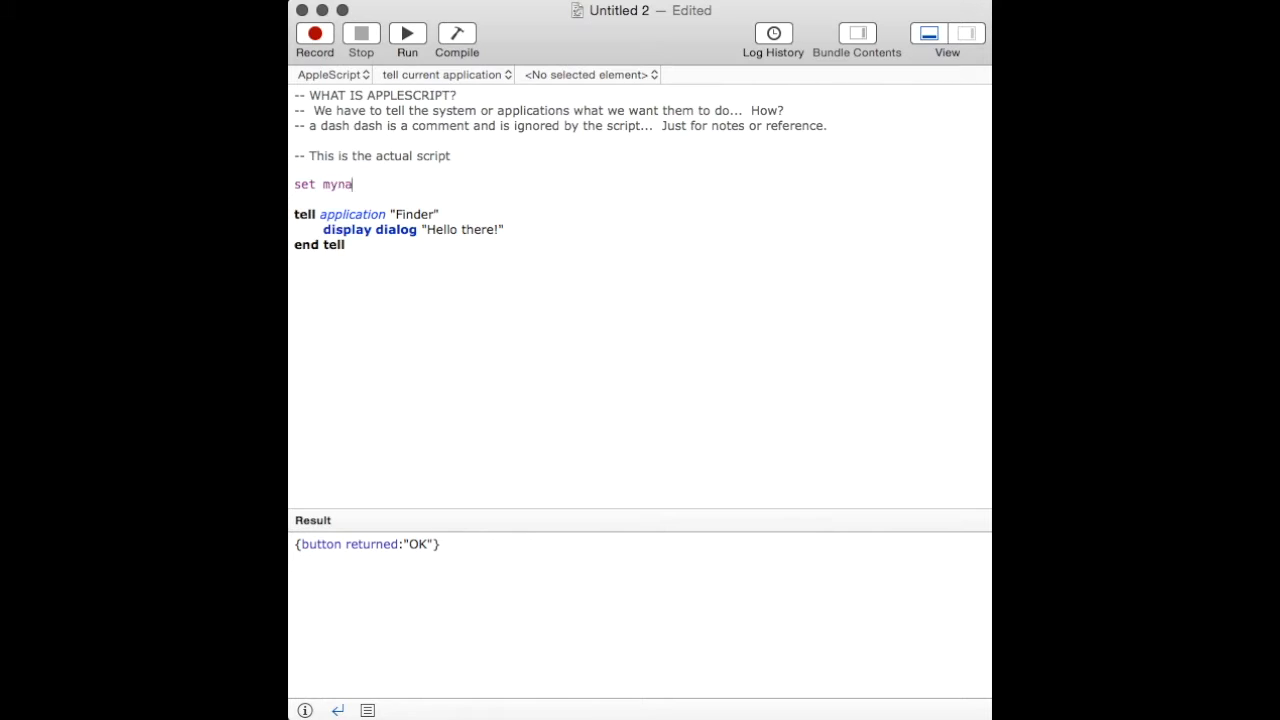
text(me)
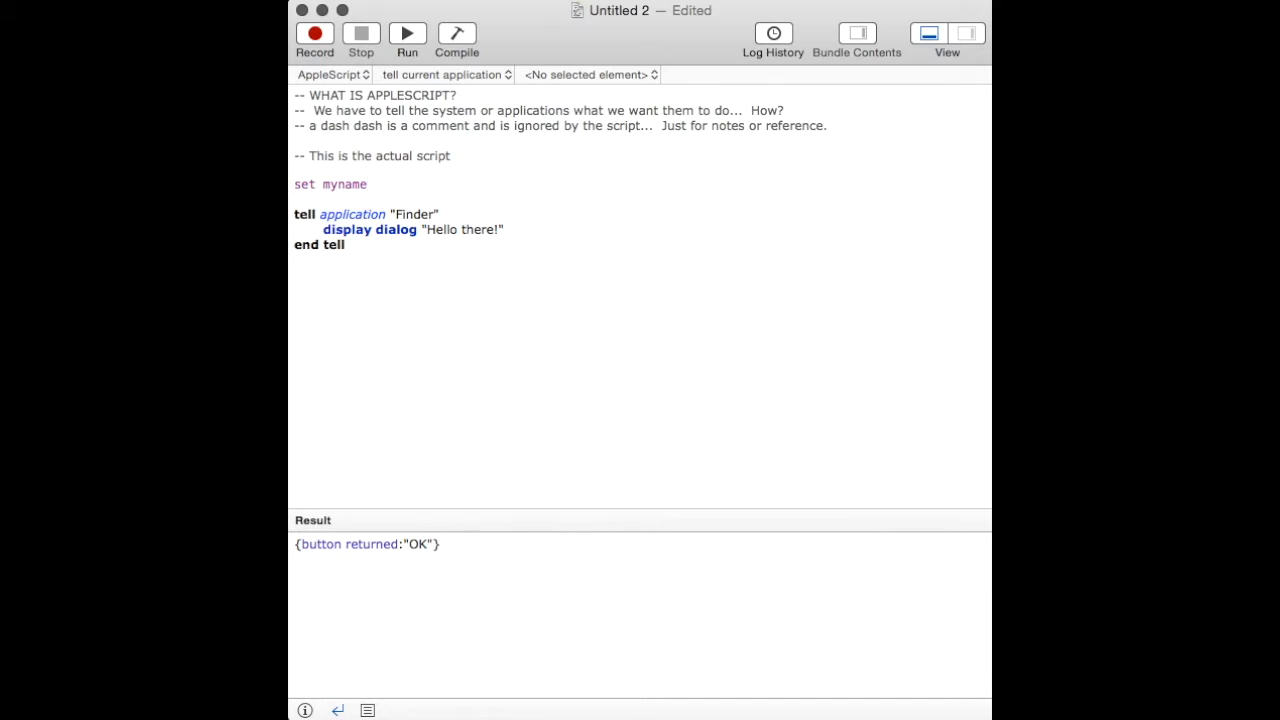
text(to ")
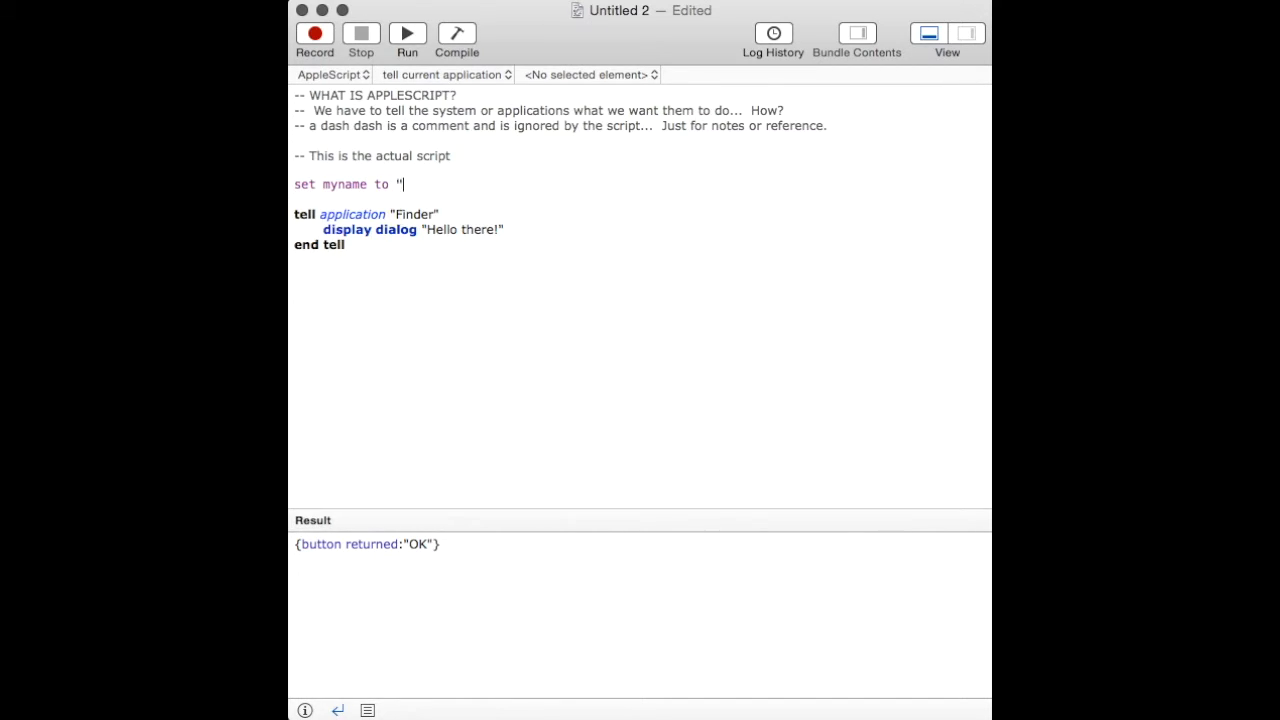
text(Kevin)
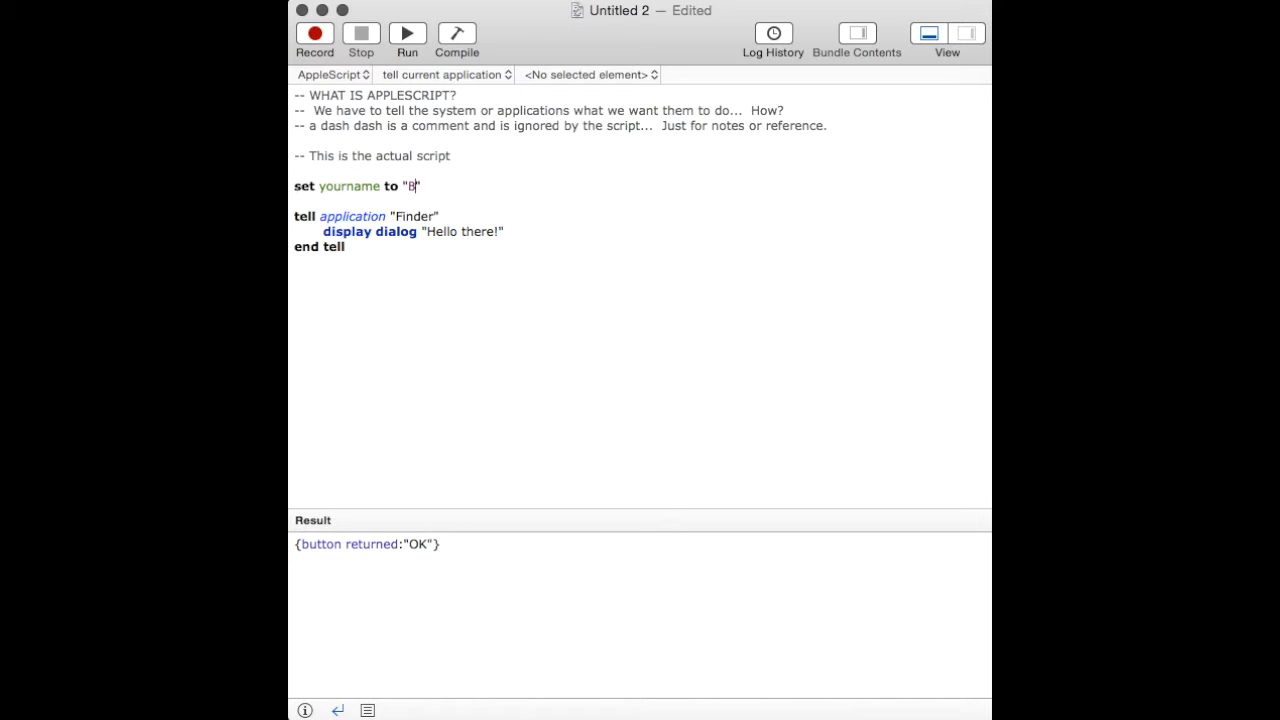
key(Backspace)
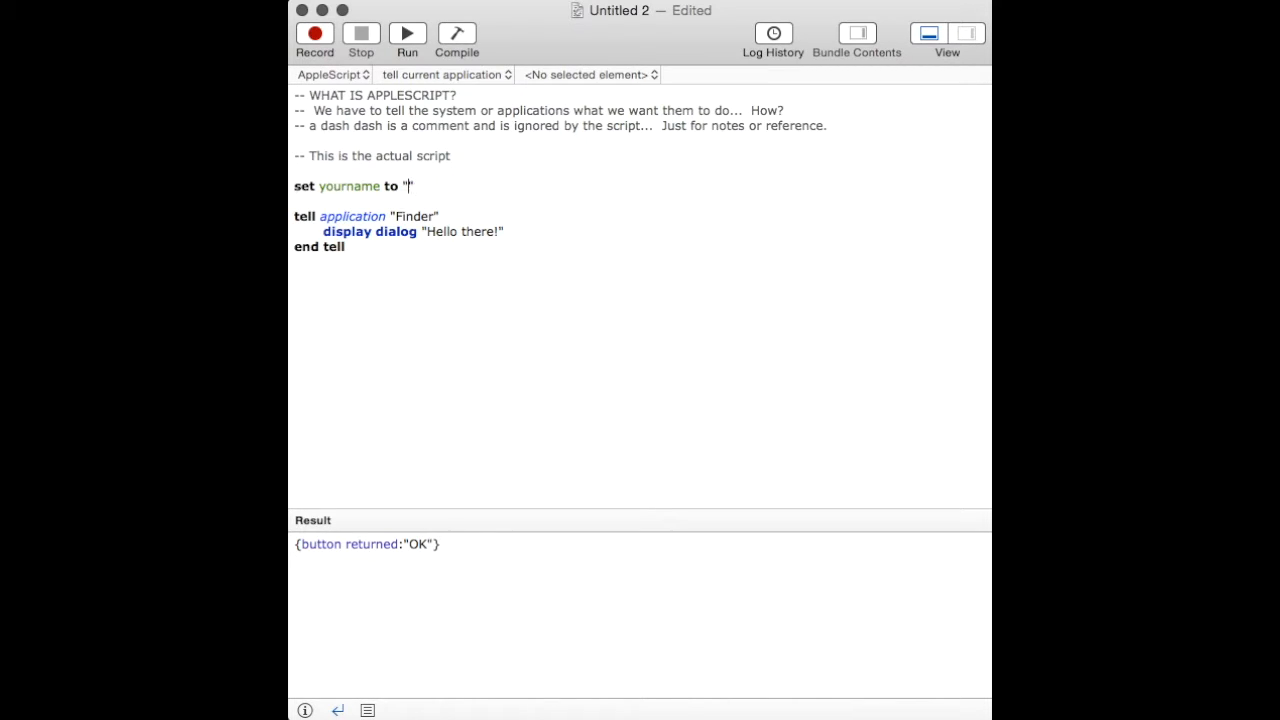
text(Spngebob)
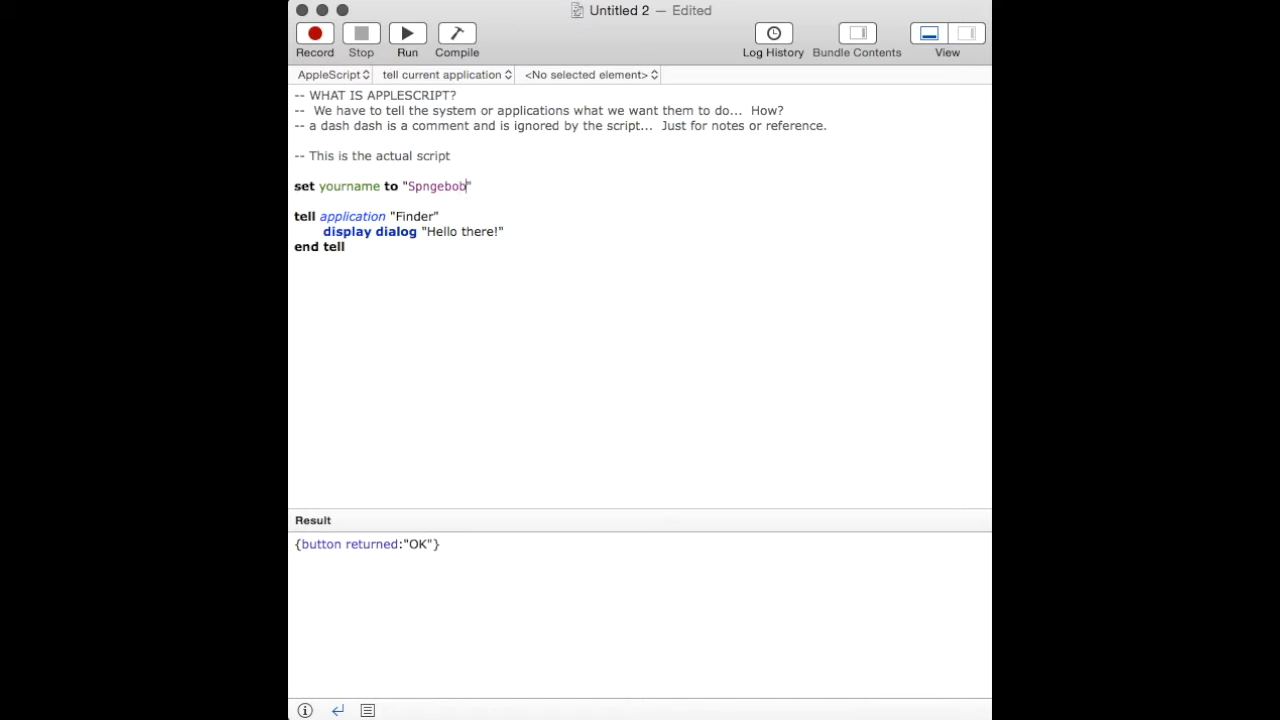
key(Backspace)
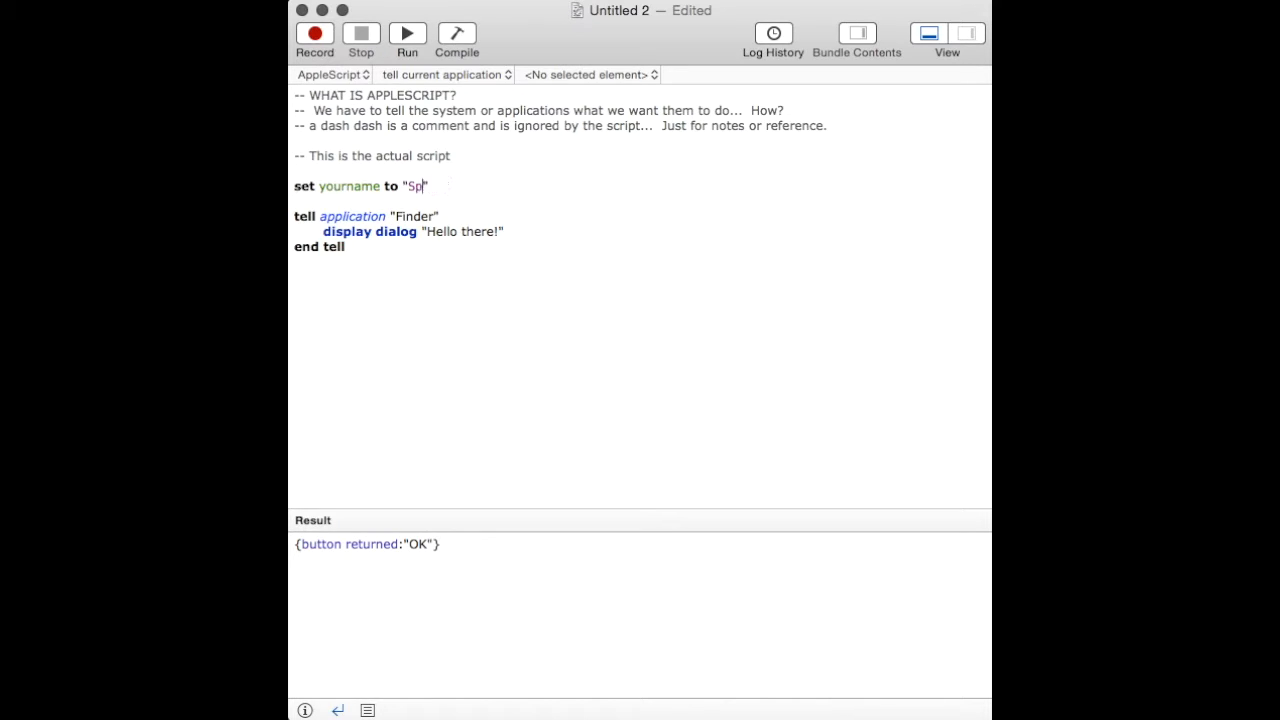
text(ongebob)
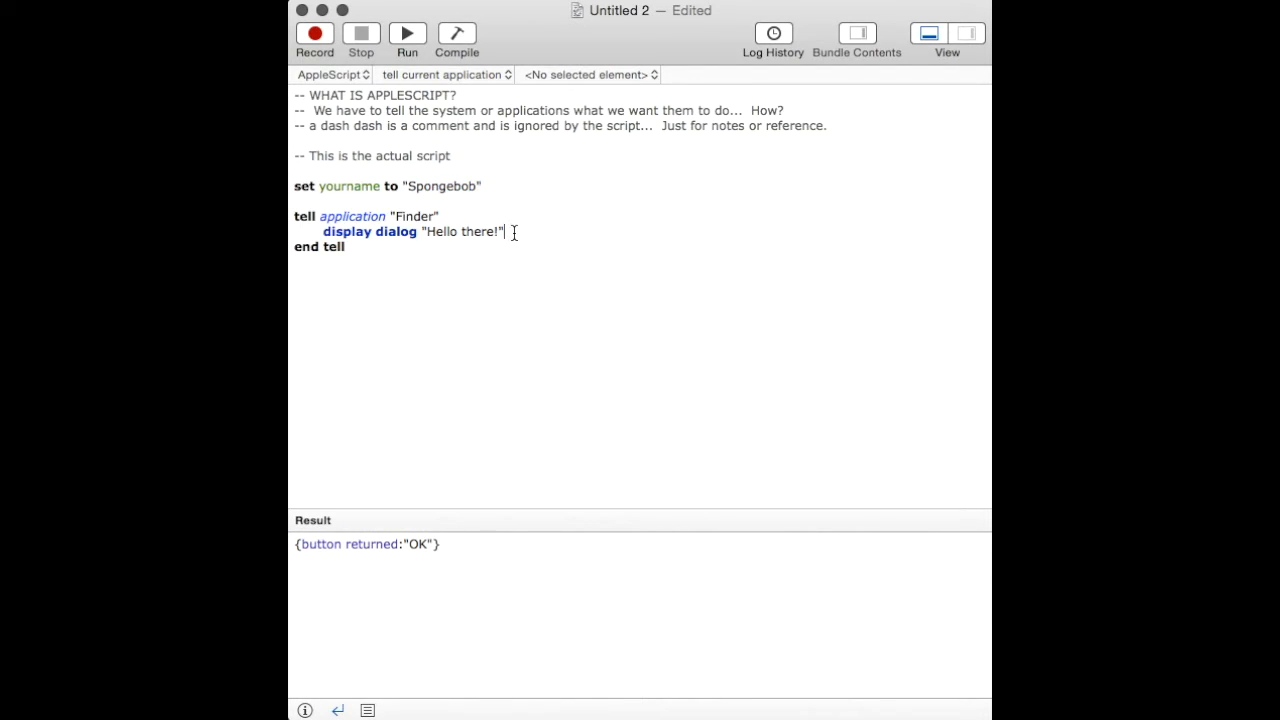
- Make the dialog show "Hello there " & yourname, then compile, run and accept it
key(backspace)
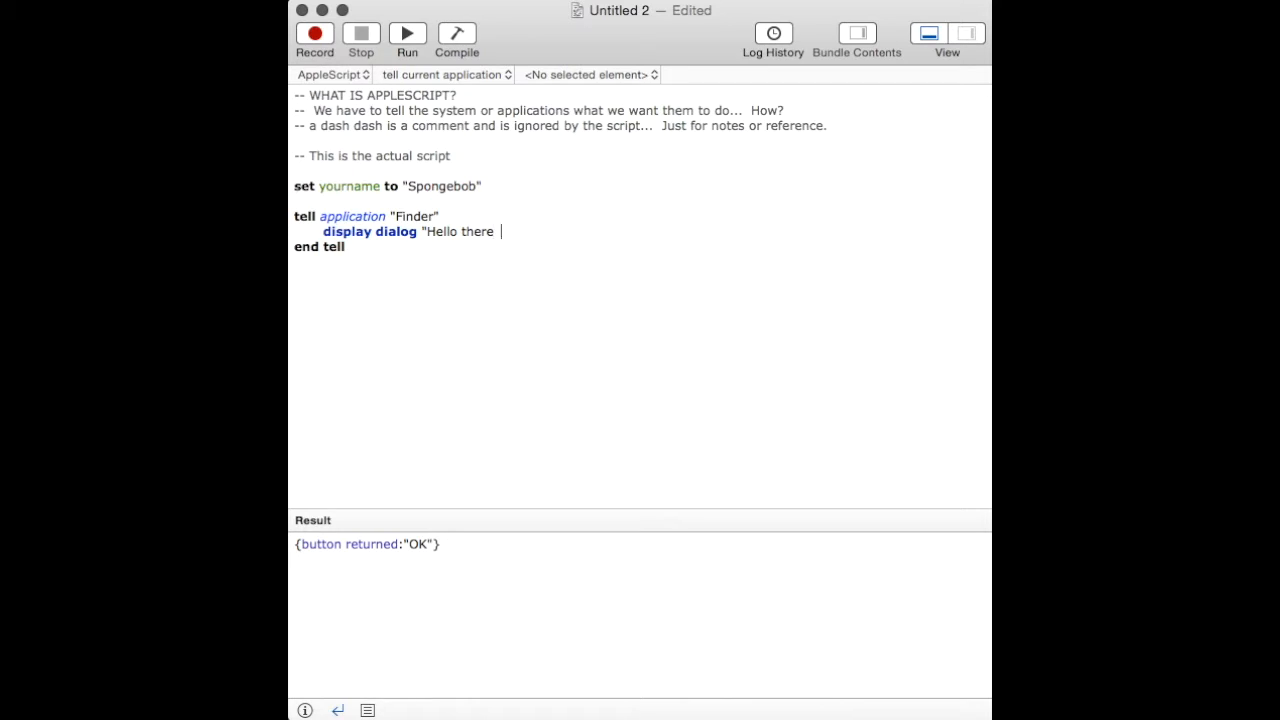
text(" &)
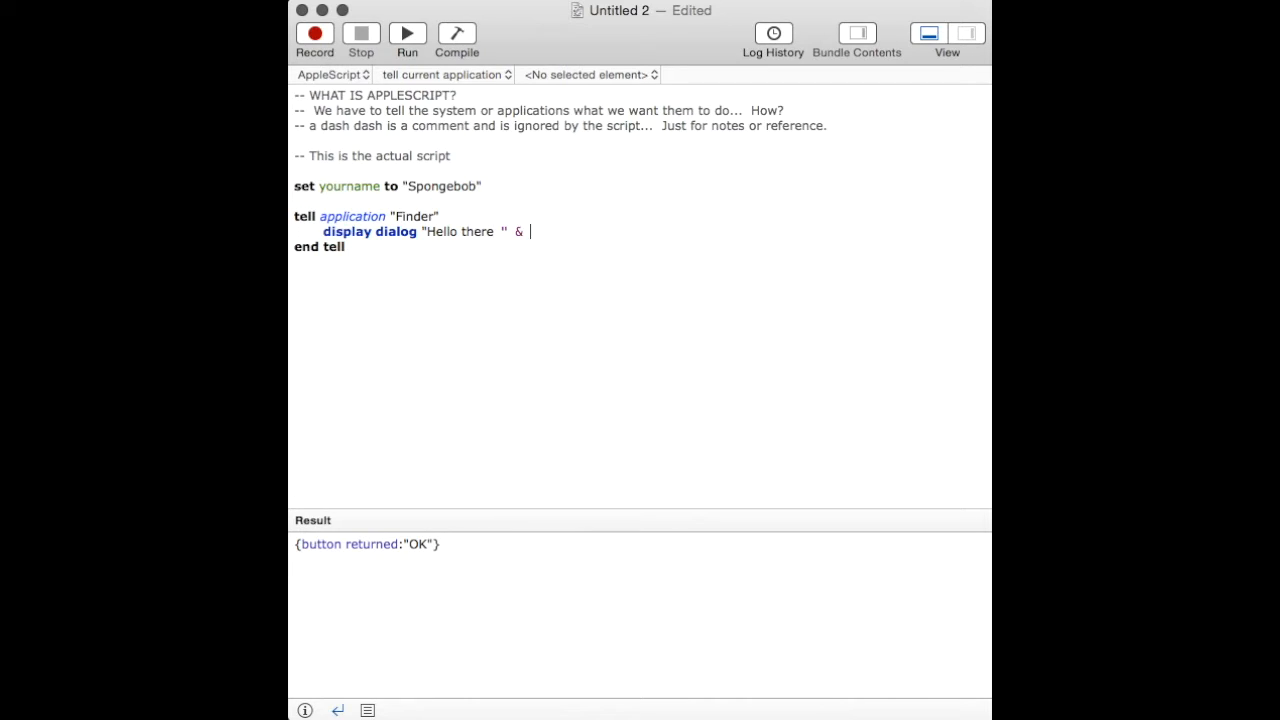
text(yourname)
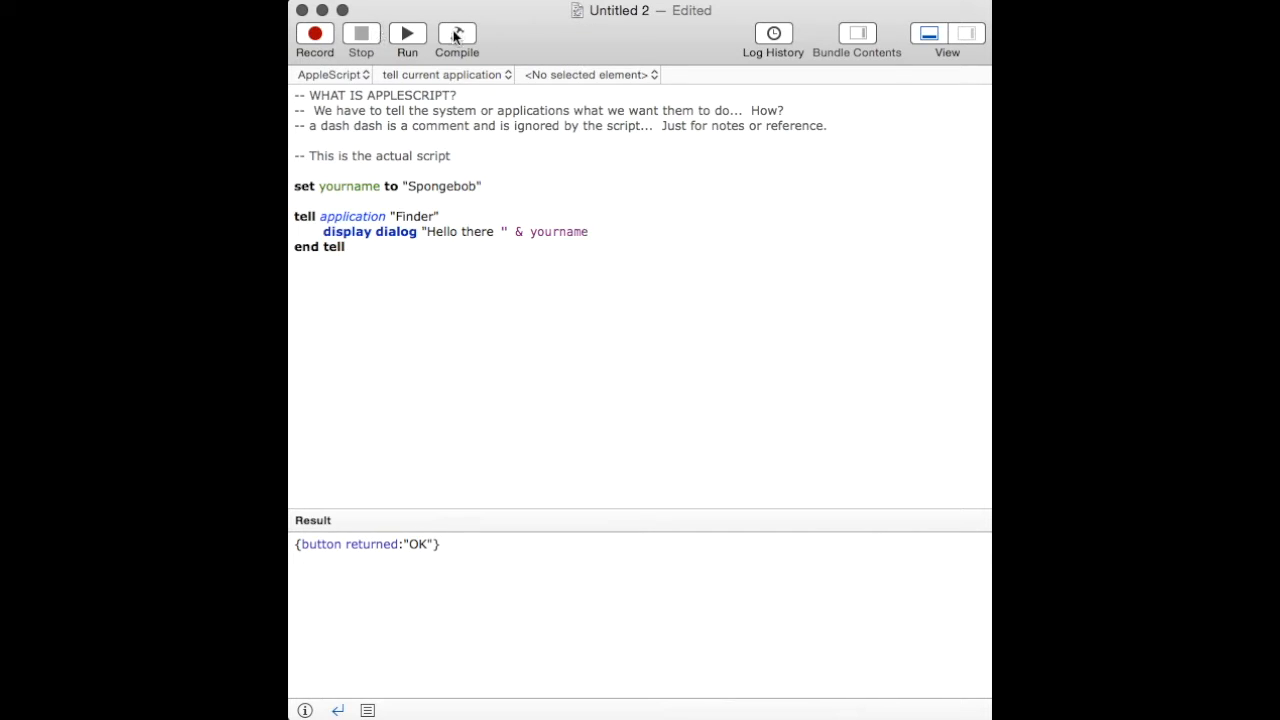
click(456, 33)
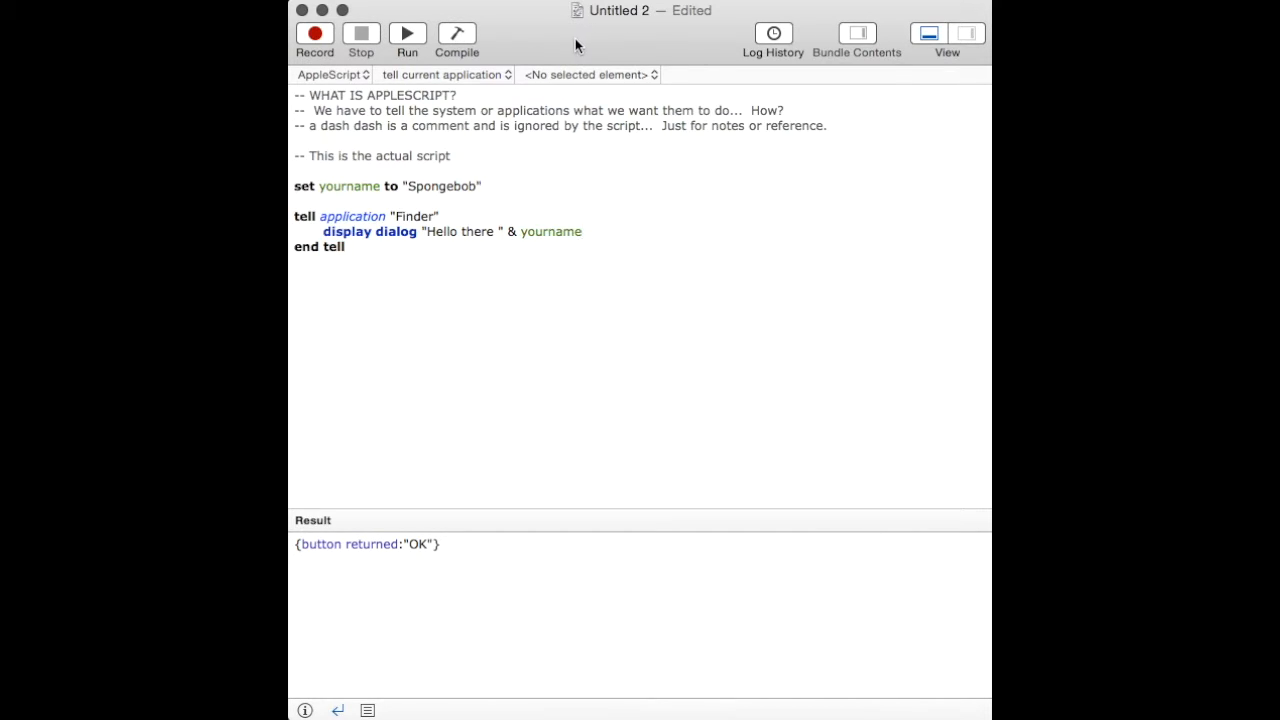
click(406, 33)
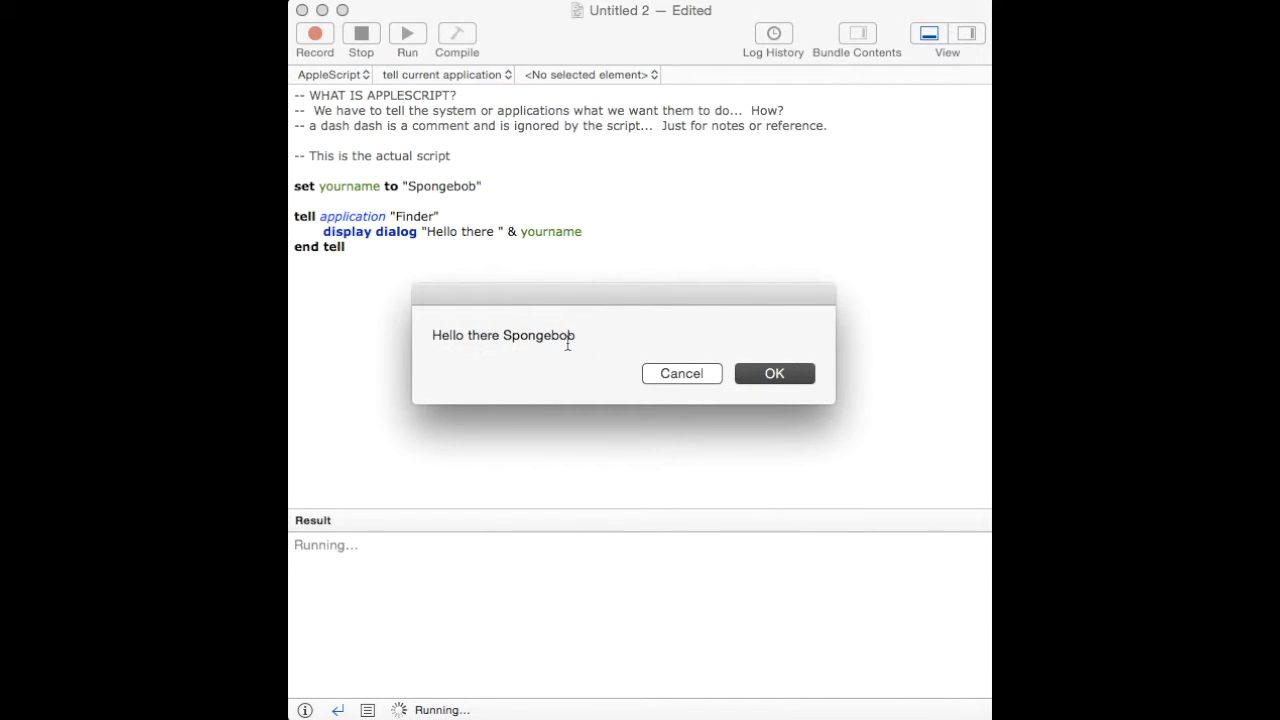
click(773, 373)
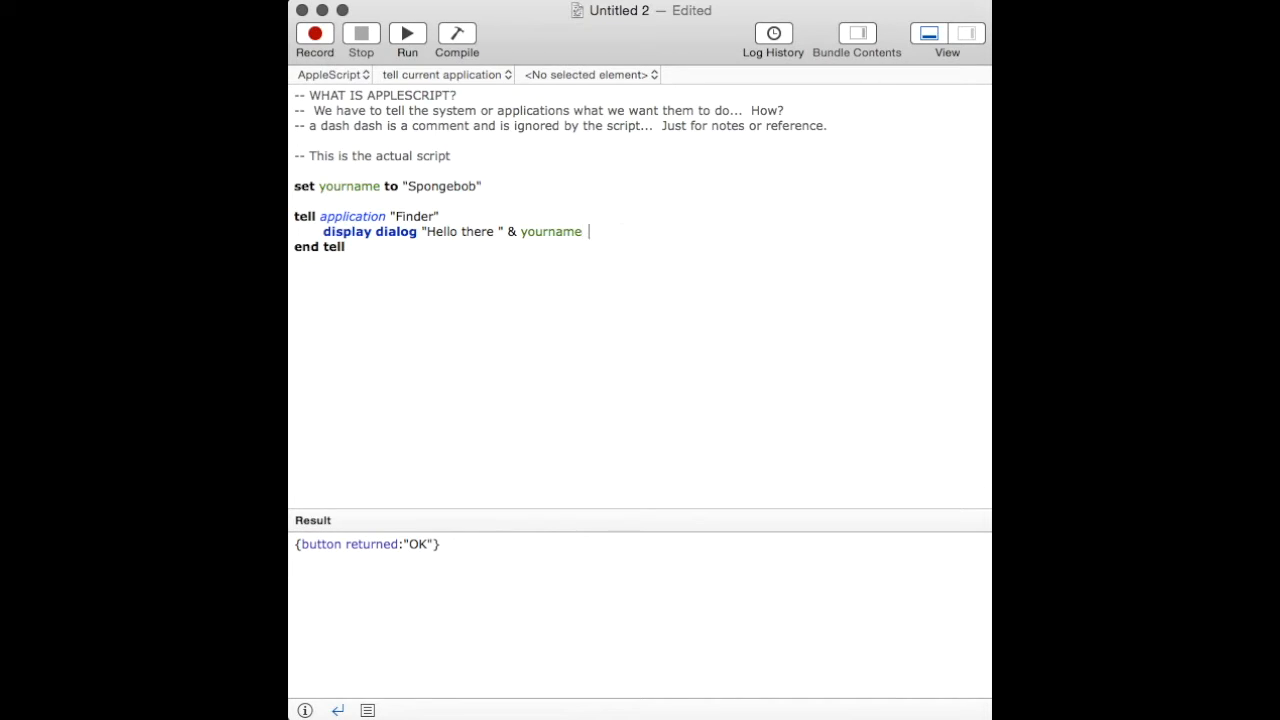
- Append & "!!!!" to the greeting, then compile, run and accept 'Hello there Spongebob!!!!'
text(& ")
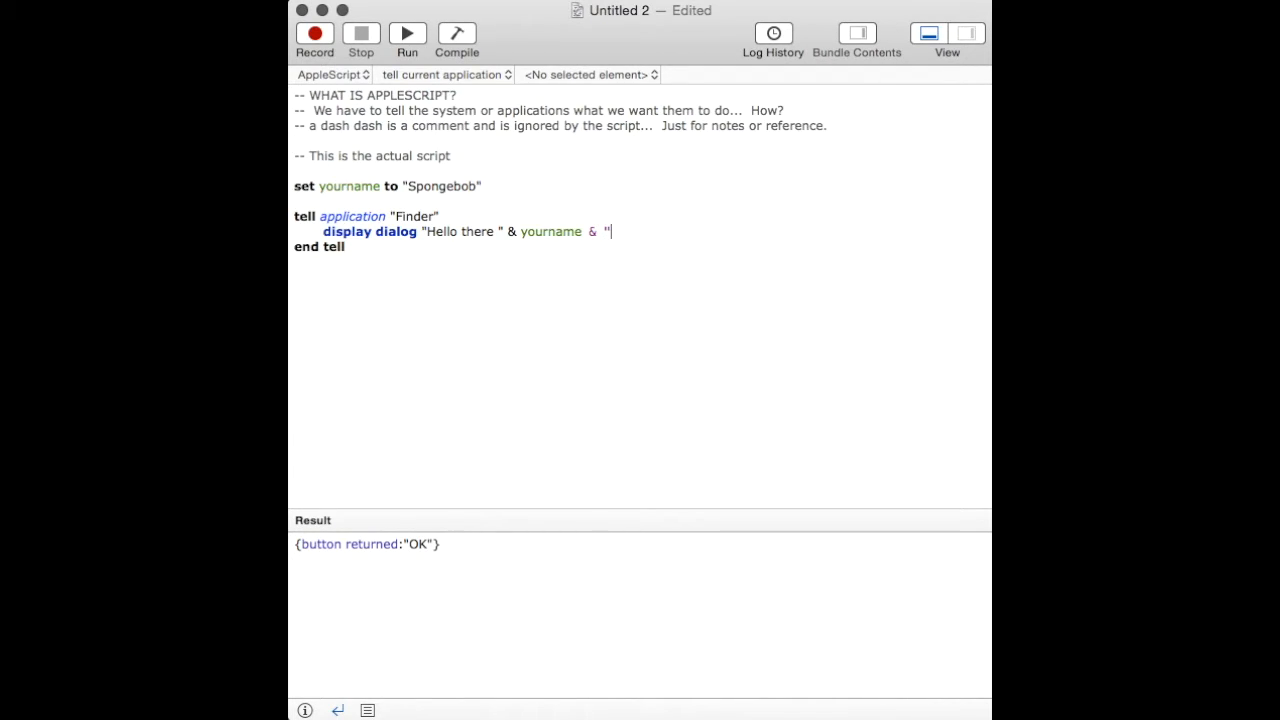
text(!!!!)
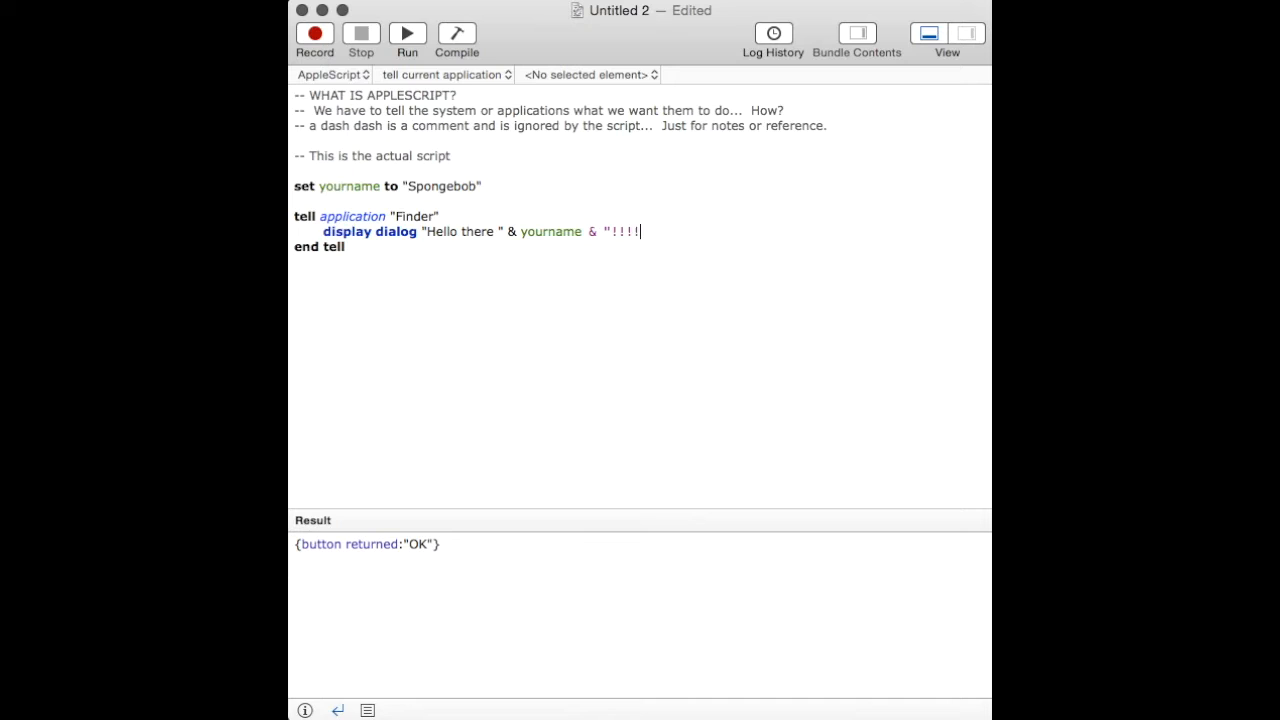
click(456, 34)
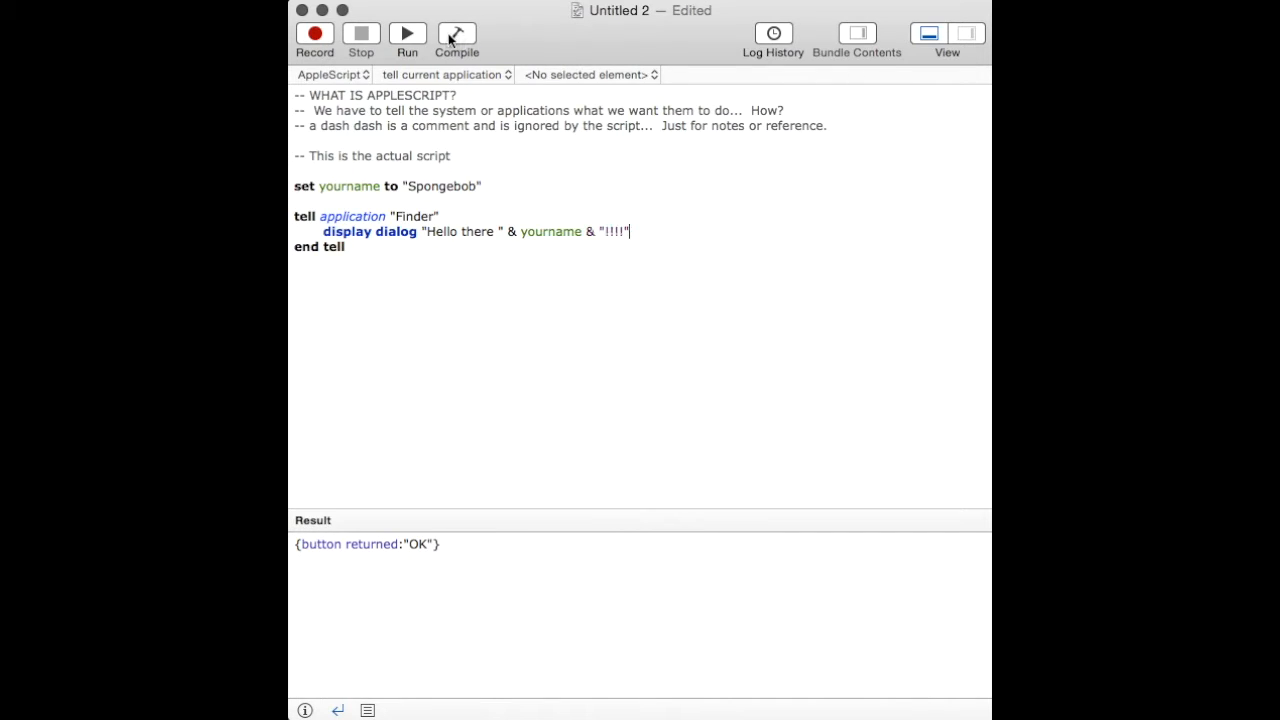
click(407, 33)
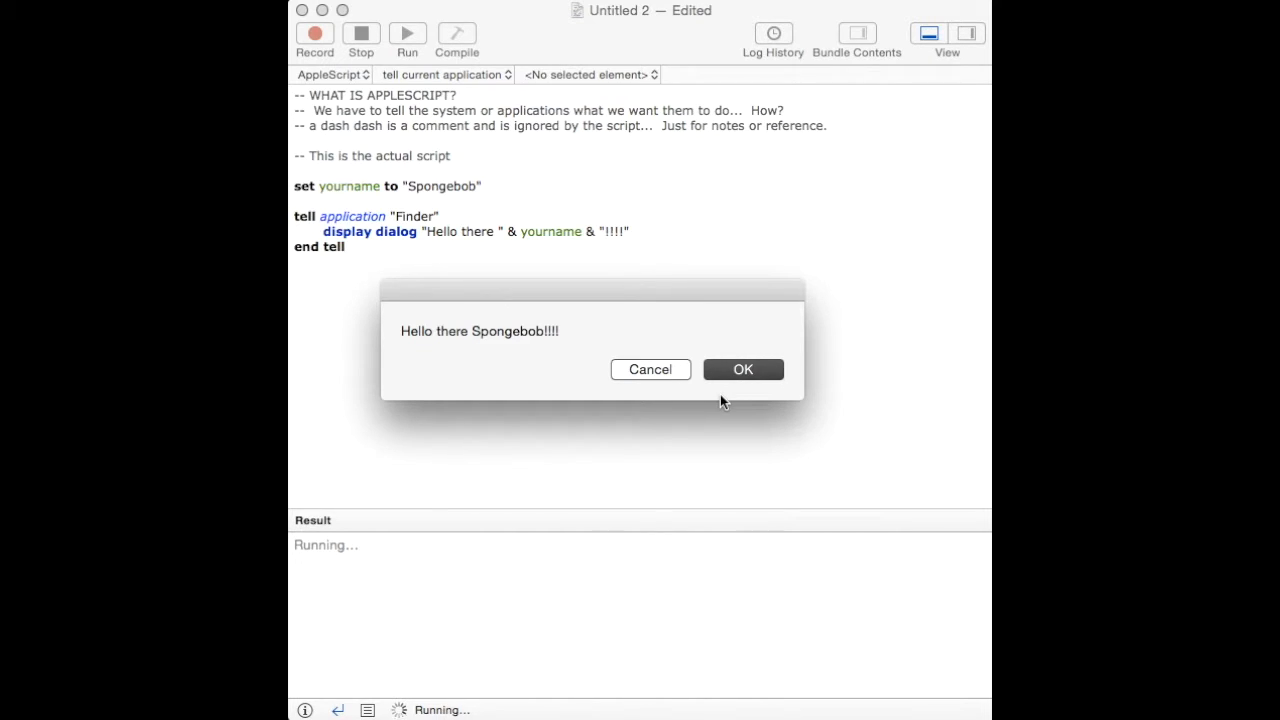
click(743, 369)
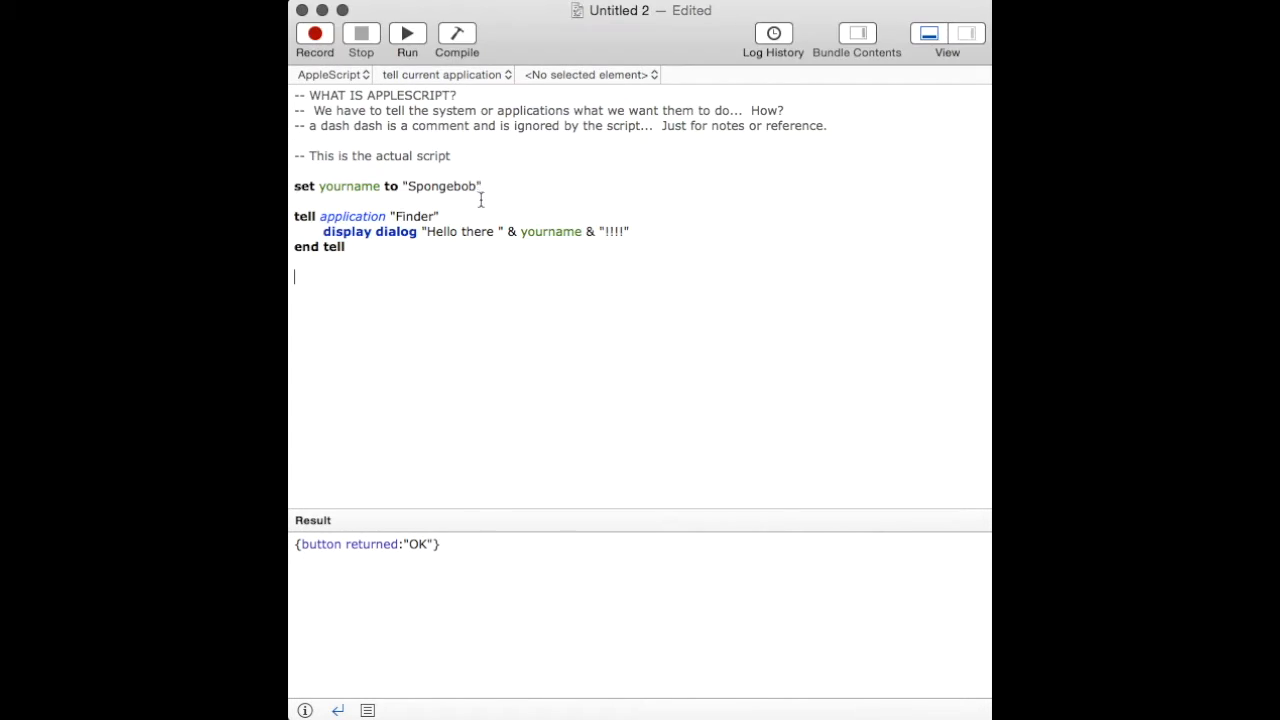
- Replace Spongebob with 12345, run, and dismiss the 'Hello there 12345!!!!' dialog
double_click(449, 186)
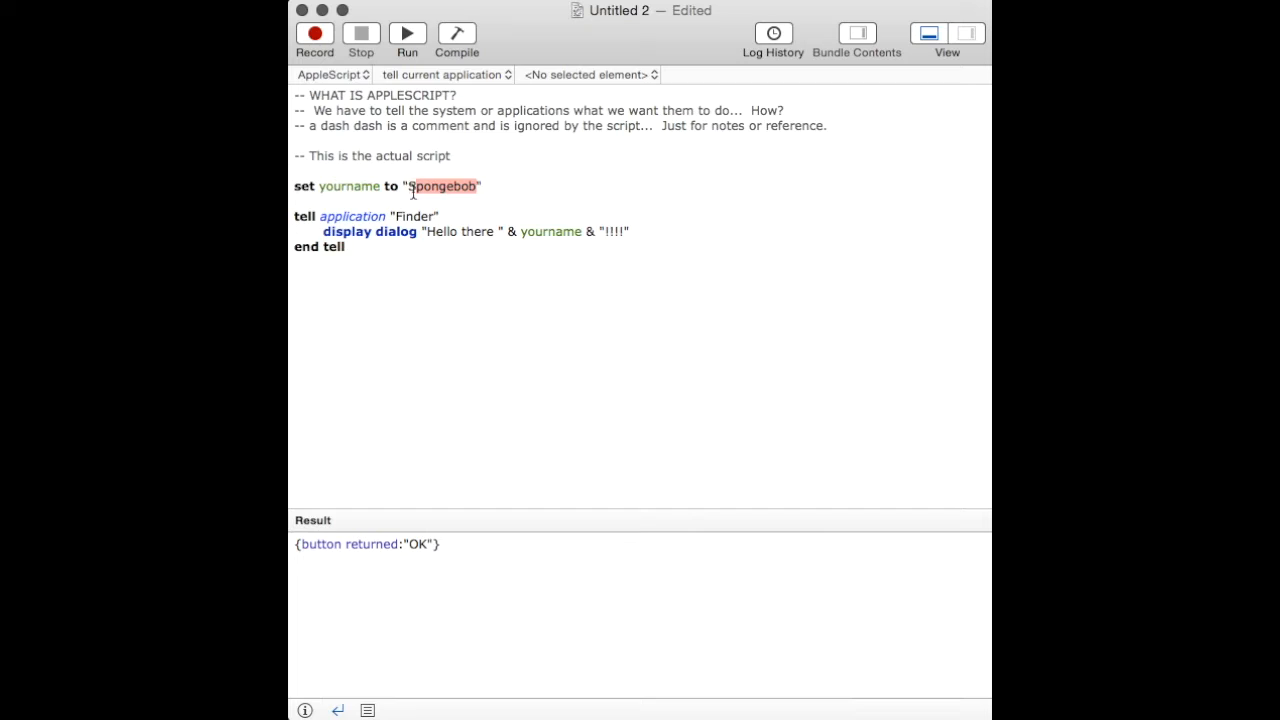
text(1234)
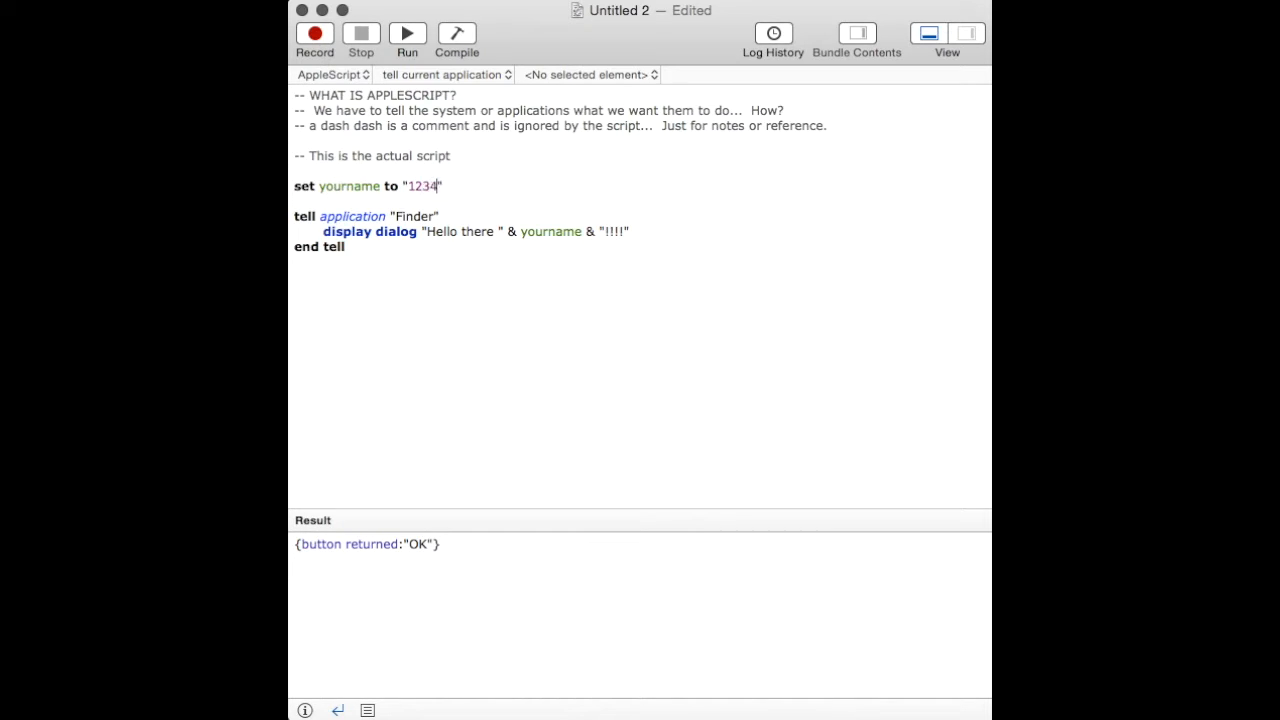
text(5)
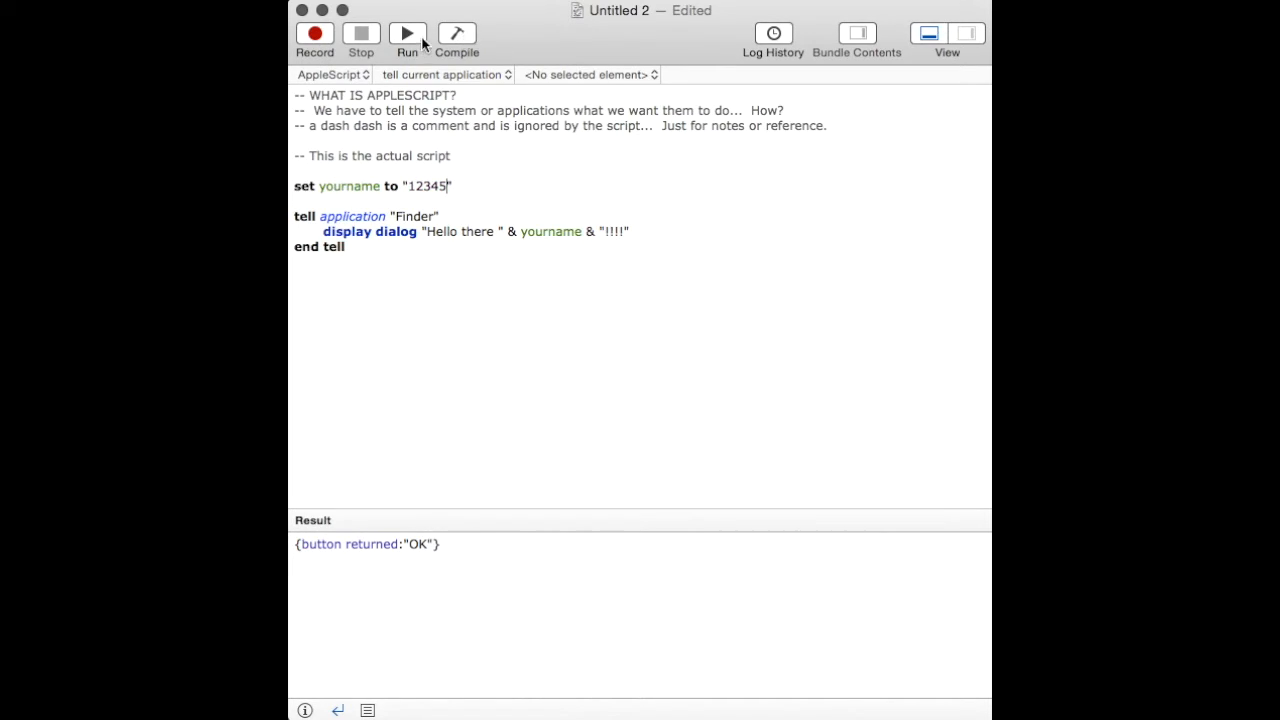
click(408, 33)
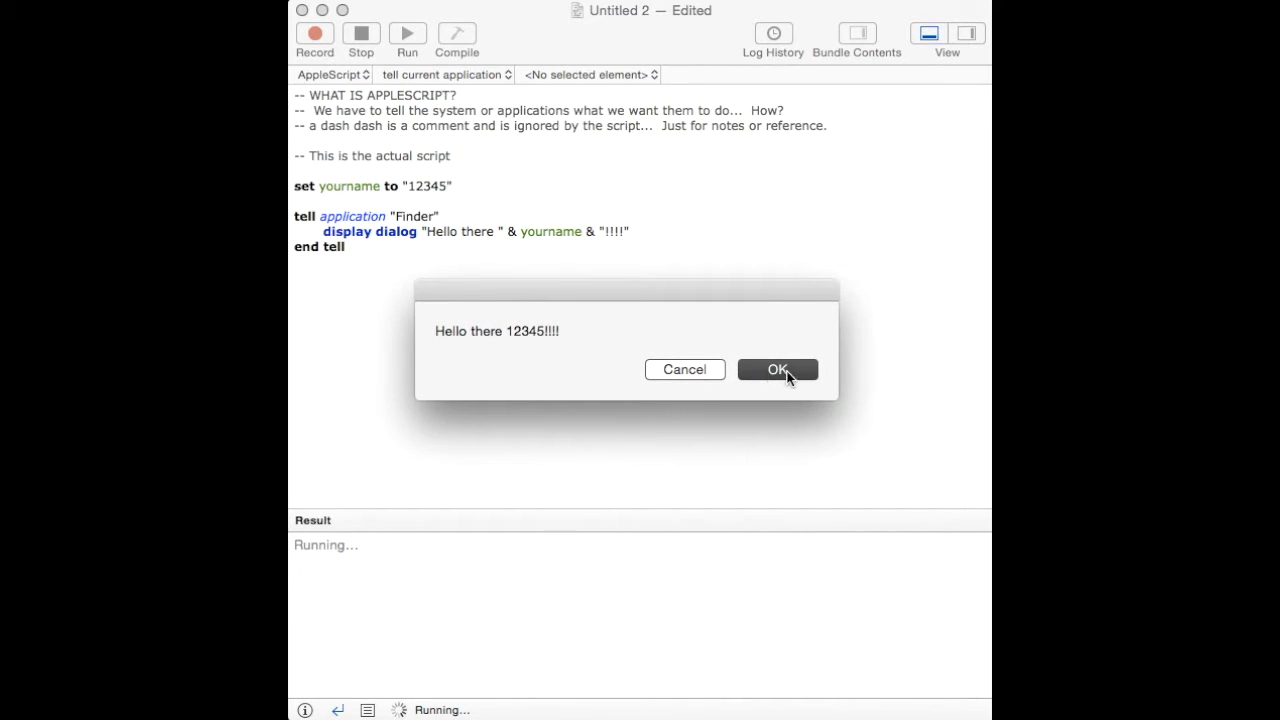
click(777, 369)
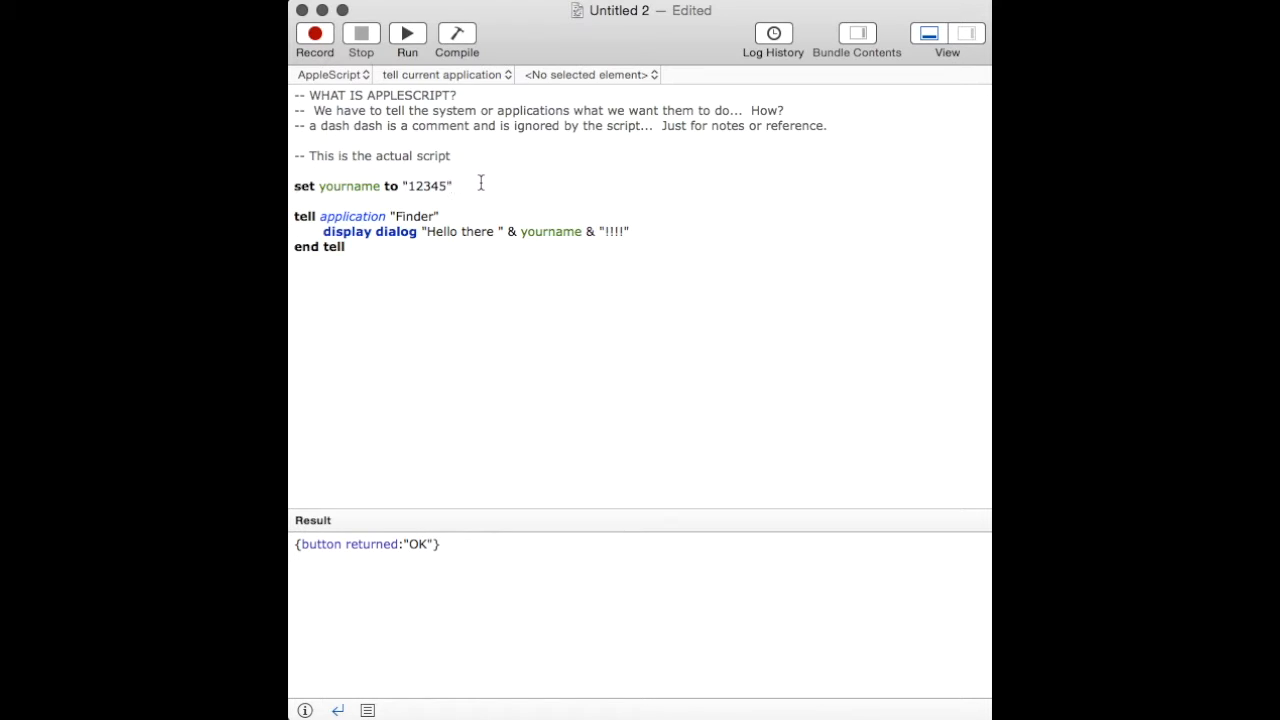
- Add variables anumber set to "247" and bnumber set to "121"
text(set)
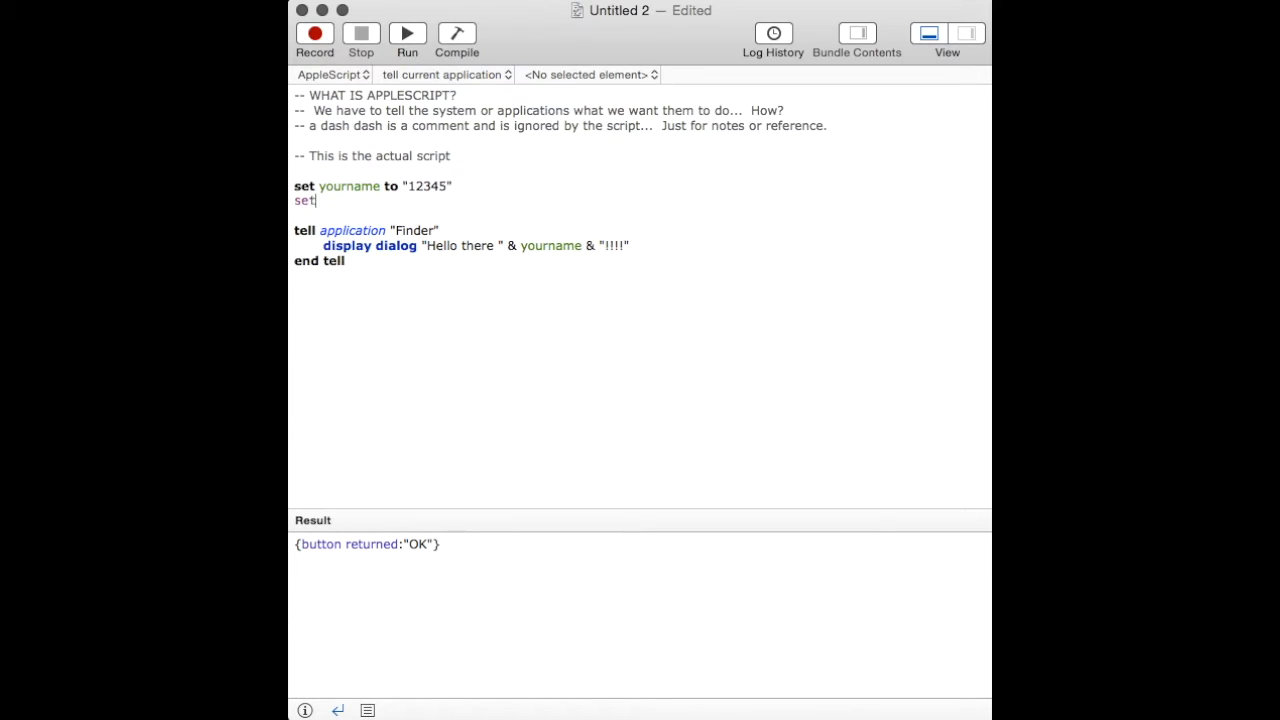
text(anum)
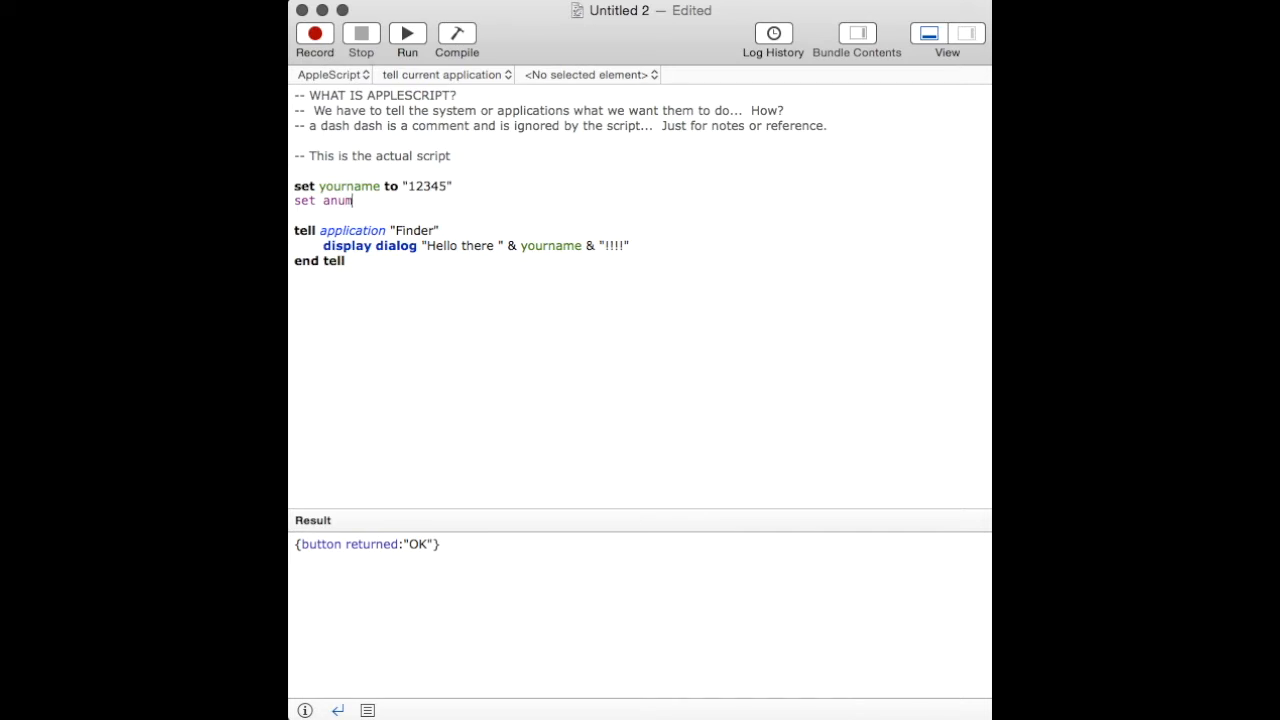
text(ber to ")
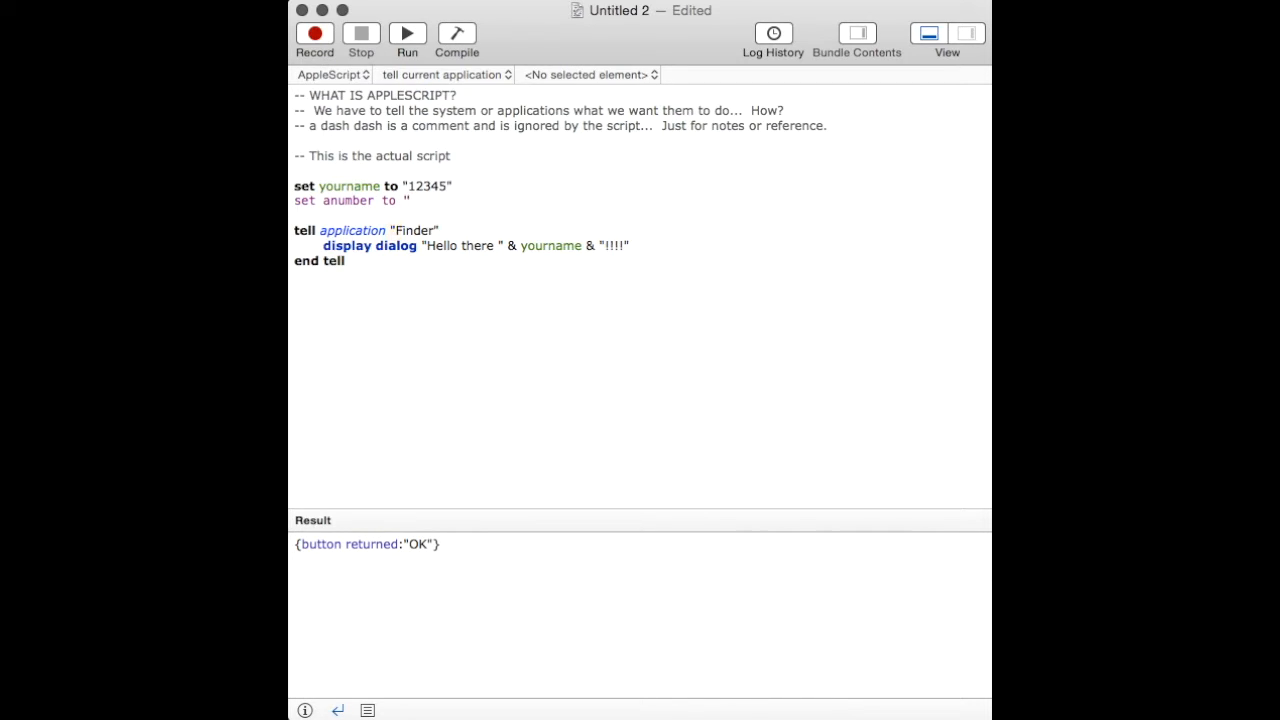
text(24)
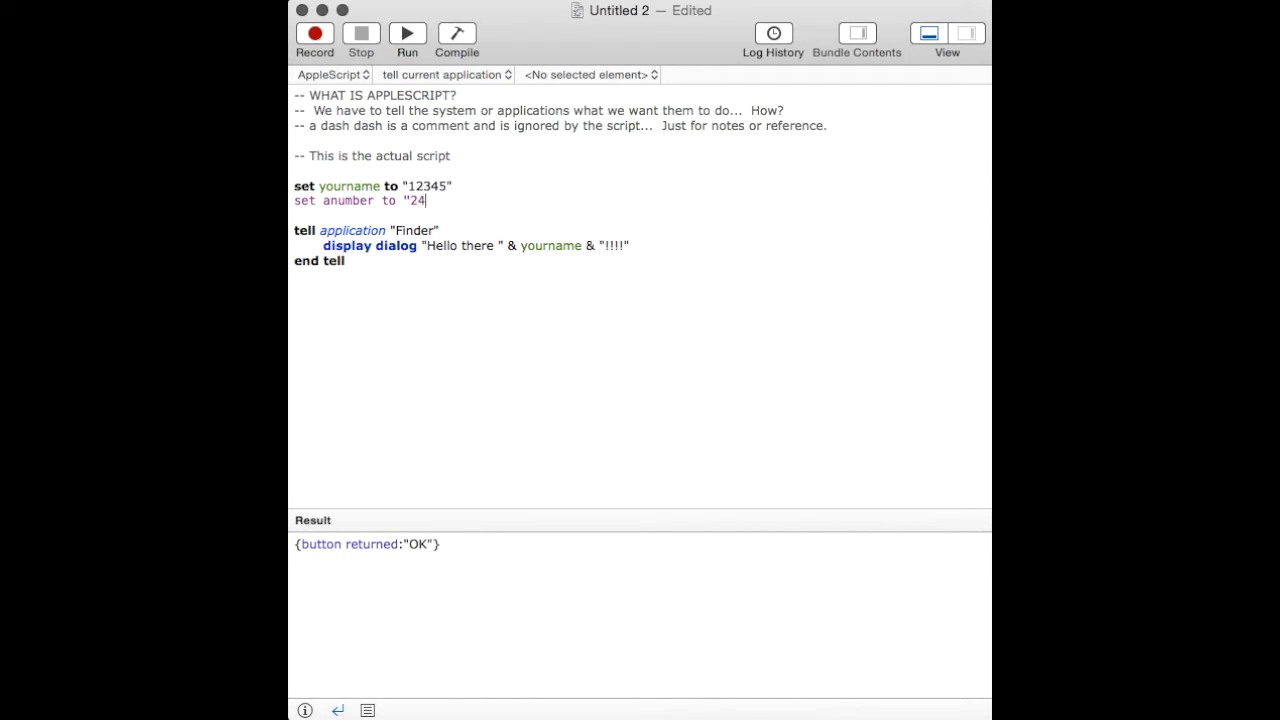
text(7")
text(set)
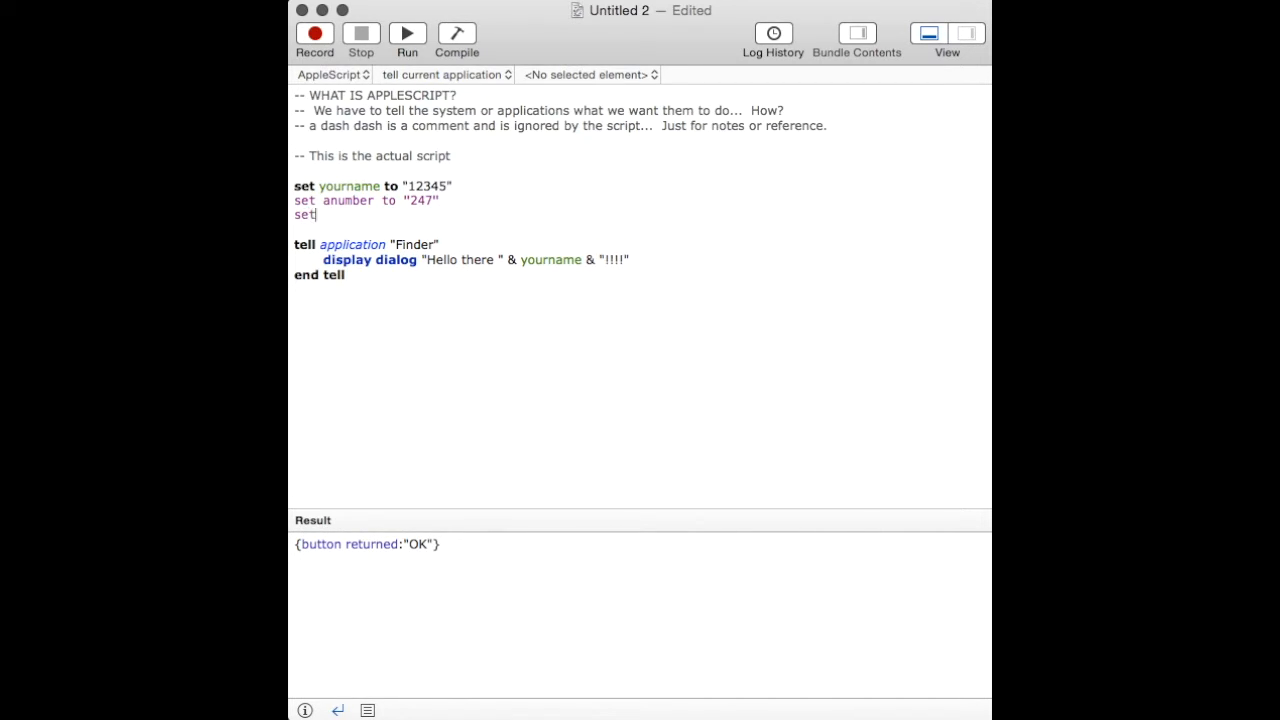
text(bnumber to "121)
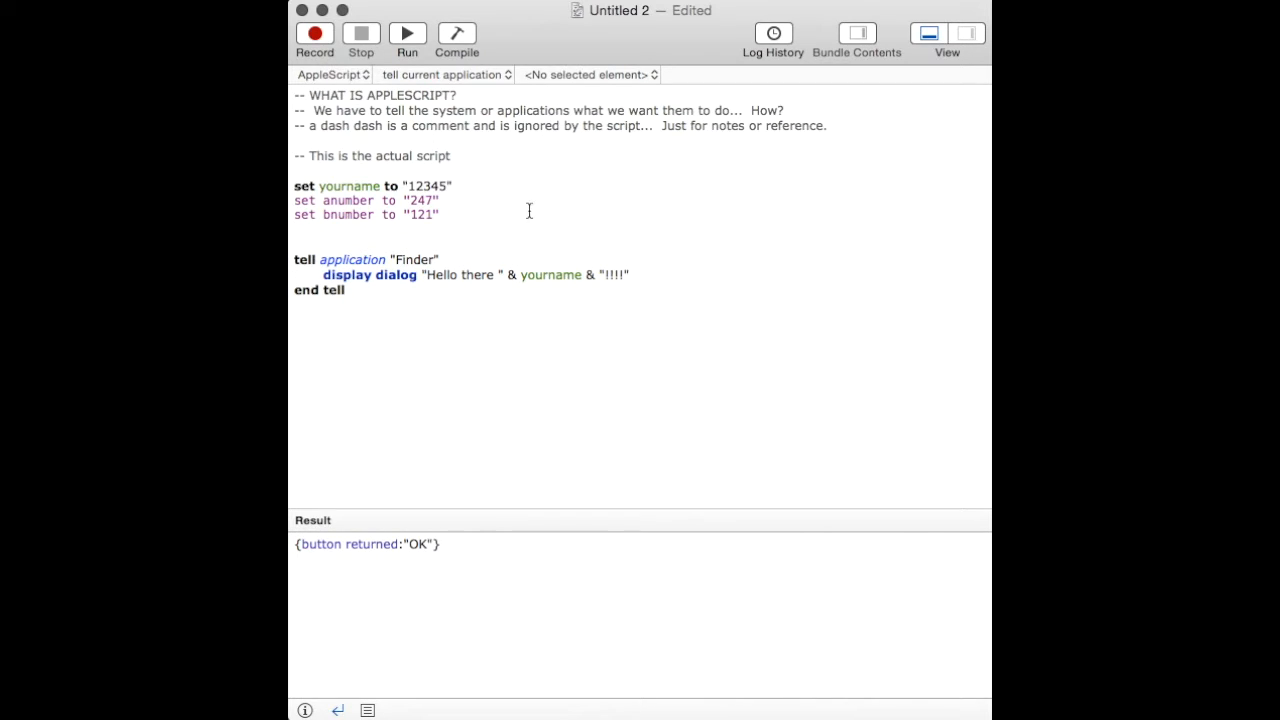
- Replace the greeting line with set ananswer to (anumber + bnumber)
drag(630, 274, 360, 290)
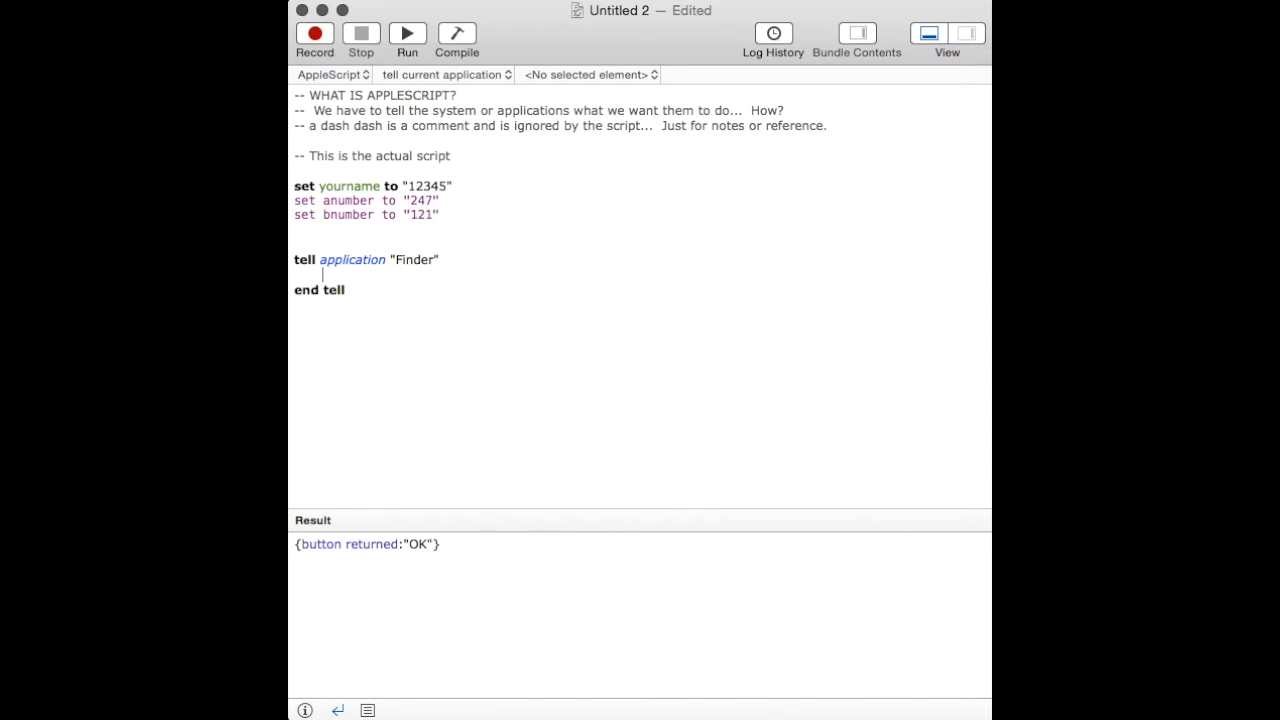
text(set)
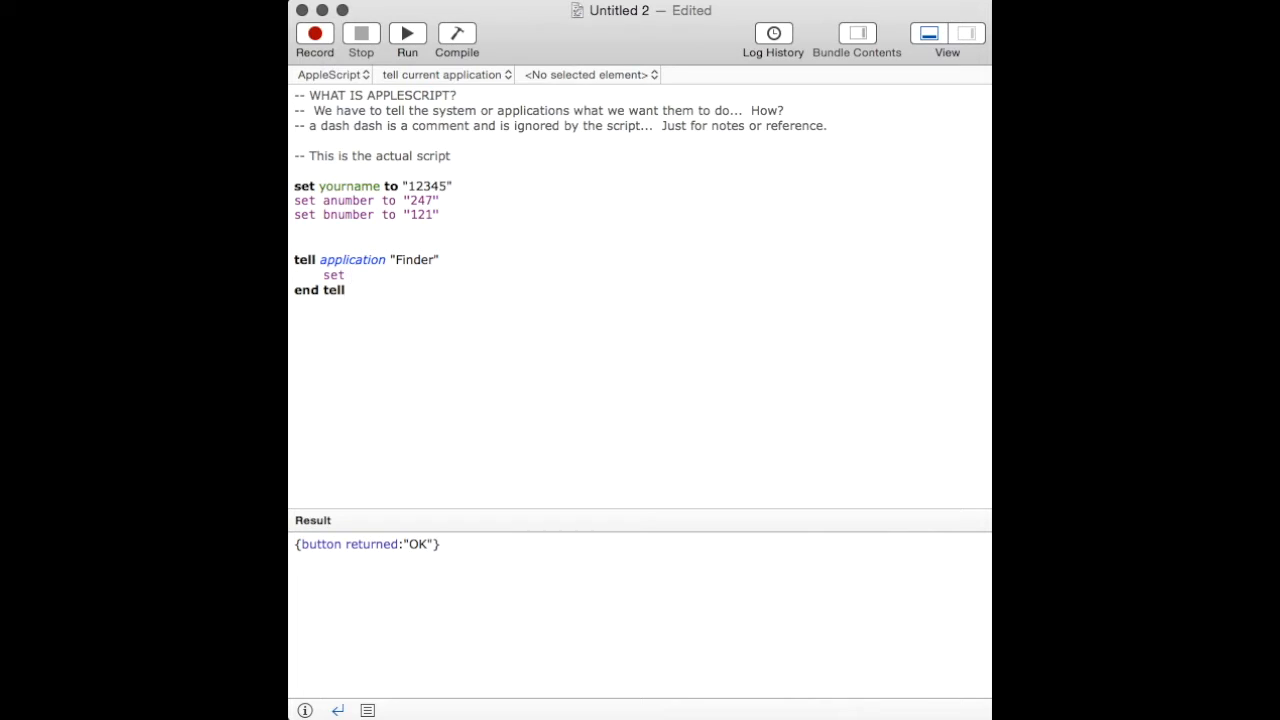
text(theanswe)
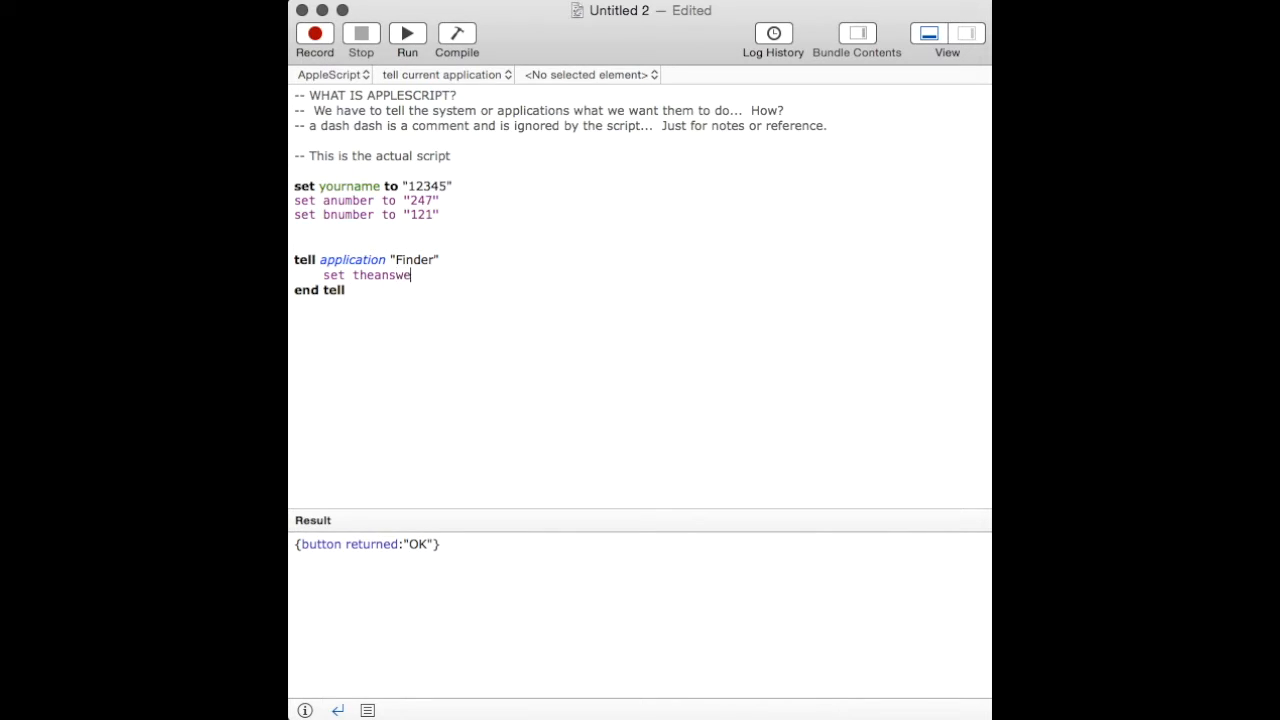
key(Backspace)
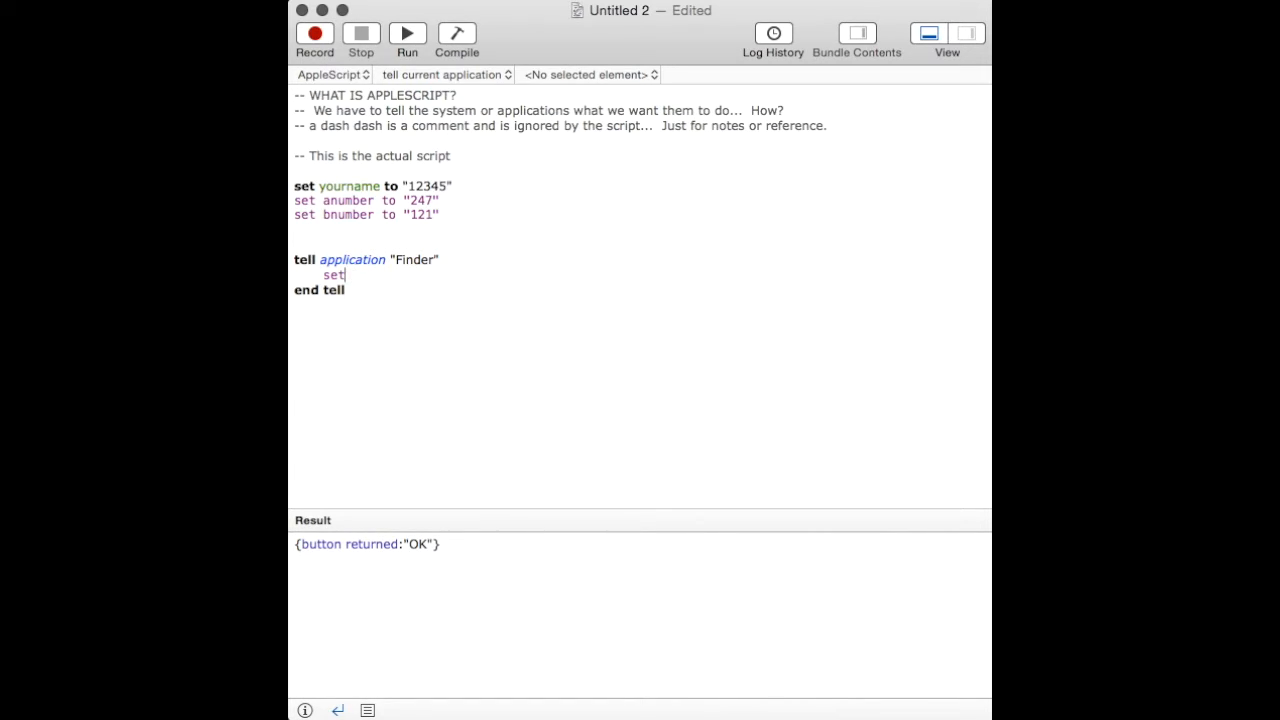
text(ananswer to ()
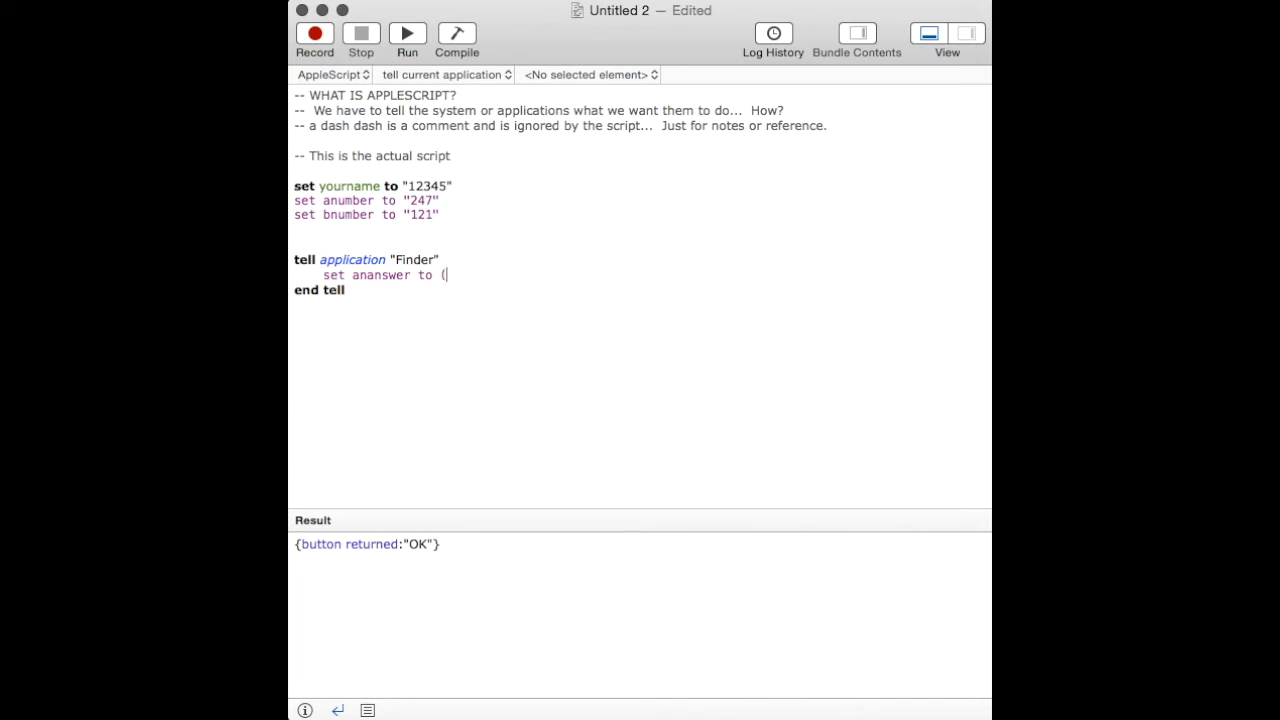
text(anm)
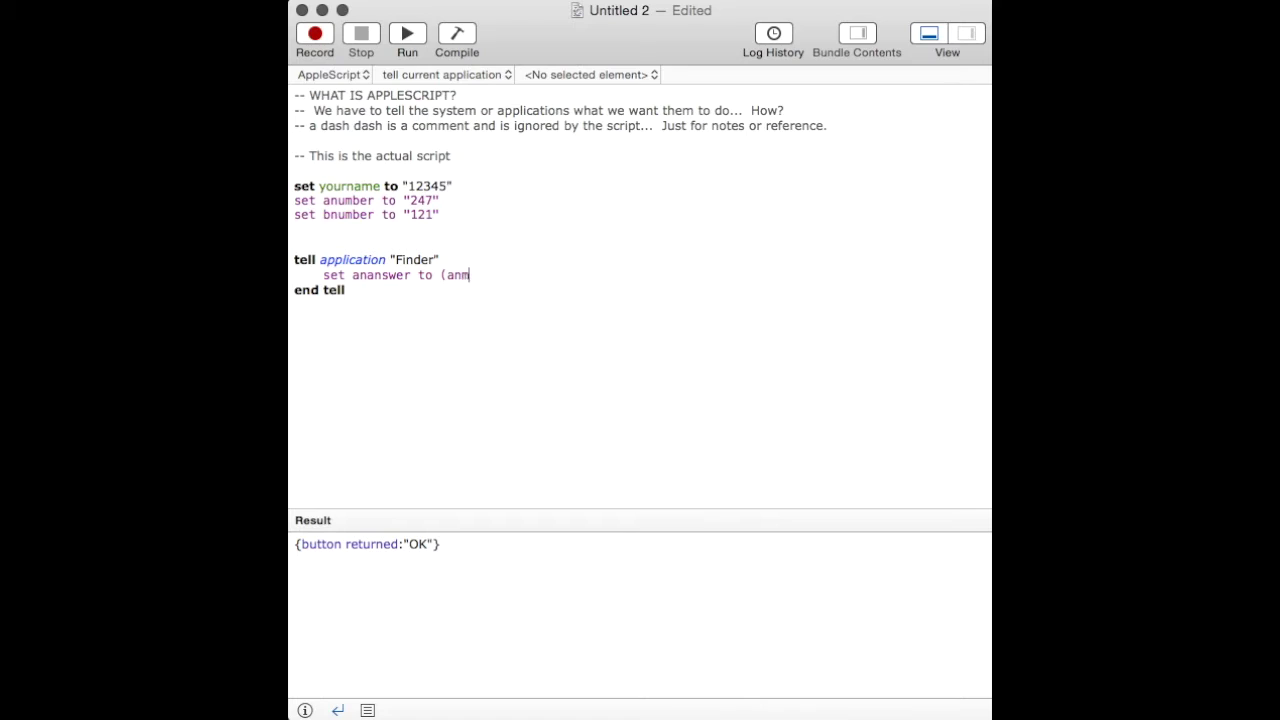
text(ube)
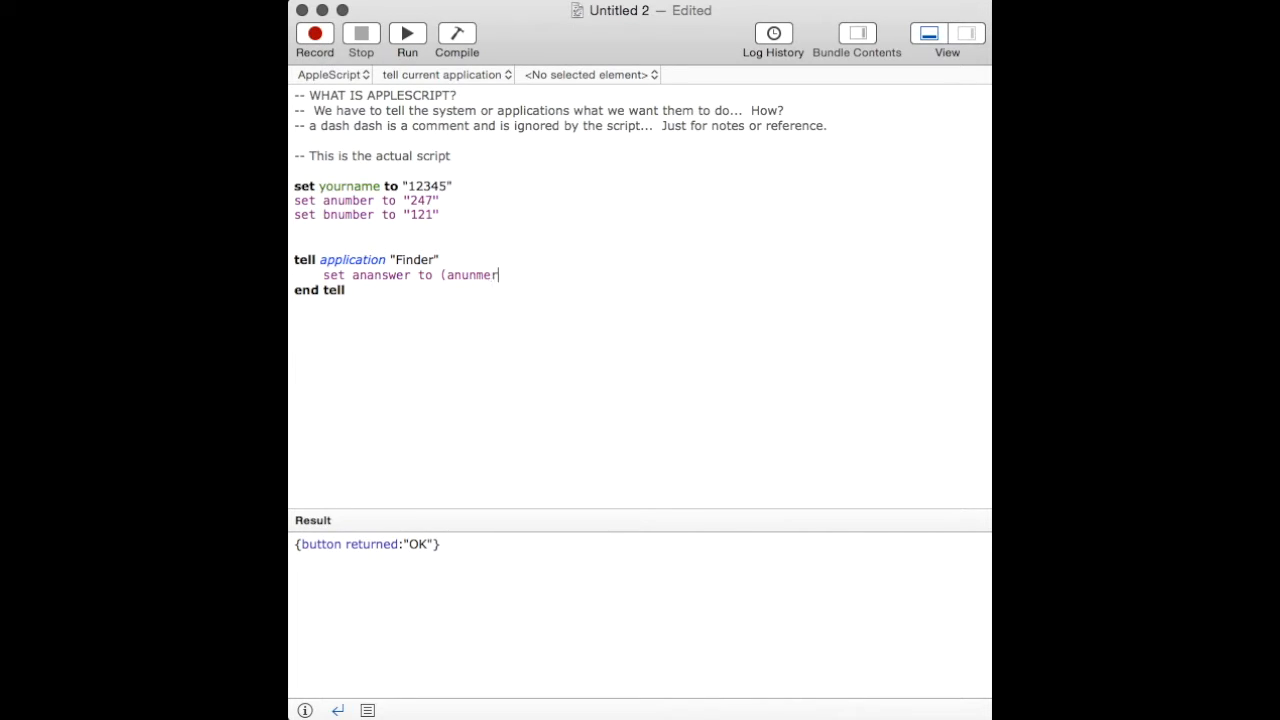
text(mber)
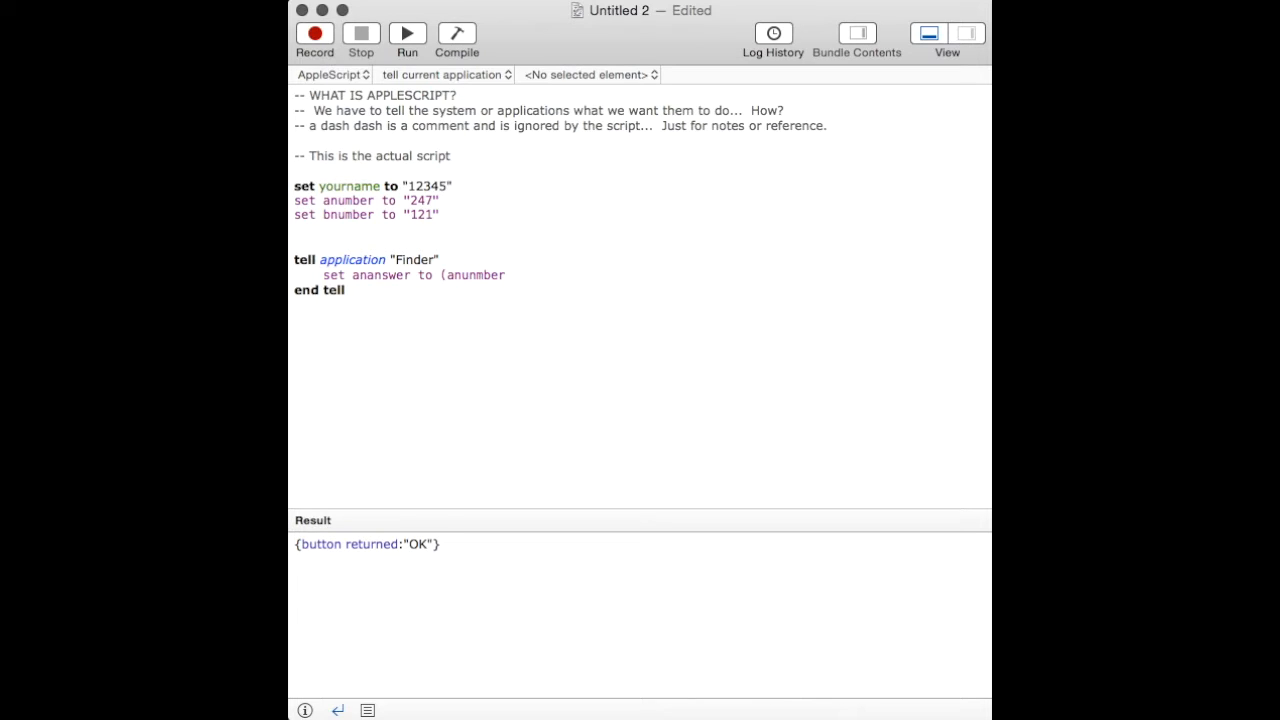
text(+ b)
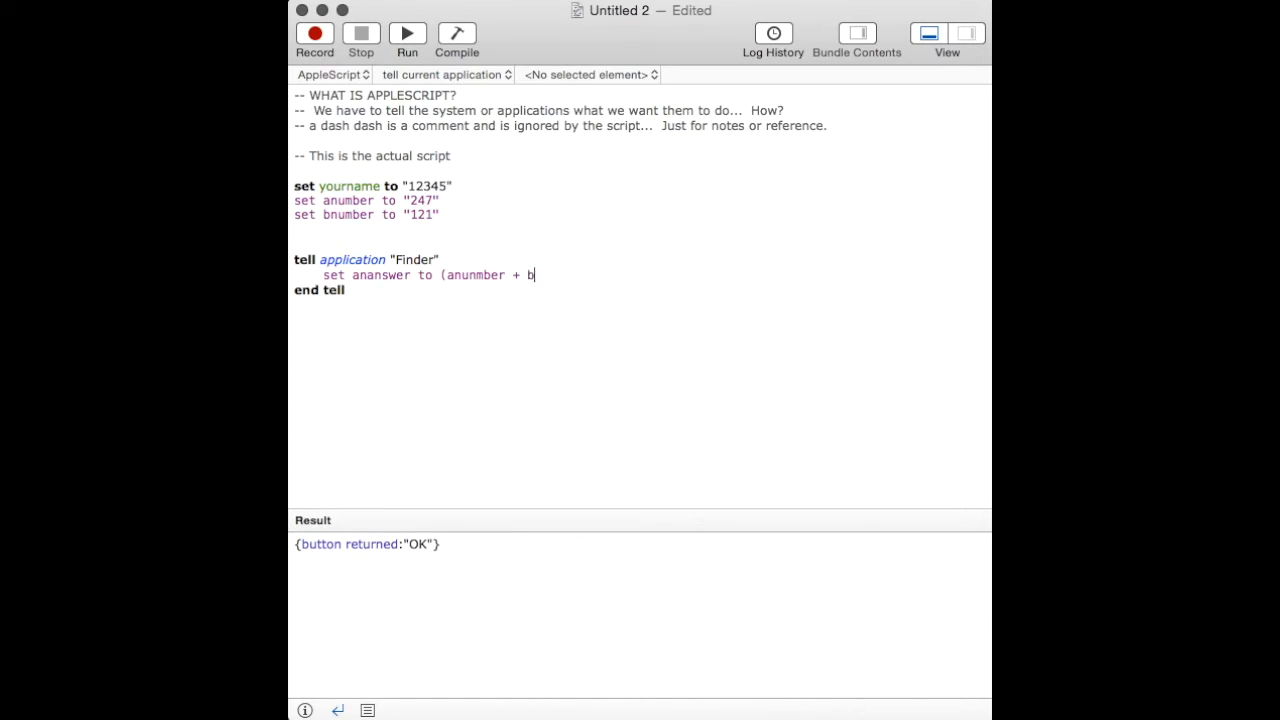
text(number_)
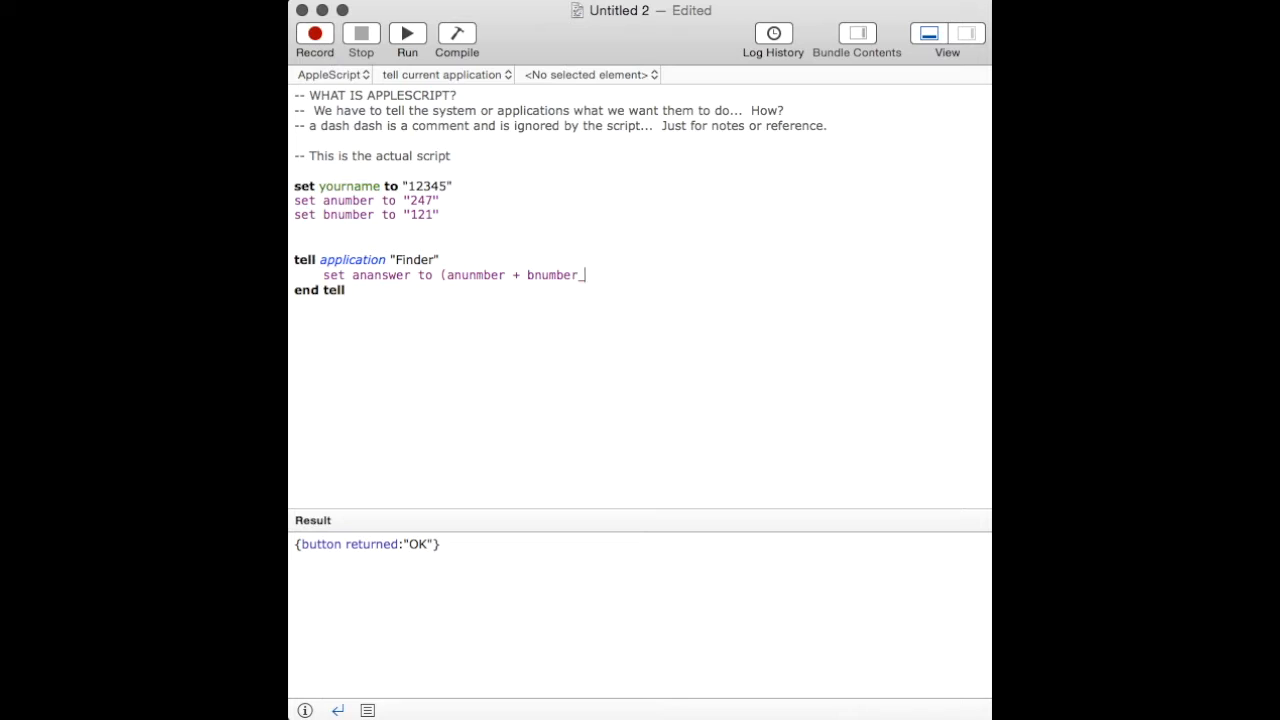
text())
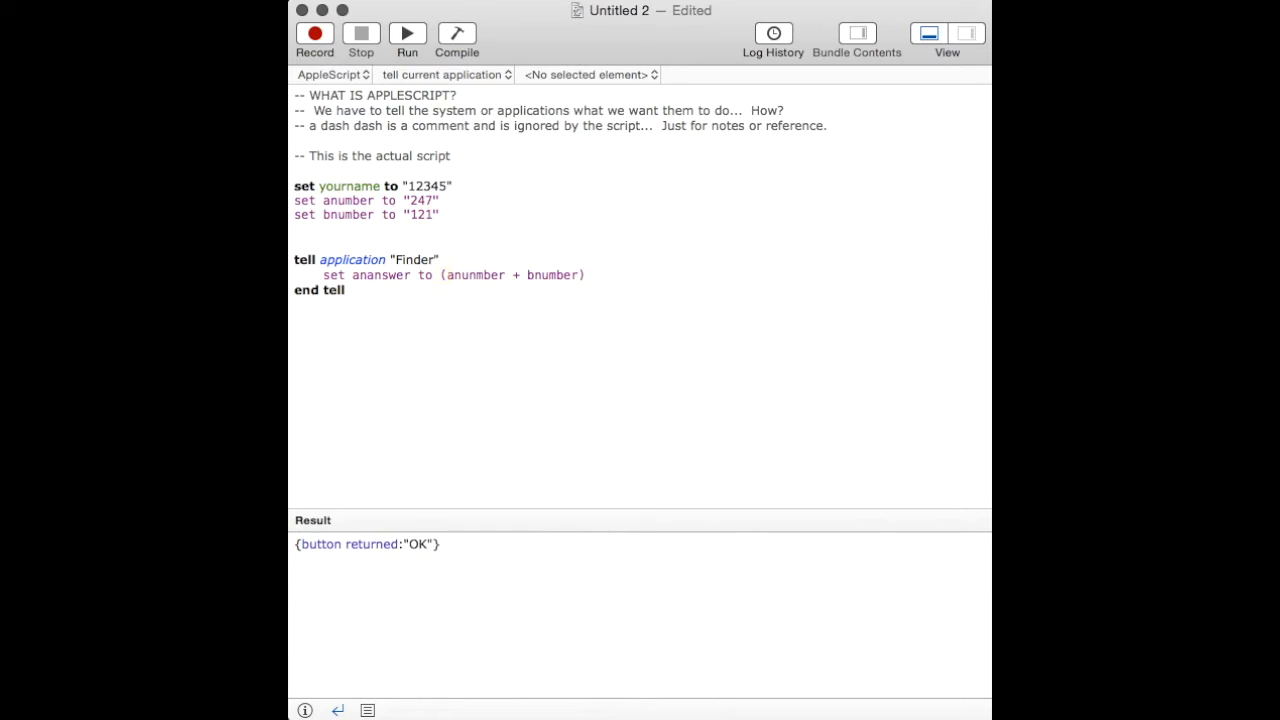
- Add a display dialog ananswer line to the Finder block
text(display)
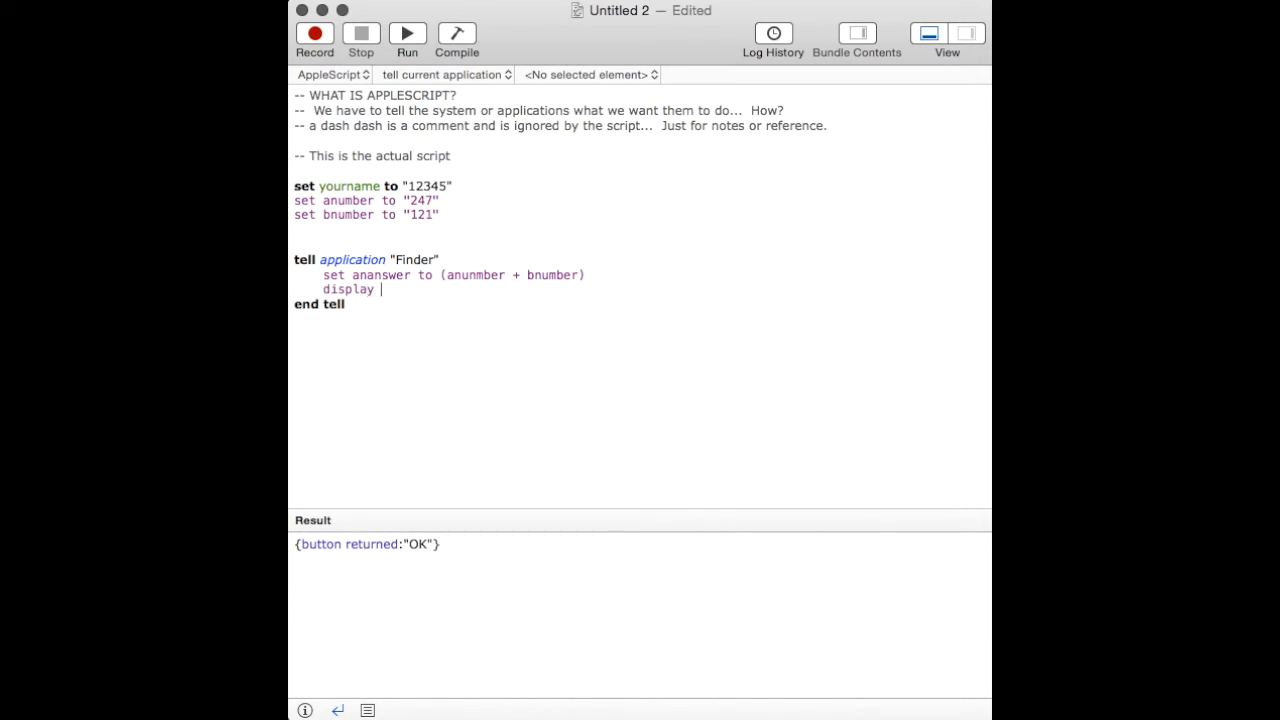
text(dialog)
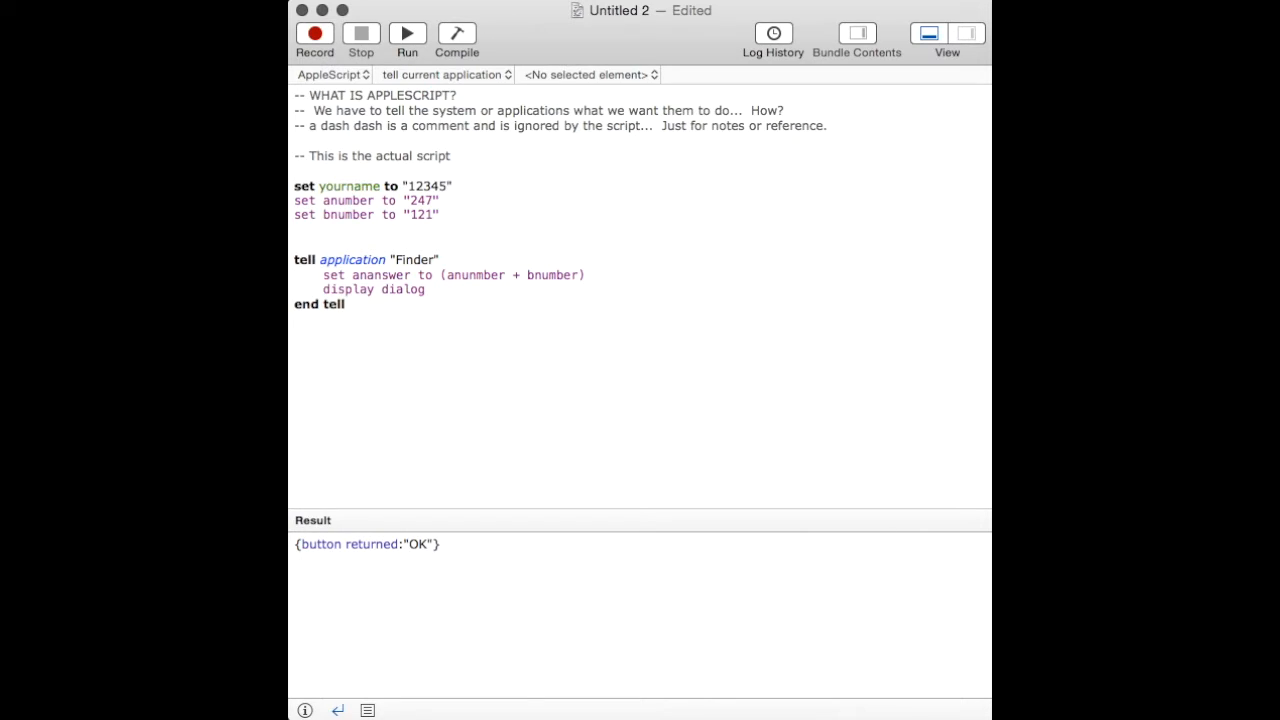
text(ananswer)
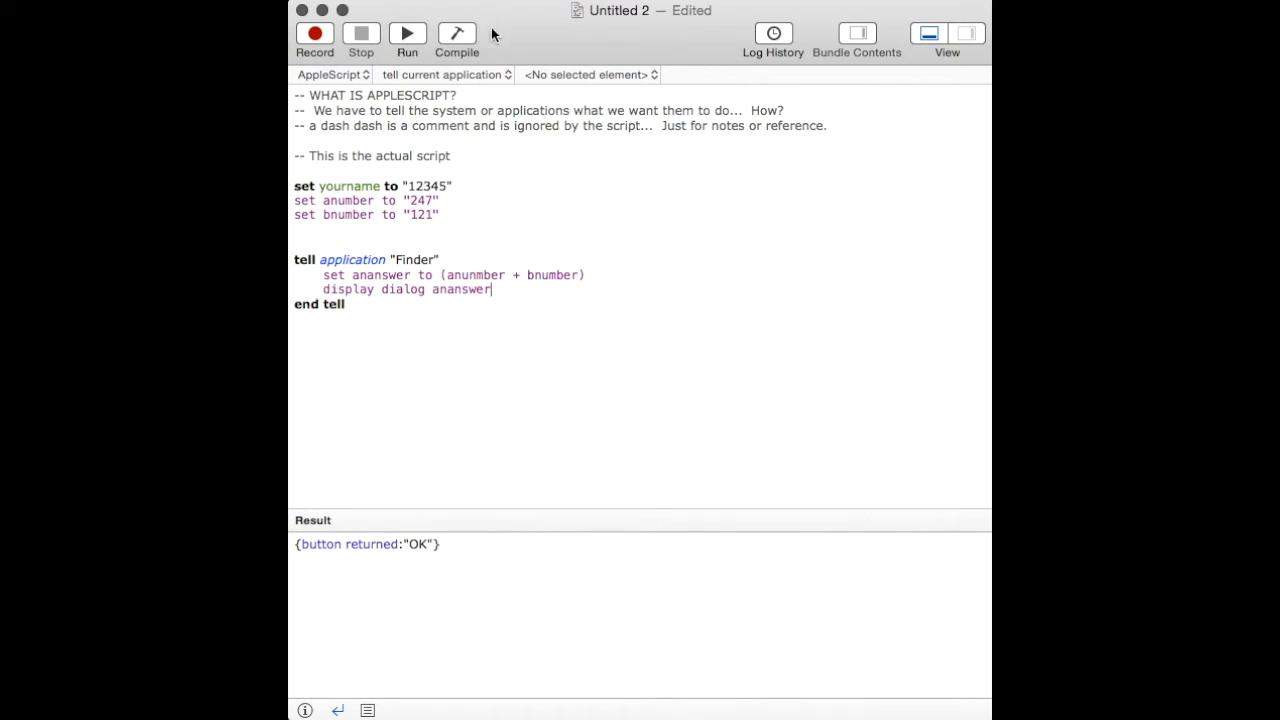
- Compile and run, dismiss the undefined-variable error, and replace misspelled anunmber with anumber
click(456, 37)
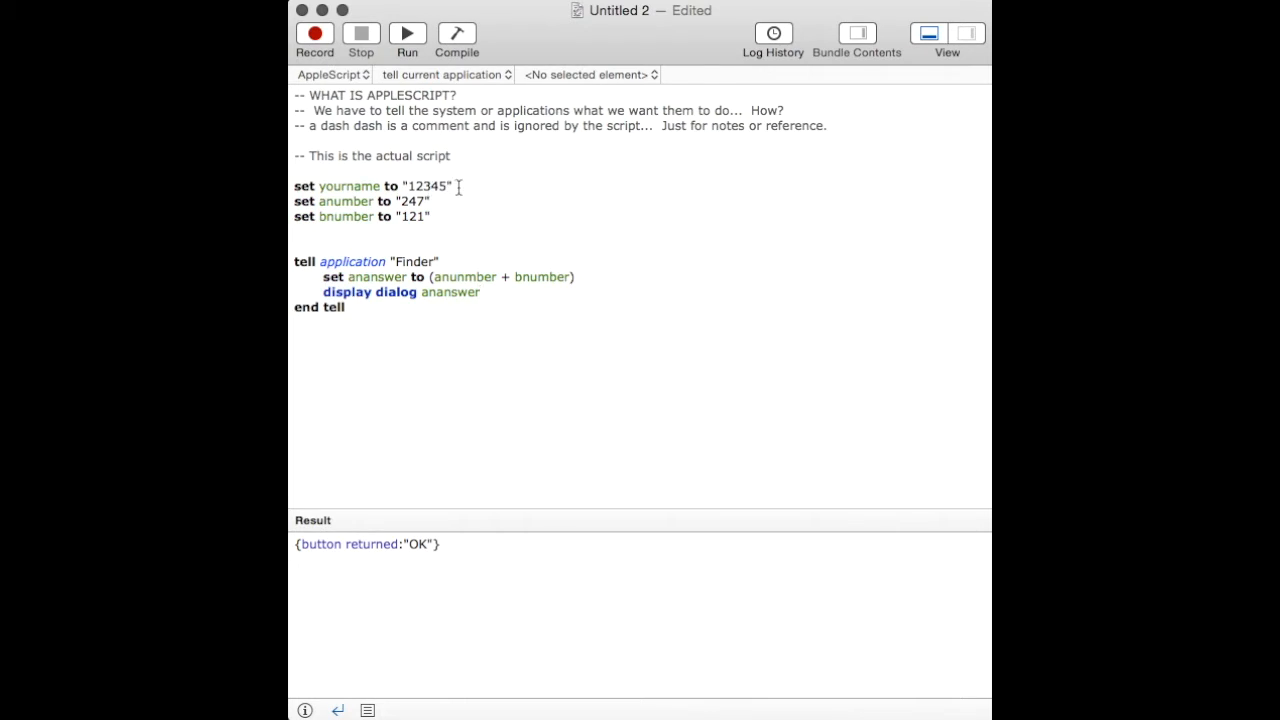
click(406, 33)
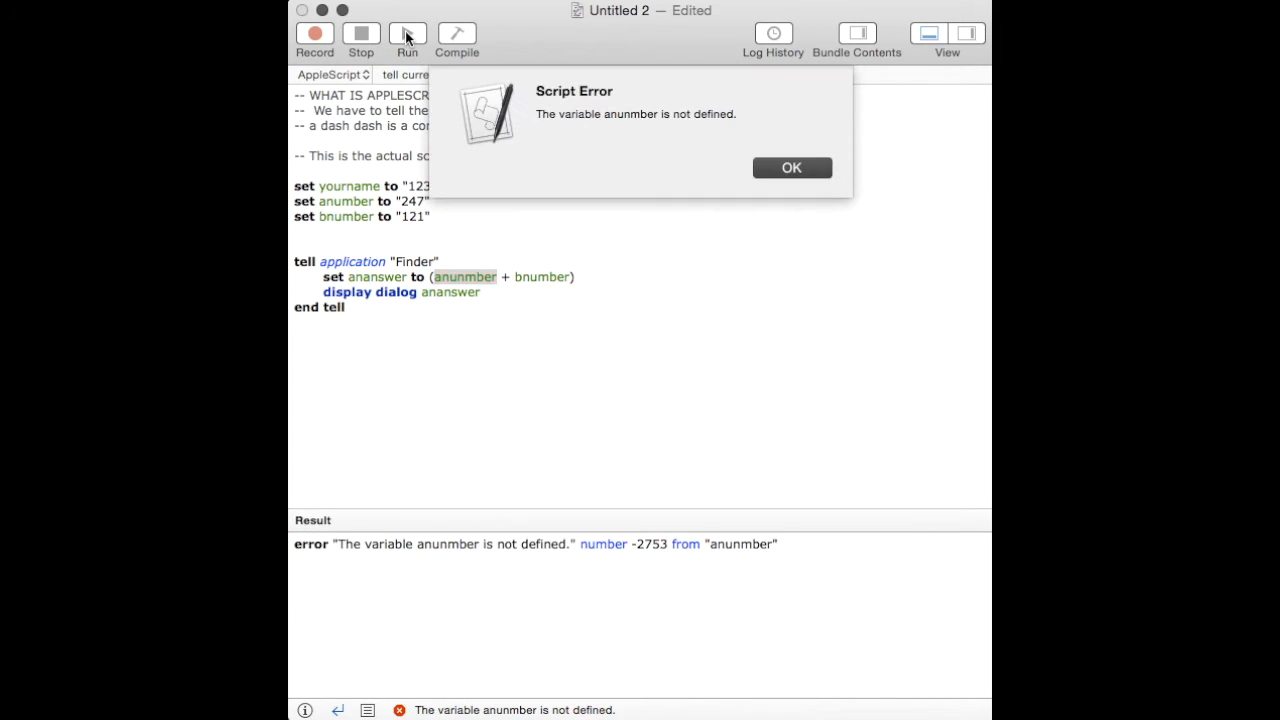
click(791, 167)
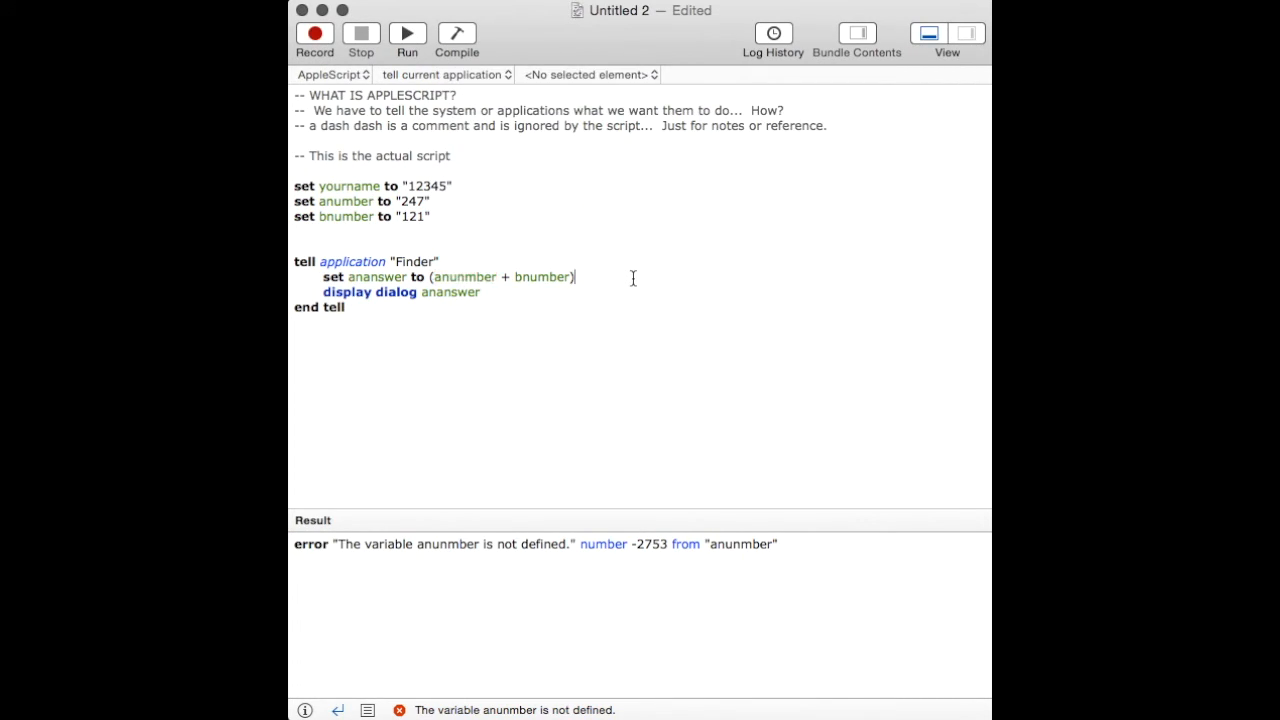
mouse_move(457, 277)
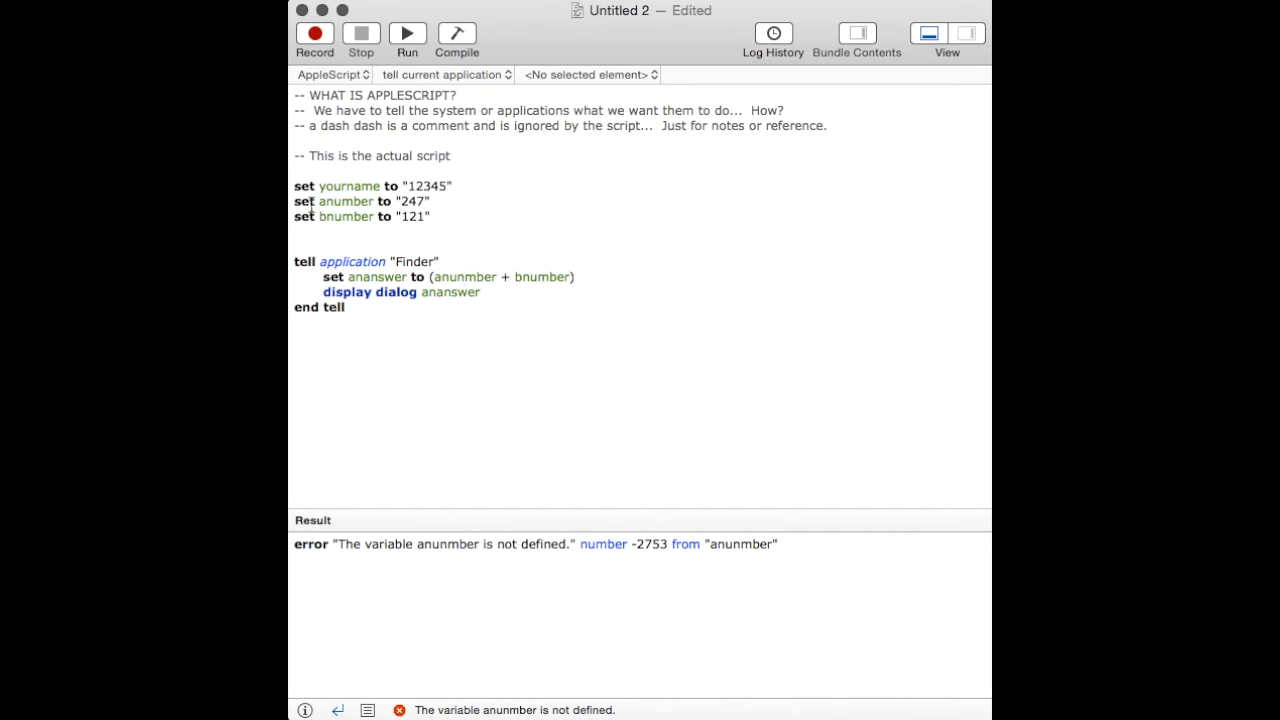
double_click(346, 201)
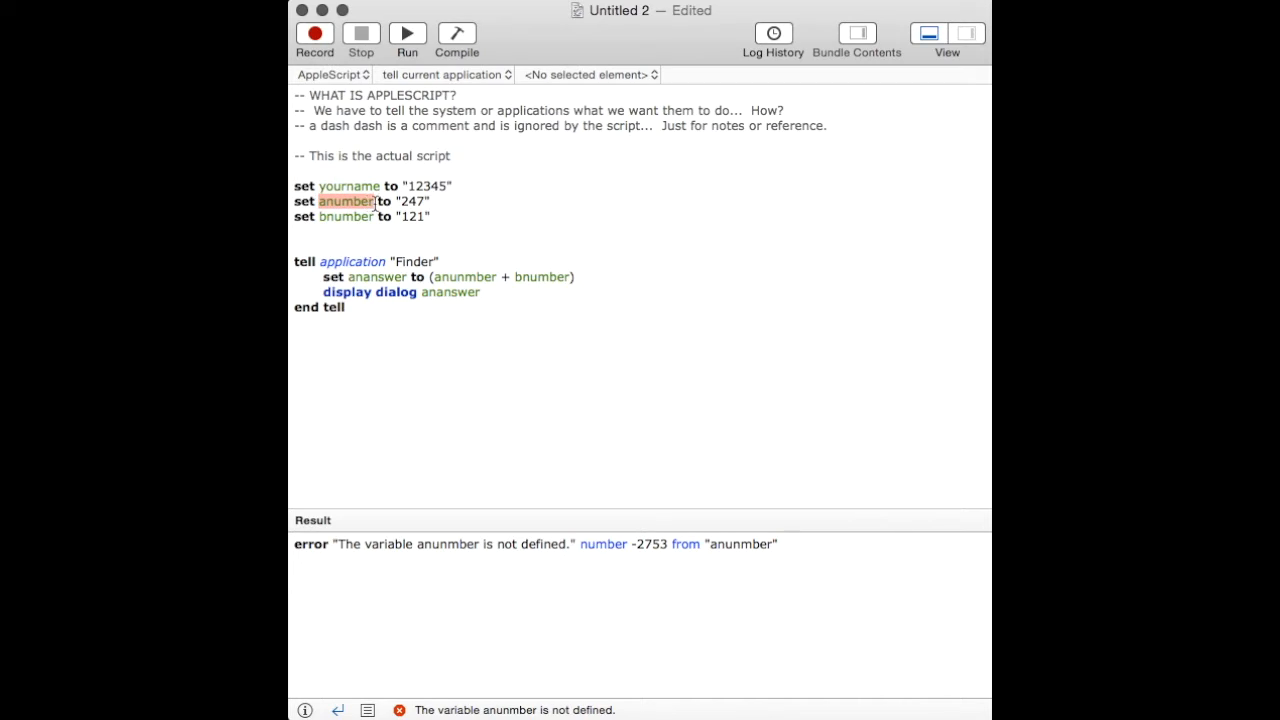
double_click(464, 277)
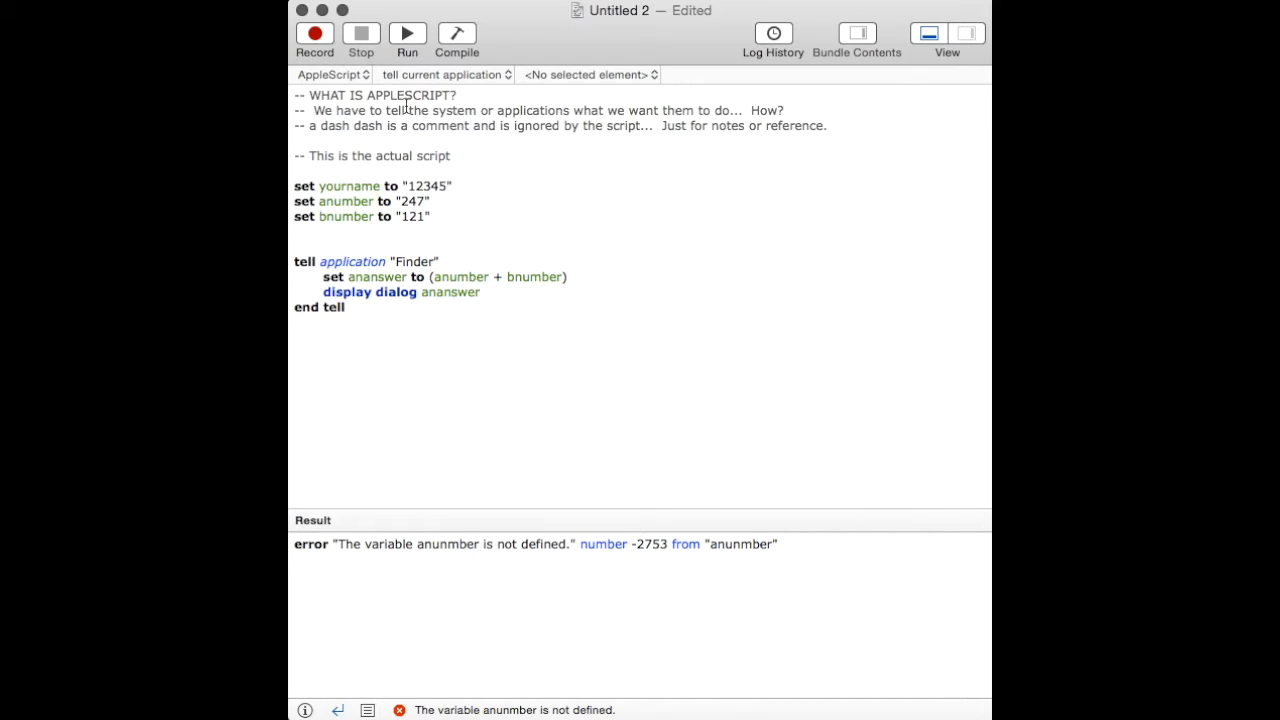
- Run the corrected script, view the 368 result dialog, and cancel it
click(408, 33)
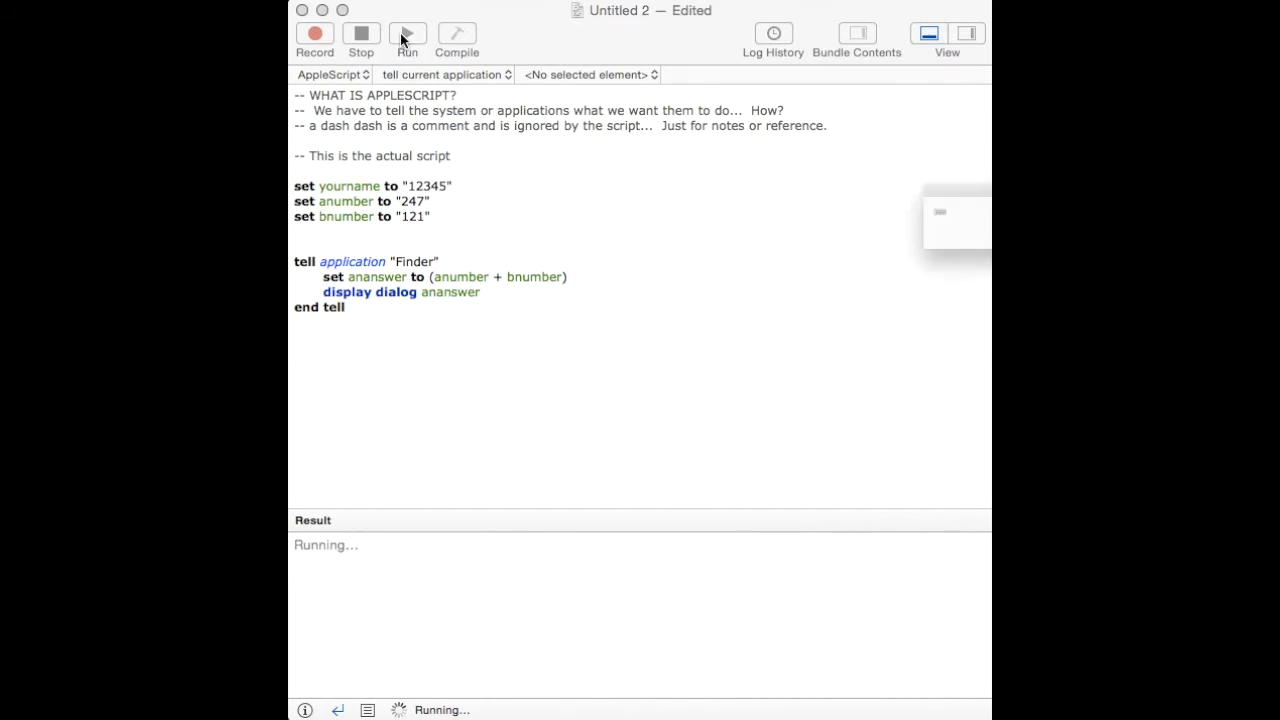
click(407, 33)
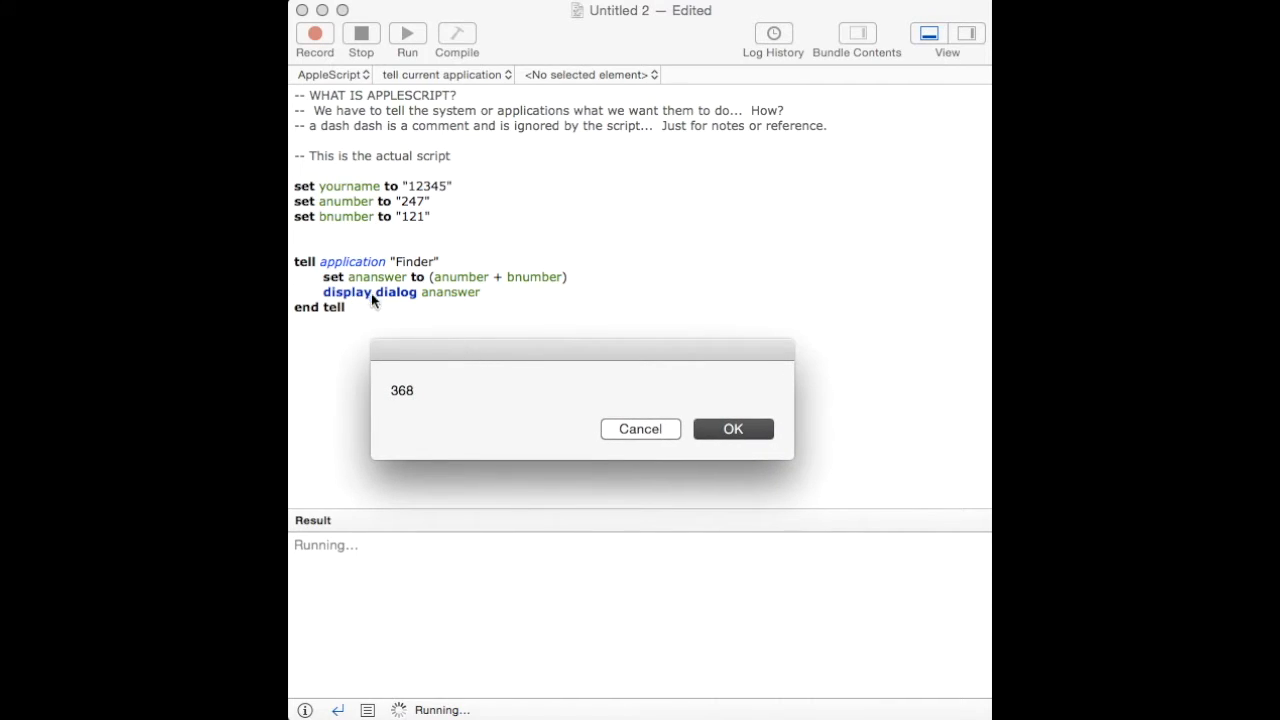
mouse_move(410, 205)
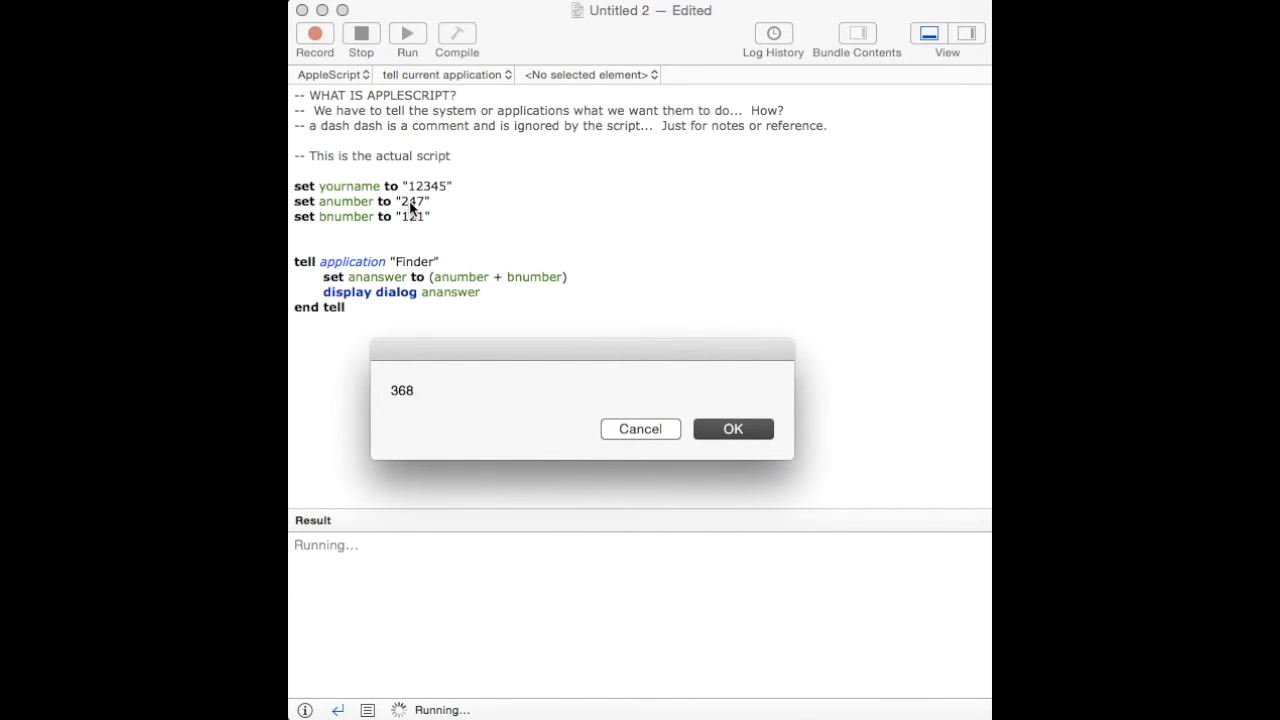
mouse_move(463, 277)
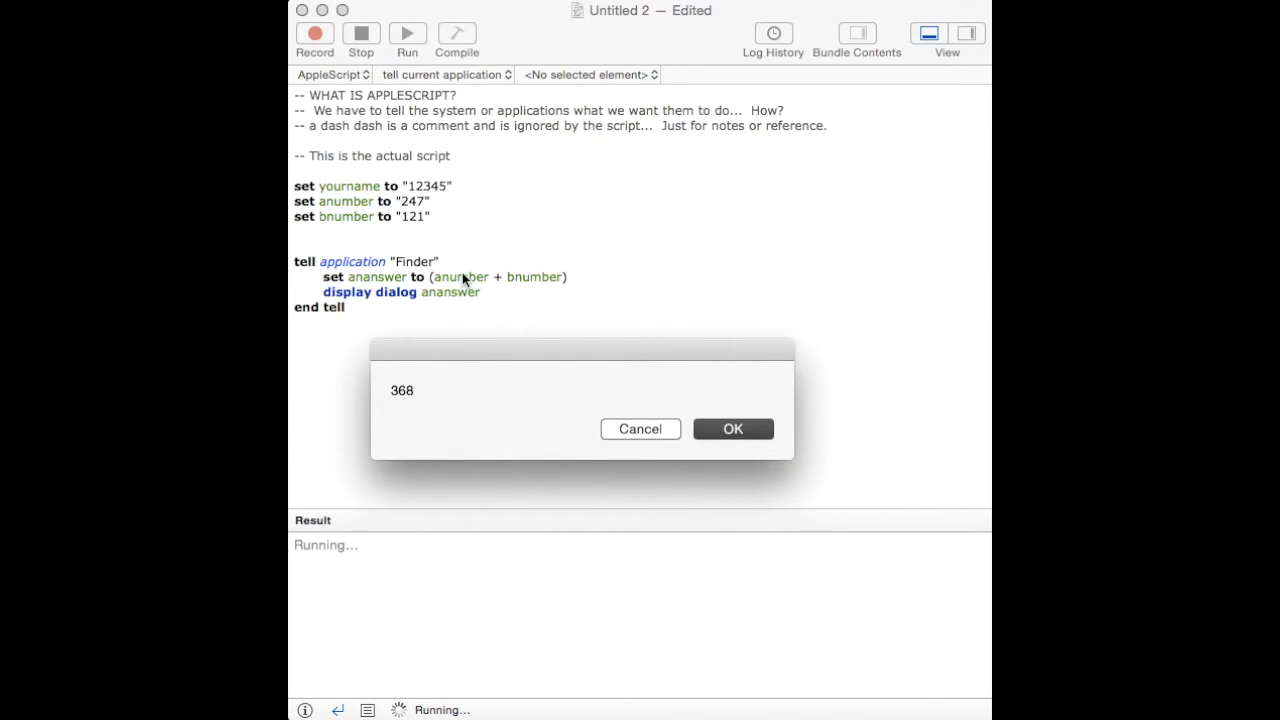
mouse_move(404, 396)
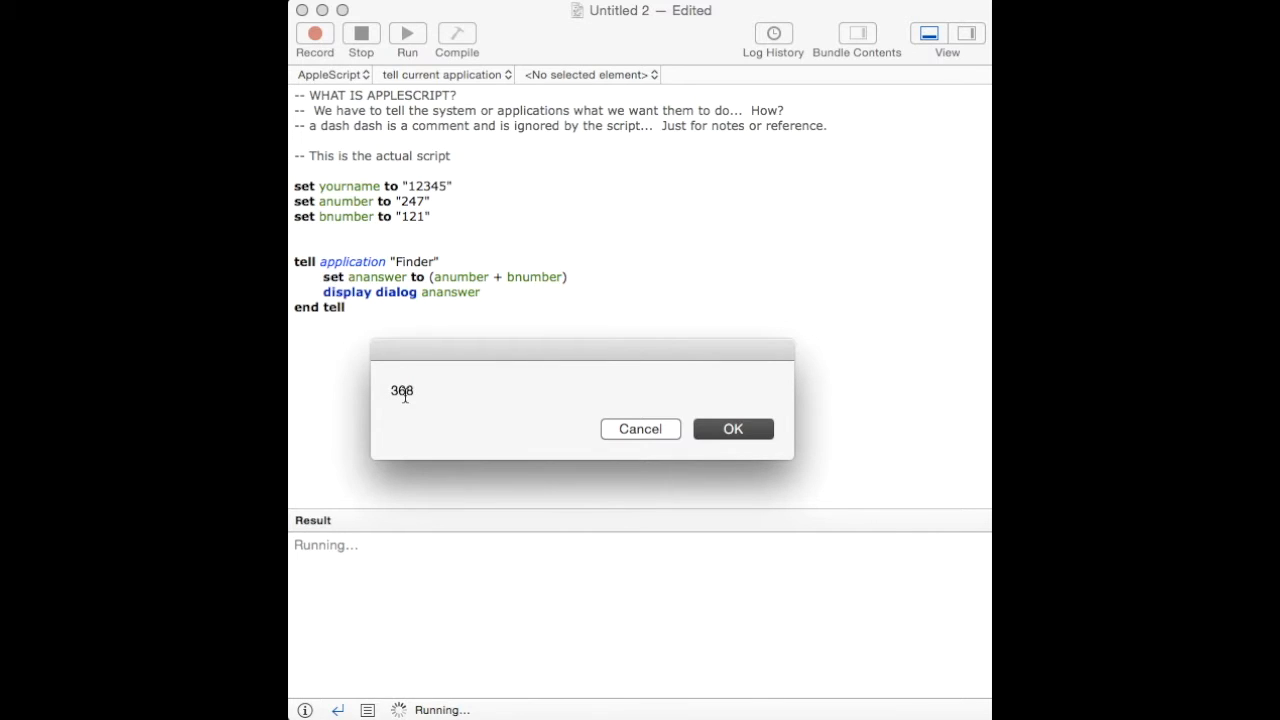
click(640, 429)
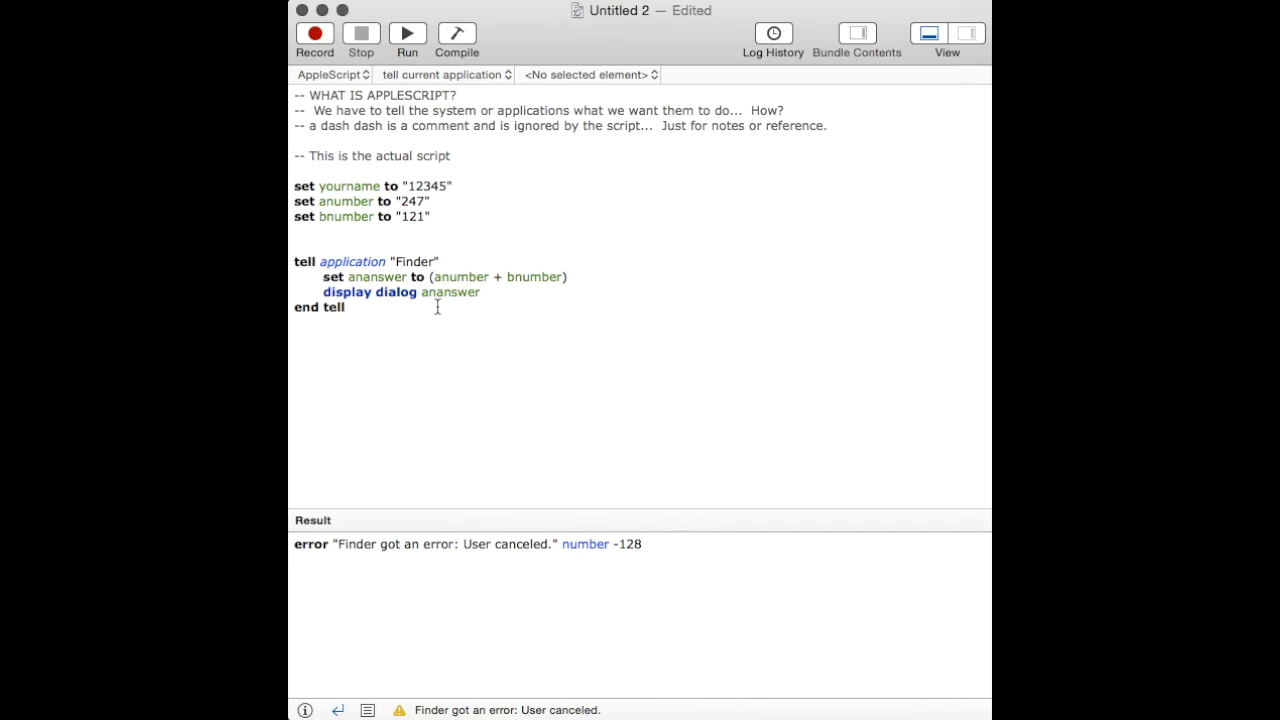
- Prefix the displayed sum with "The answer is " and run the script
text("The answer is " &)
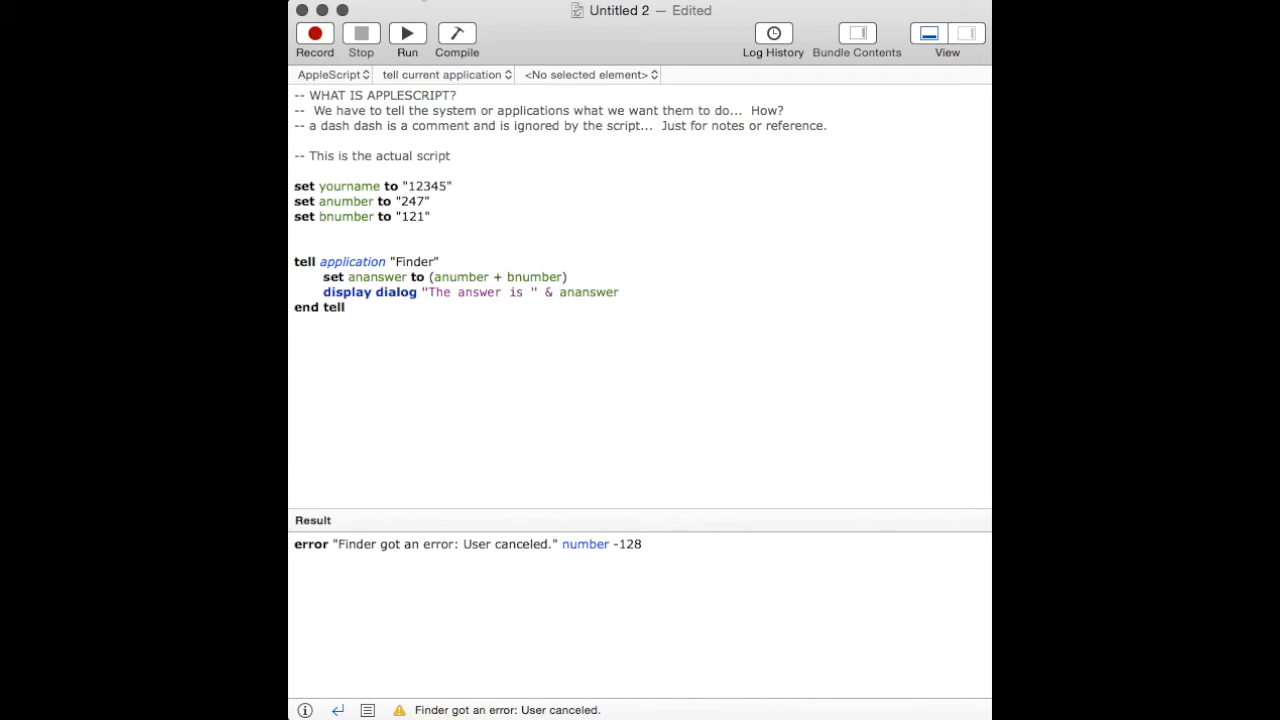
click(407, 33)
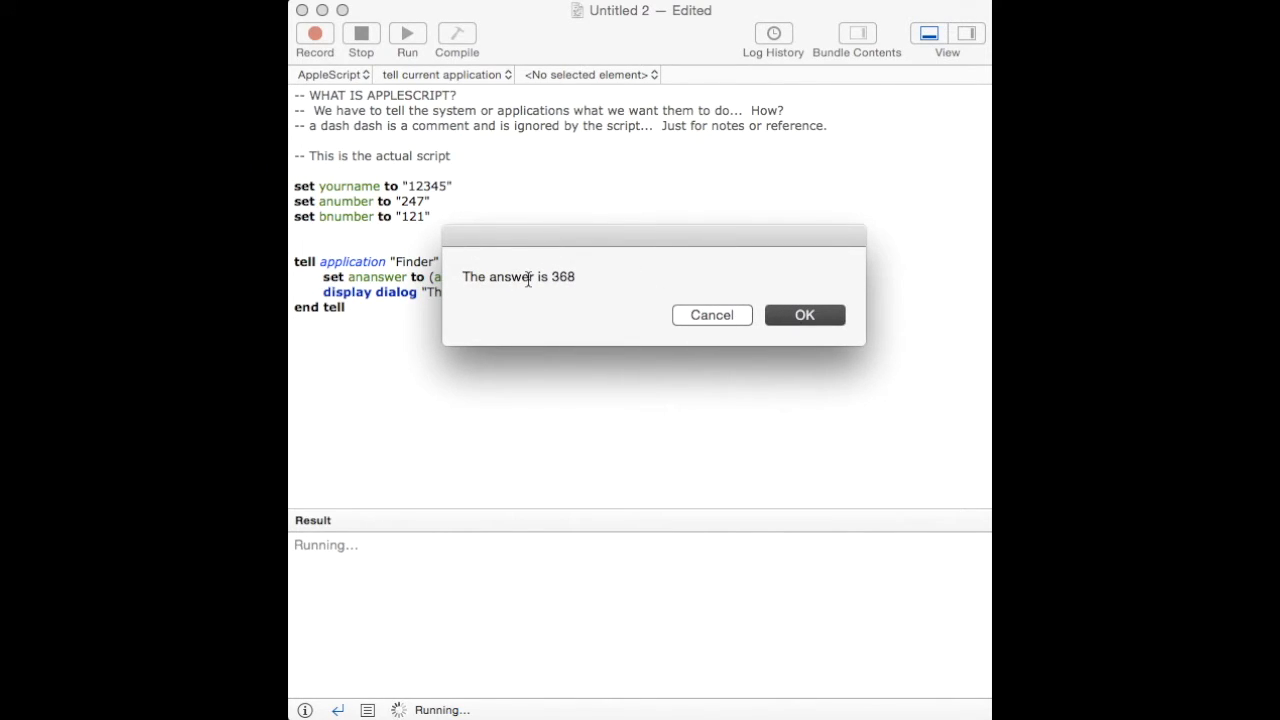
- Accept the 'The answer is 368' dialog so the script returns OK
click(804, 314)
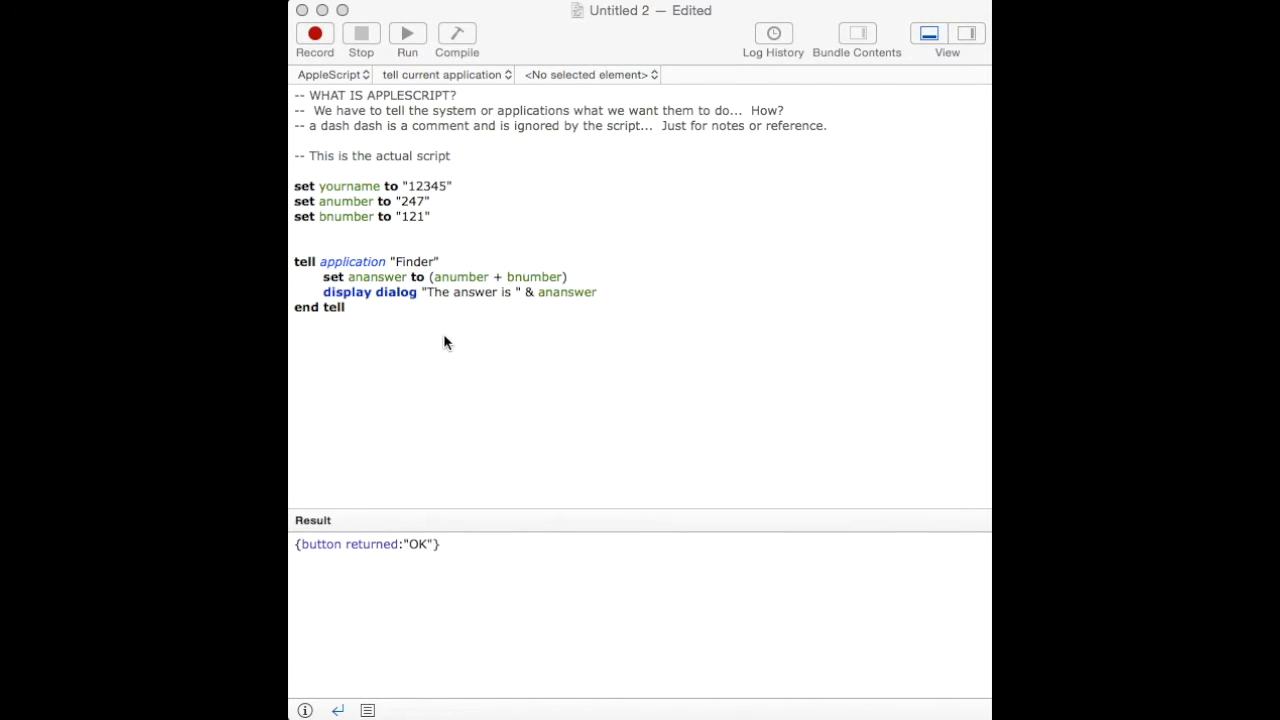
mouse_move(433, 183)
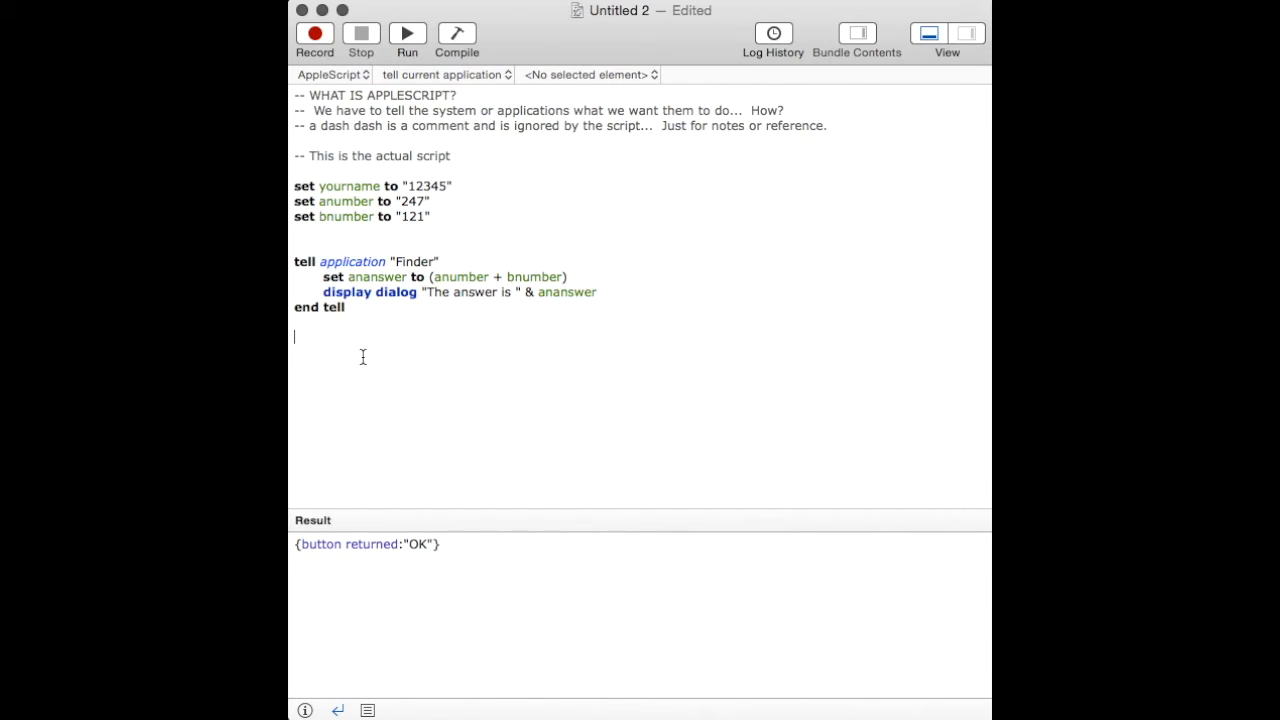
- Type a '-- Simple variables…' comment on simple variables and their use below end tell
text(-- Simpl)
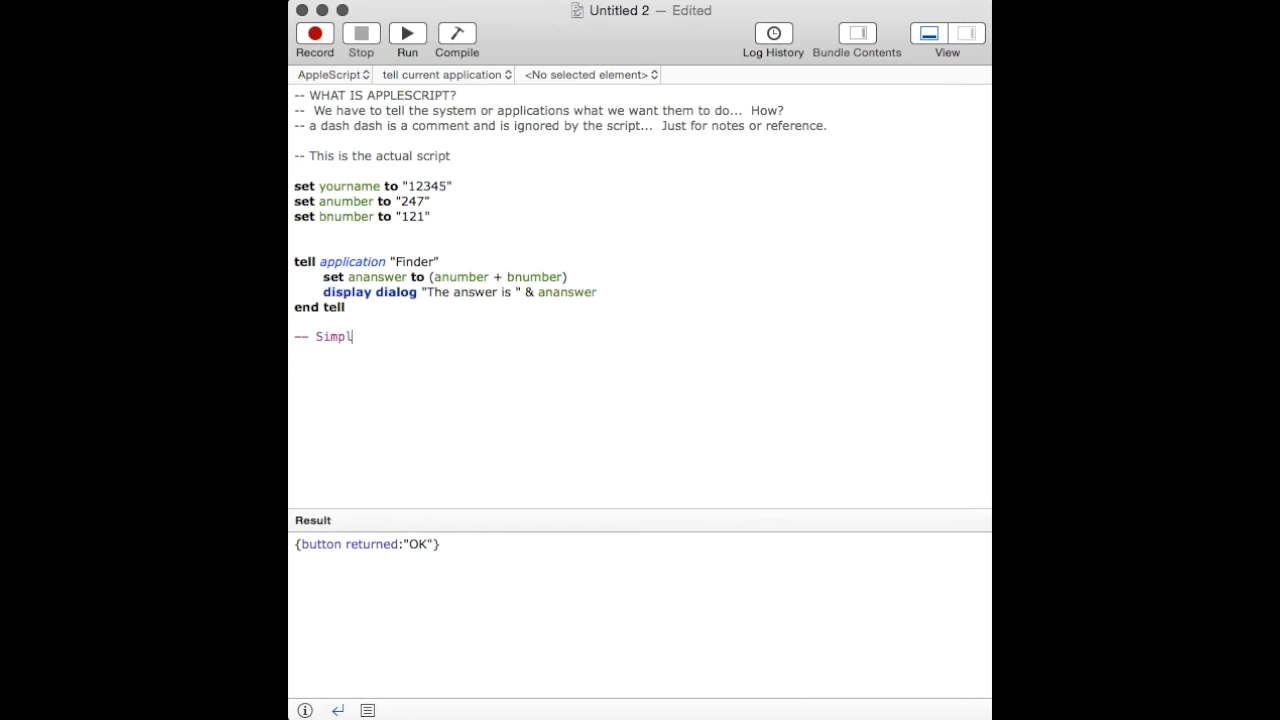
text("e ")
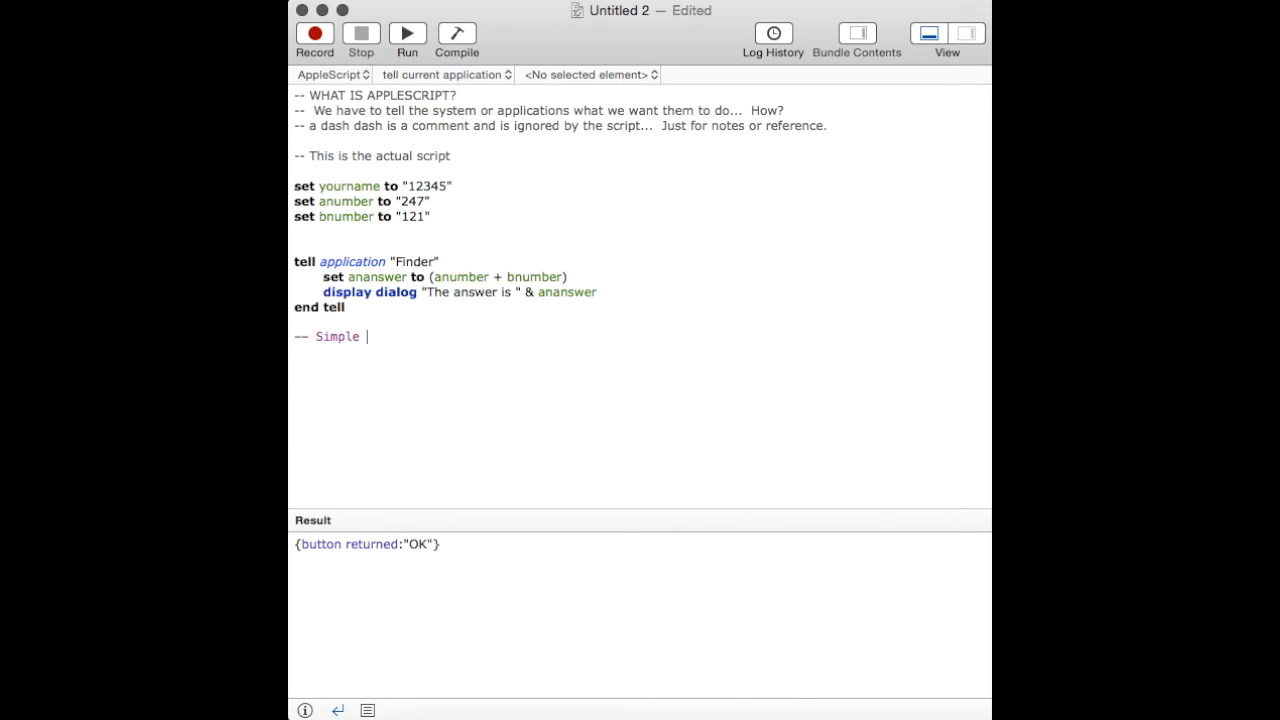
text(variables, s)
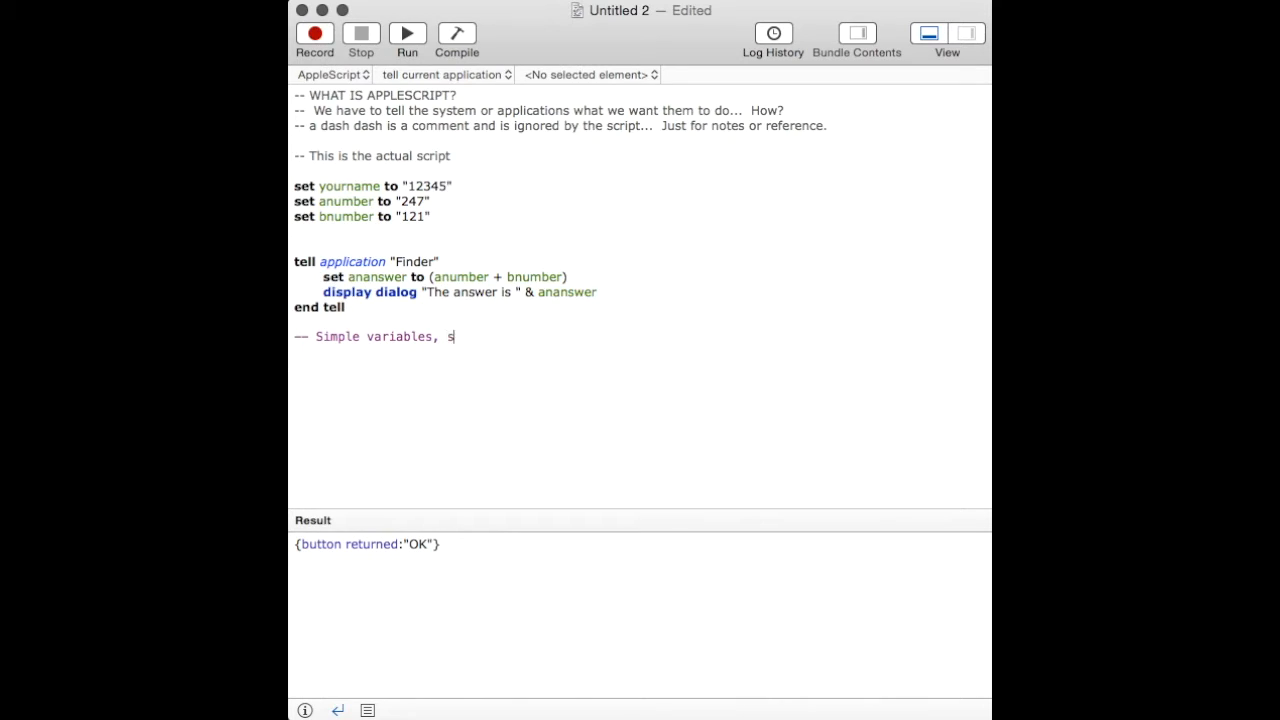
text(imple use of said v)
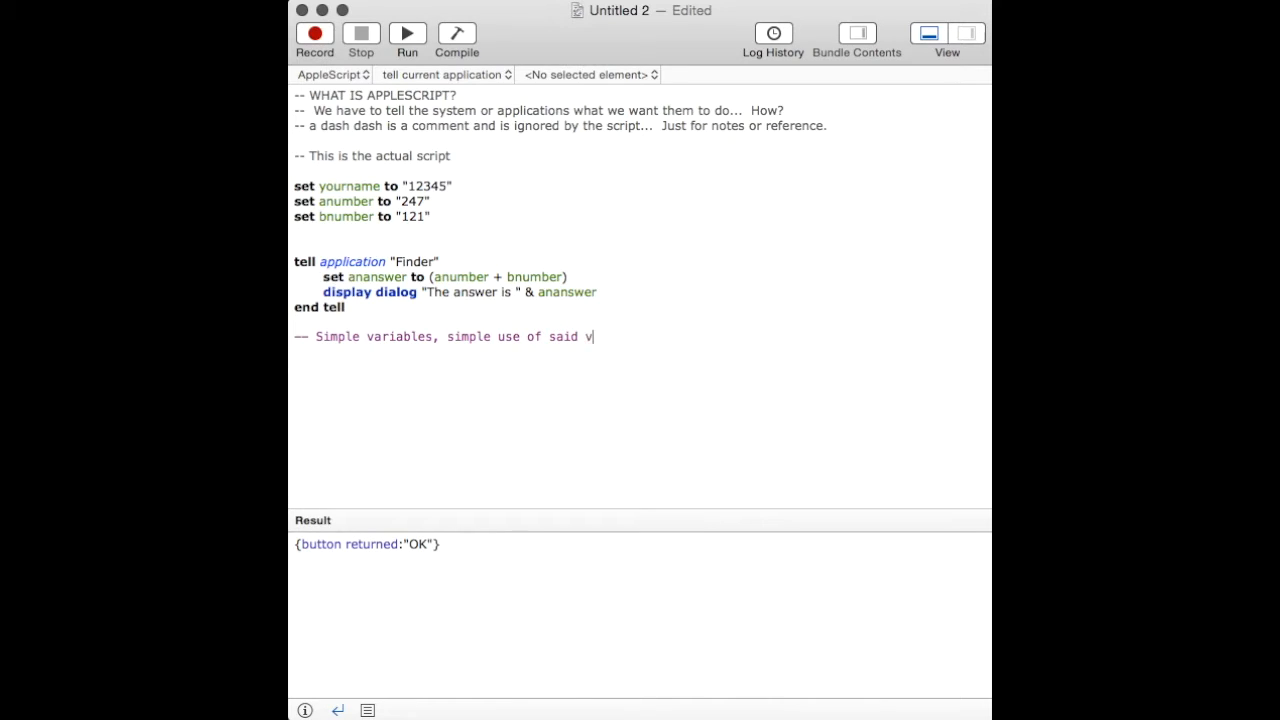
text(ariables..)
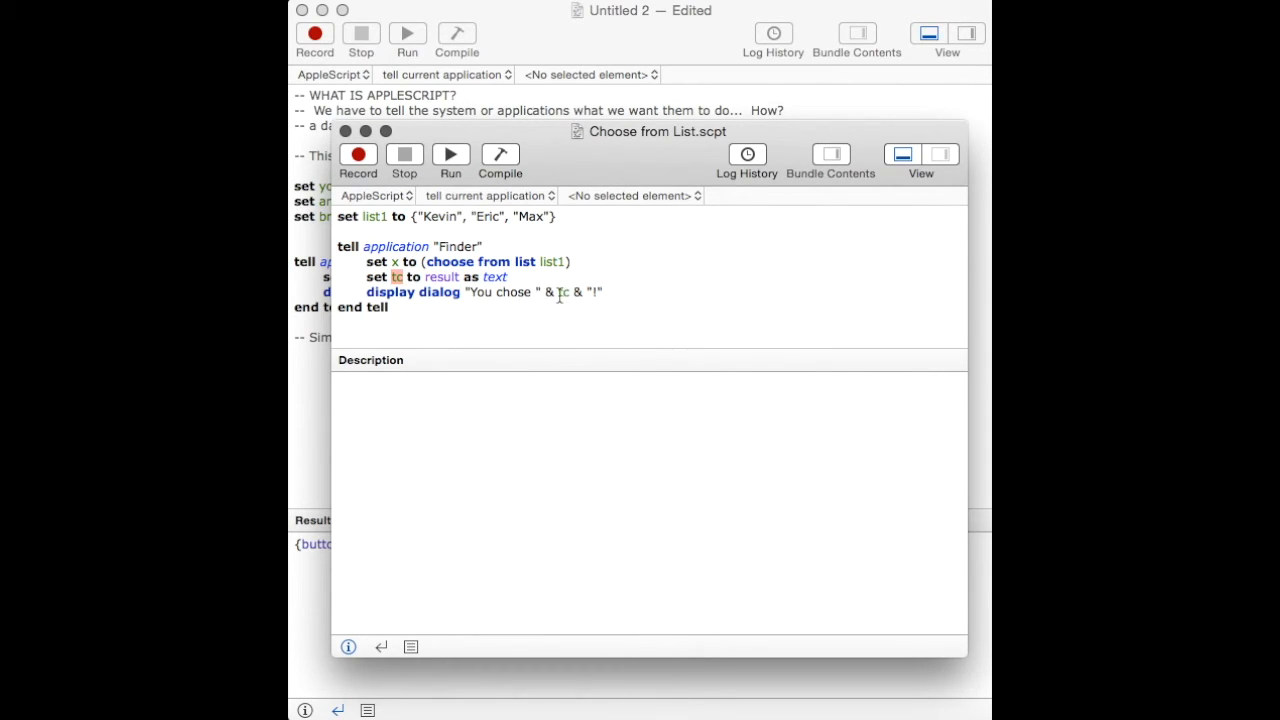
- Run the Choose from List script, pick Eric, and dismiss 'You chose Eric!'
click(450, 154)
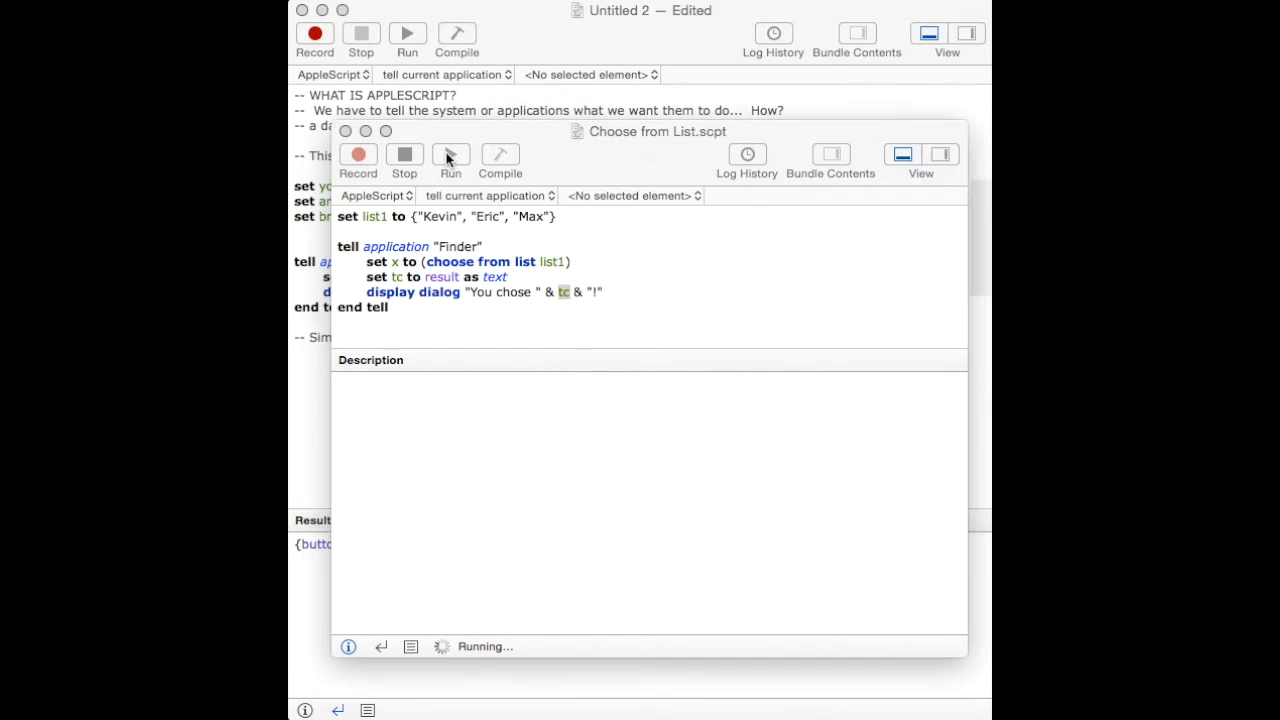
click(450, 155)
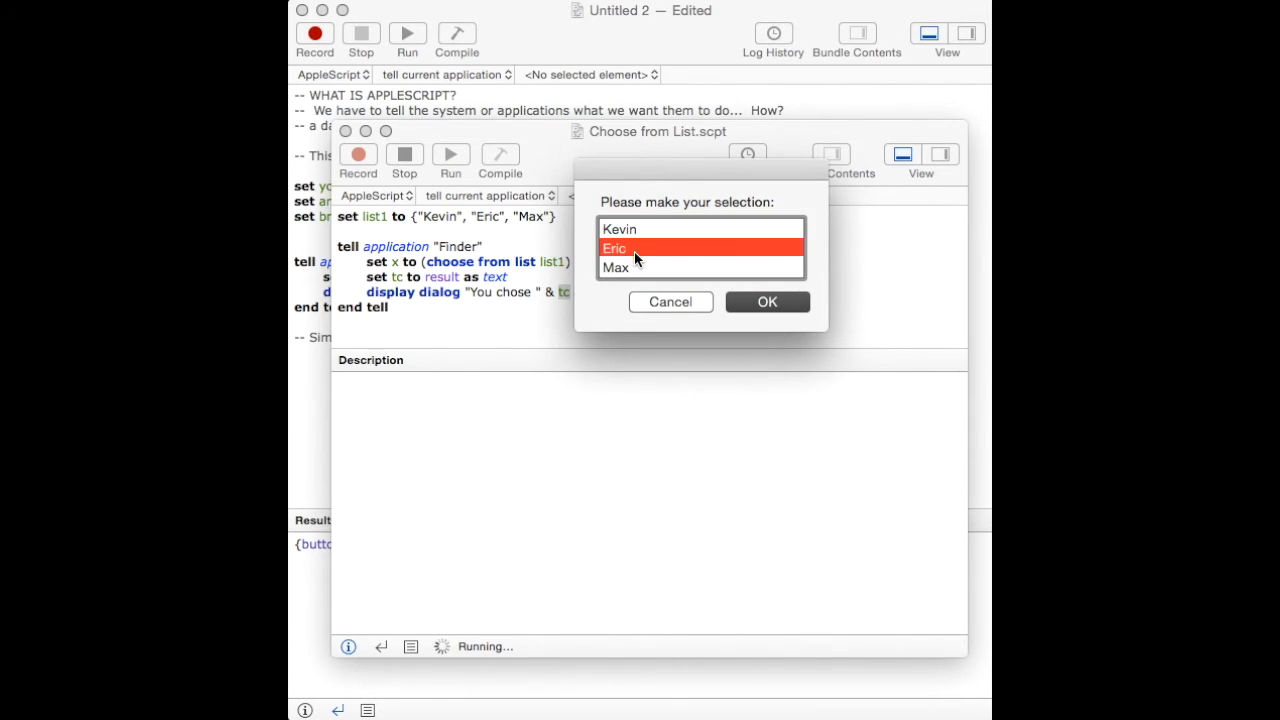
mouse_move(686, 270)
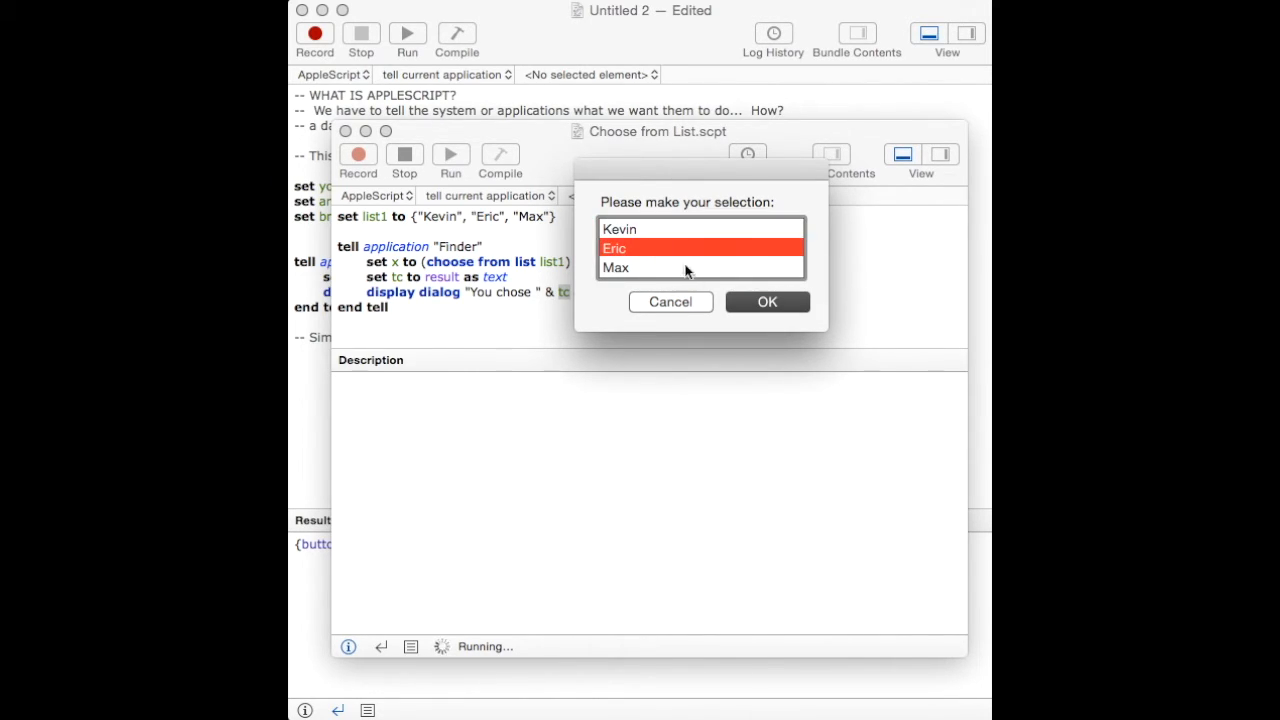
click(767, 301)
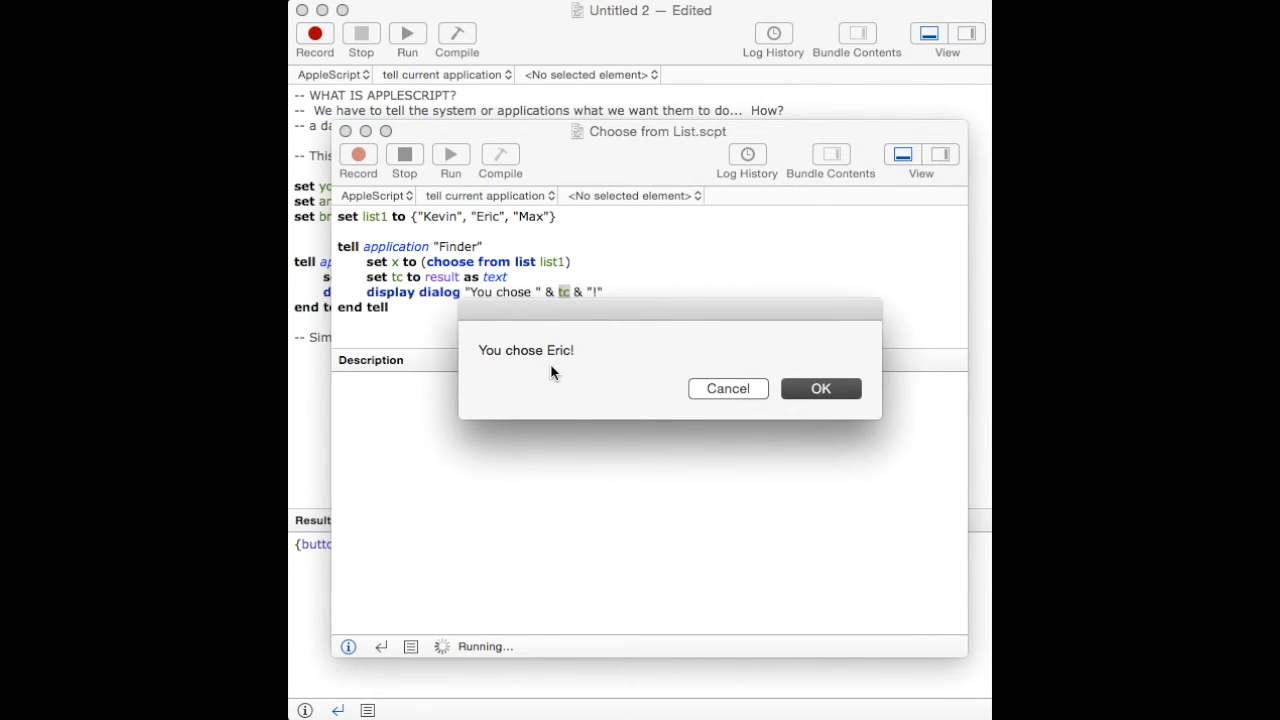
click(820, 388)
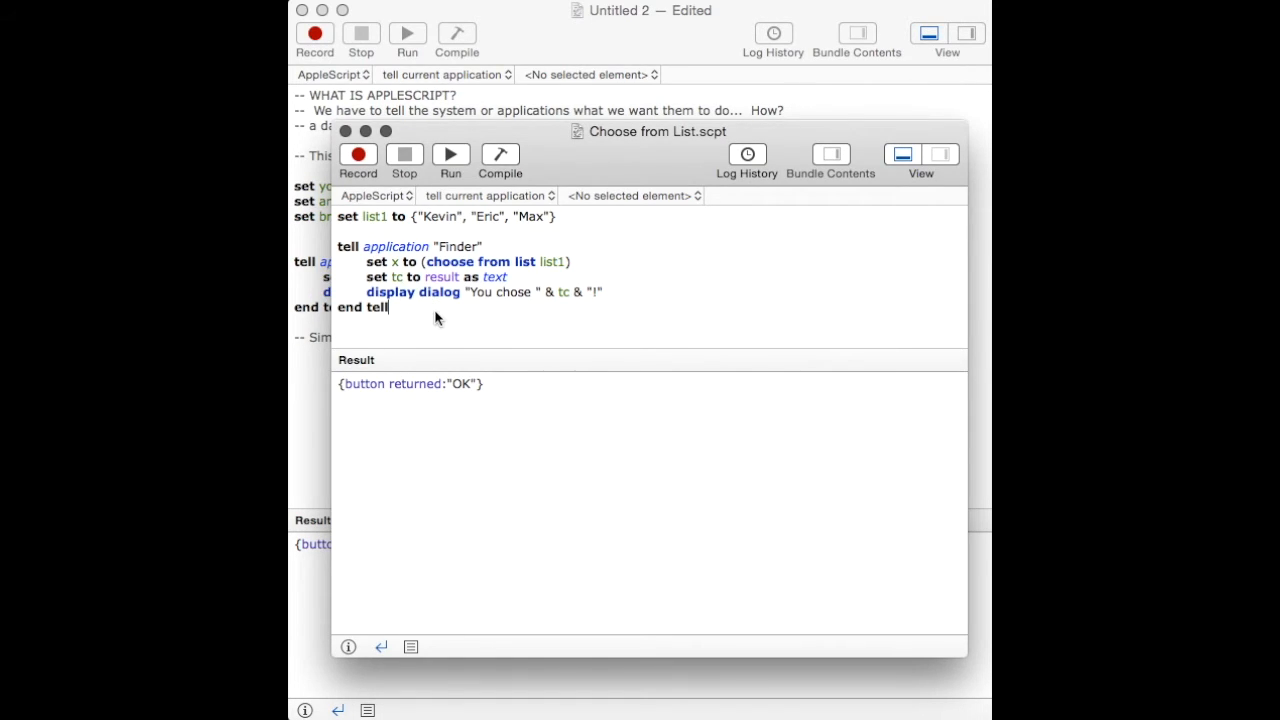
- Run it again choosing Kevin and dismiss 'You chose Kevin!'
click(450, 155)
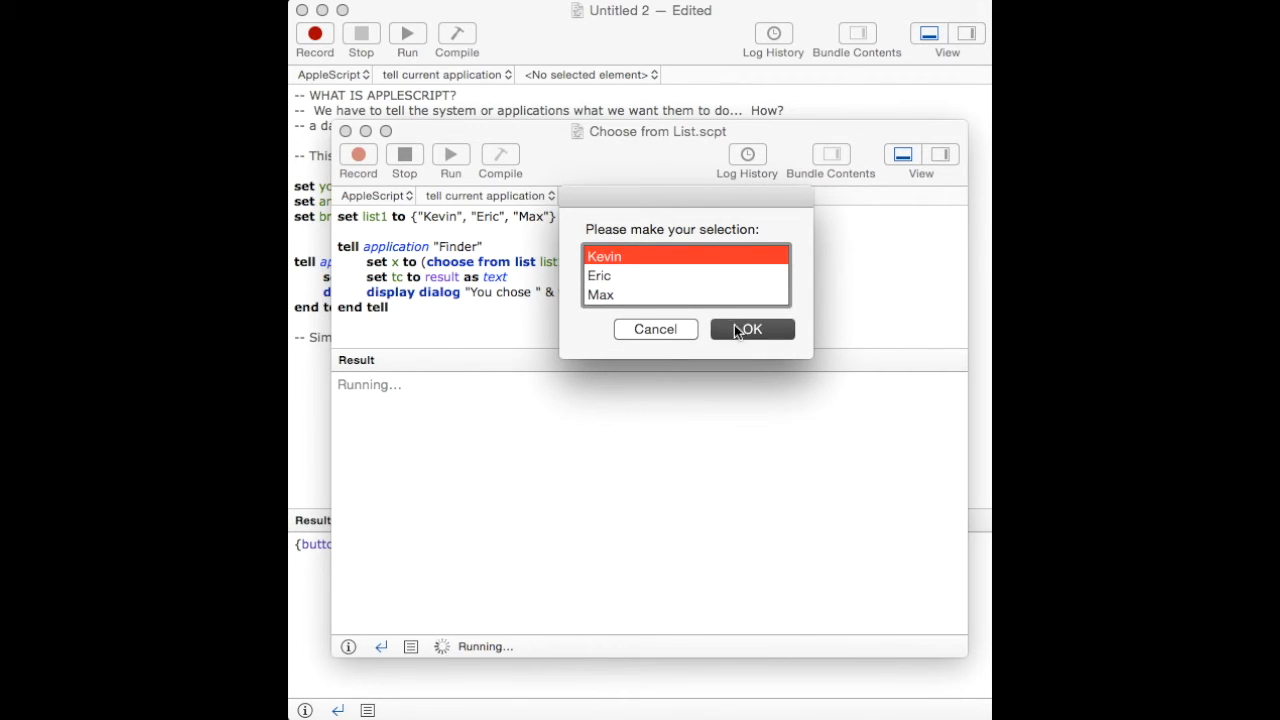
click(752, 329)
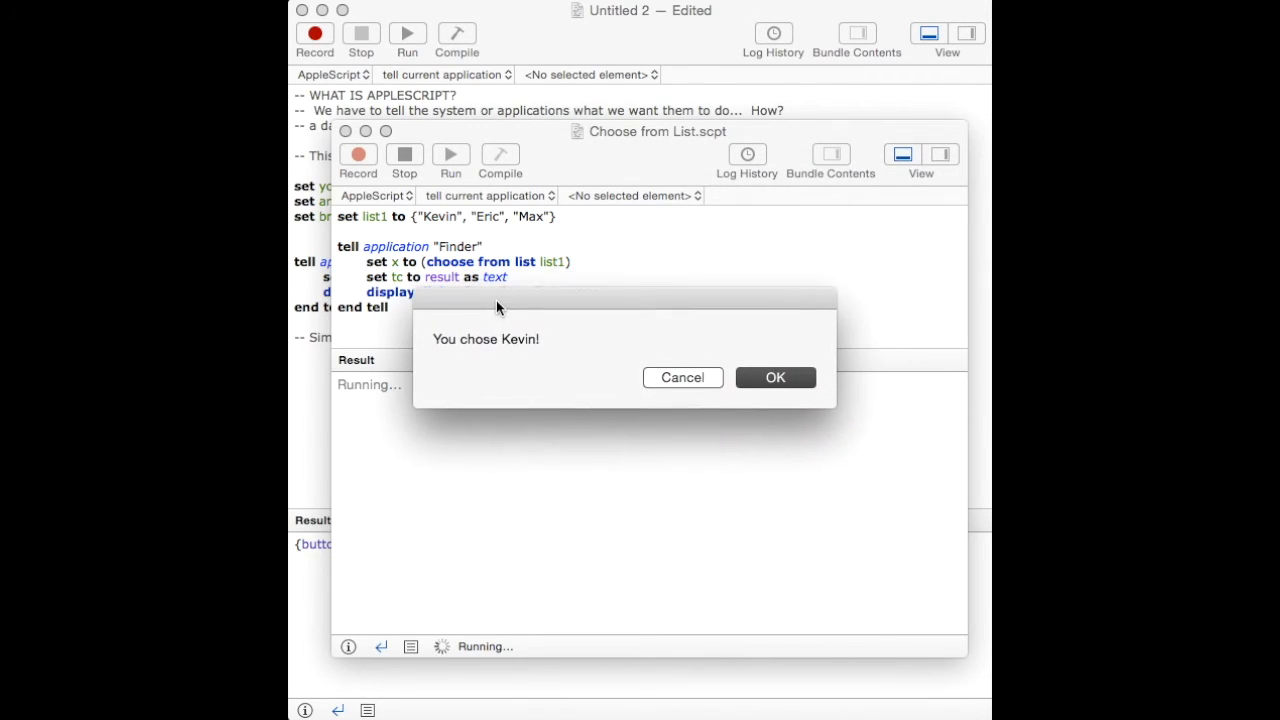
click(775, 377)
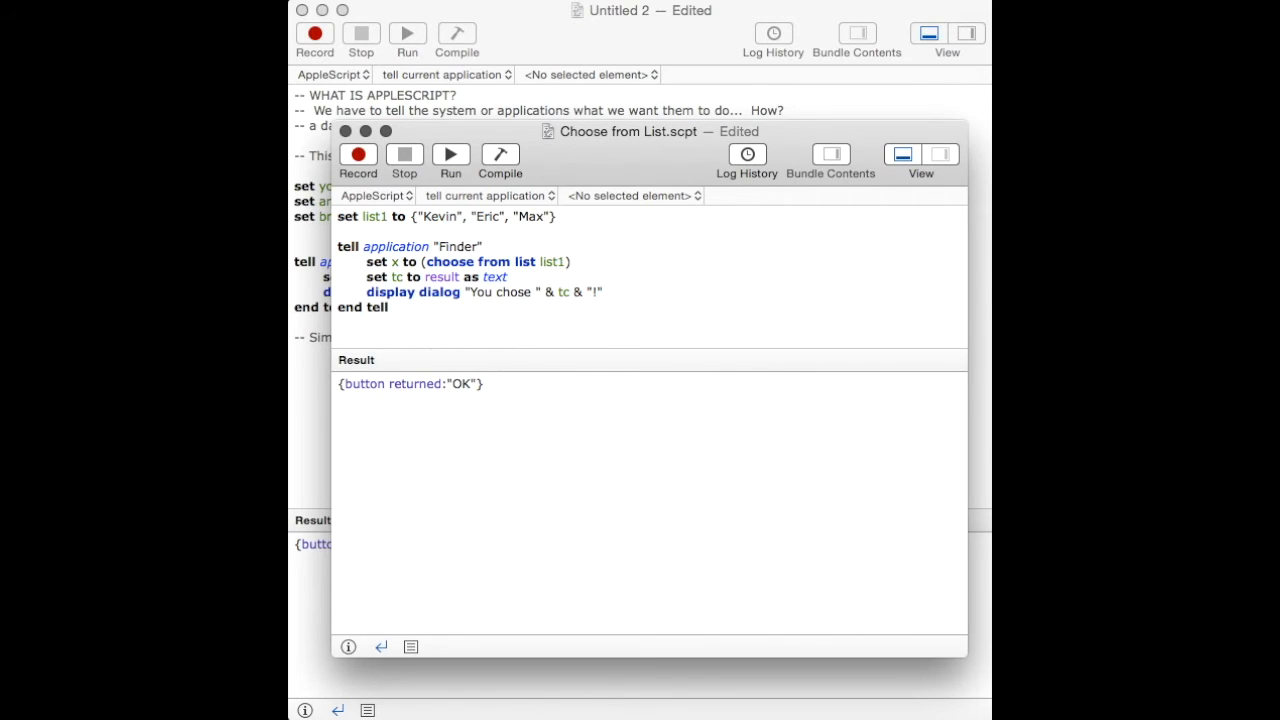
- Add a '-- simple example of choose… list1.' comment line below the script
text(-- simple example)
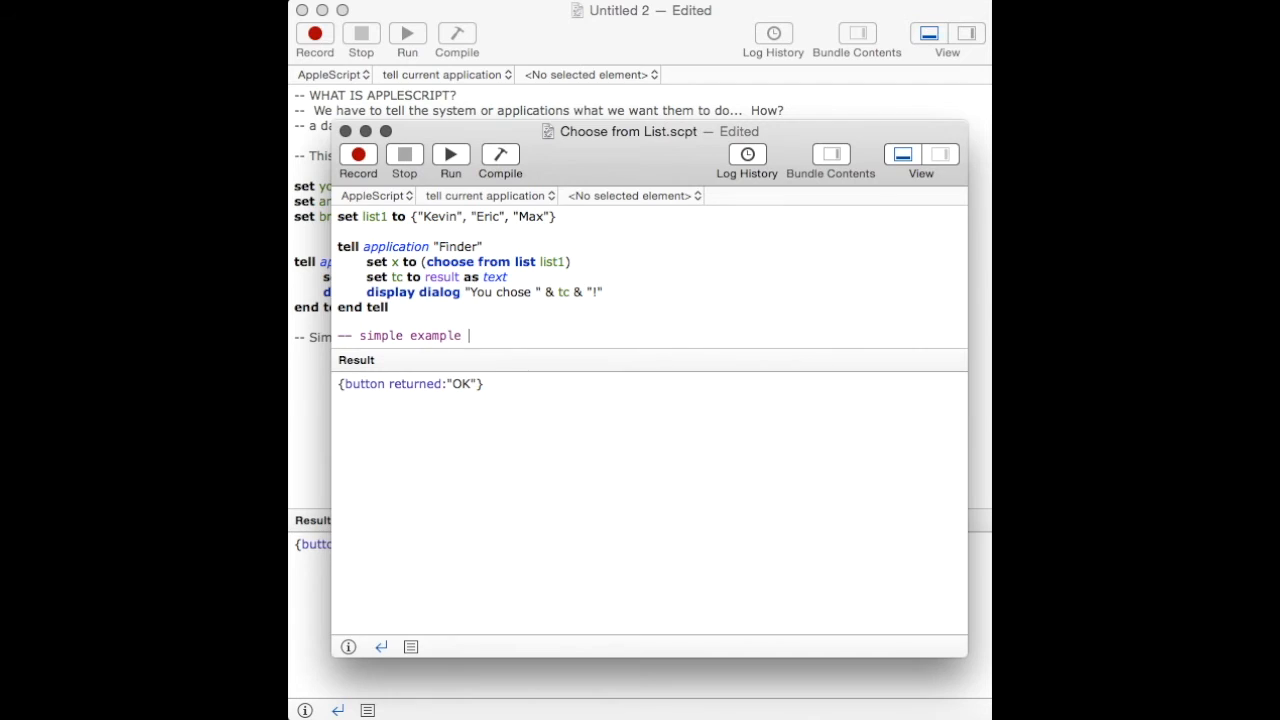
text(of choose...)
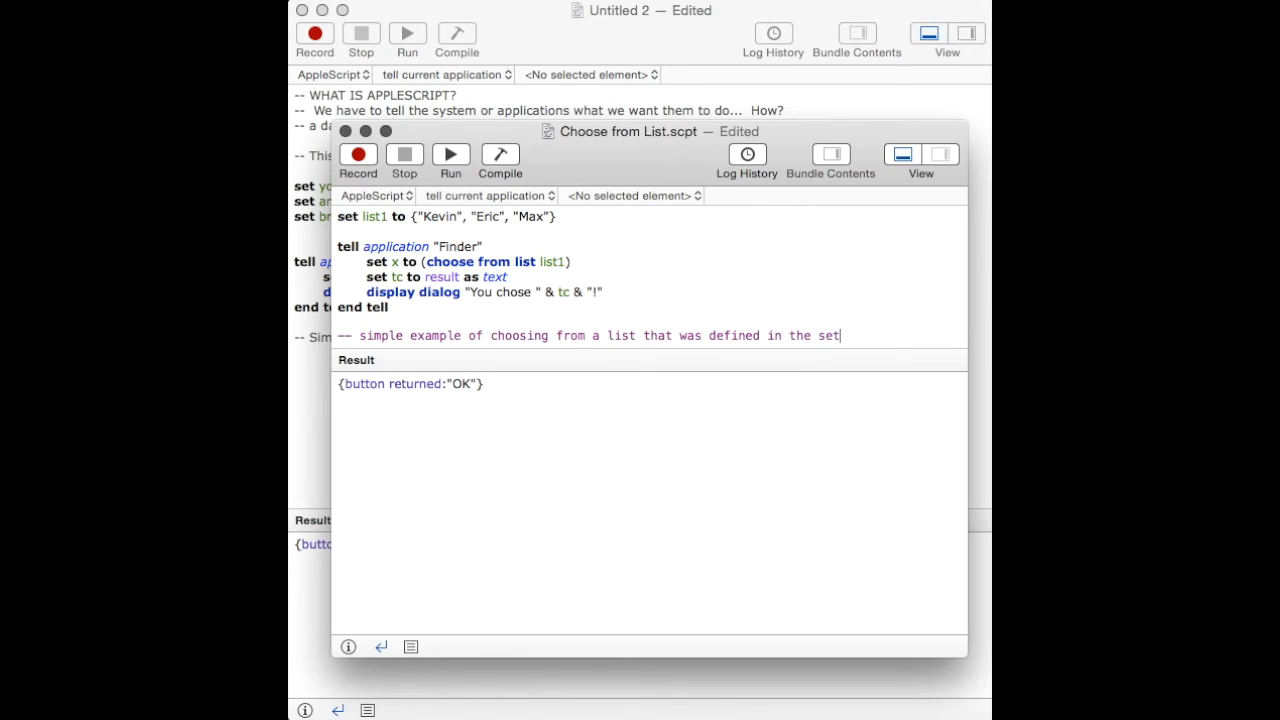
text(list1)
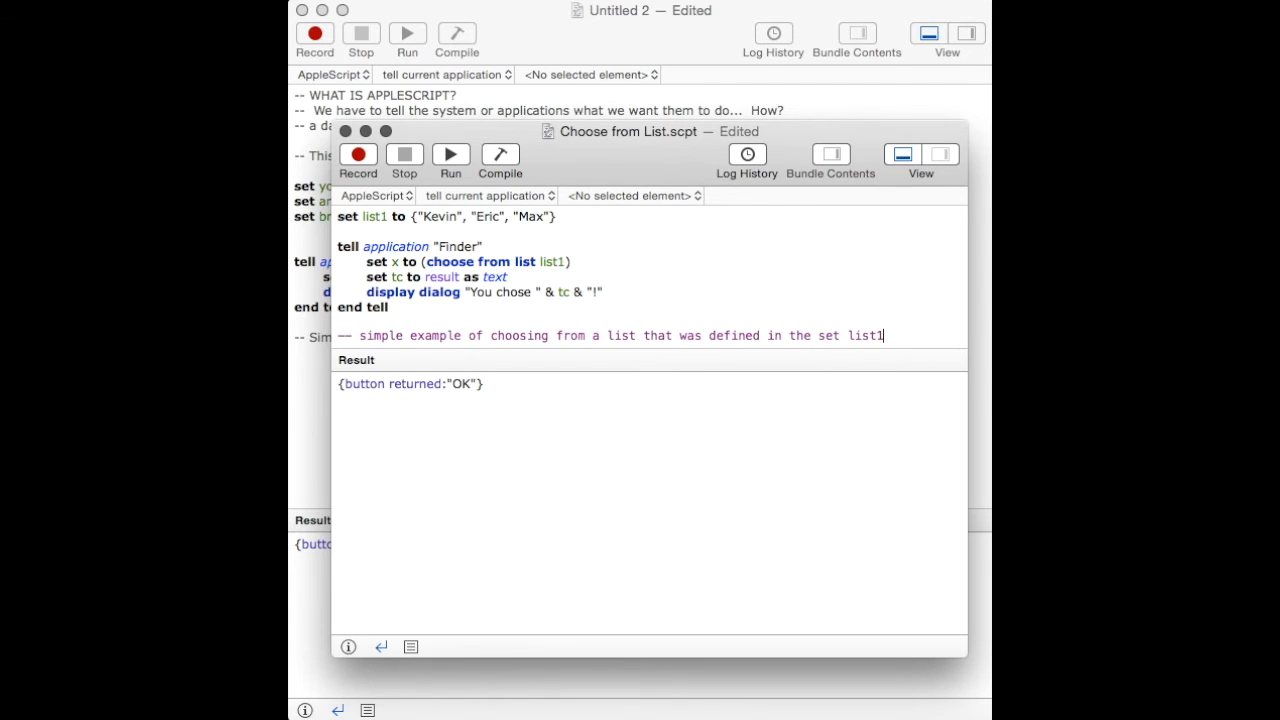
text(...)
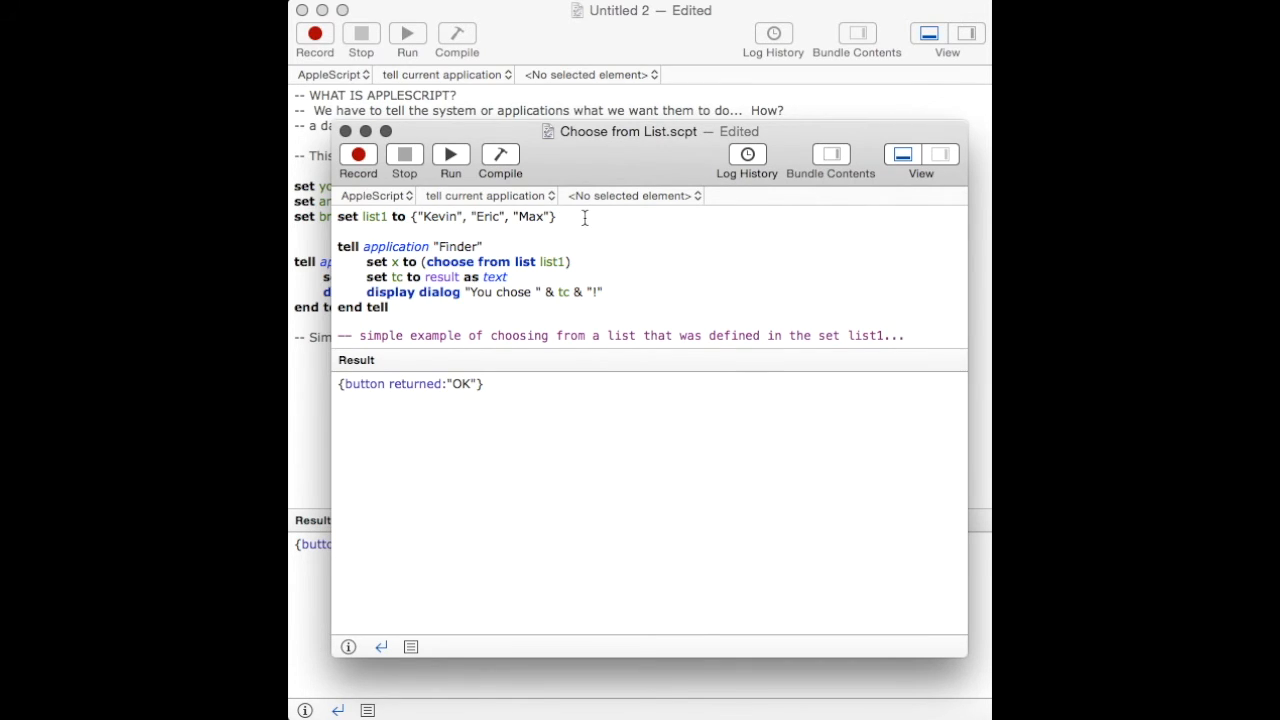
- Add a new '-- Syntax is everything....' comment line beneath it
click(921, 335)
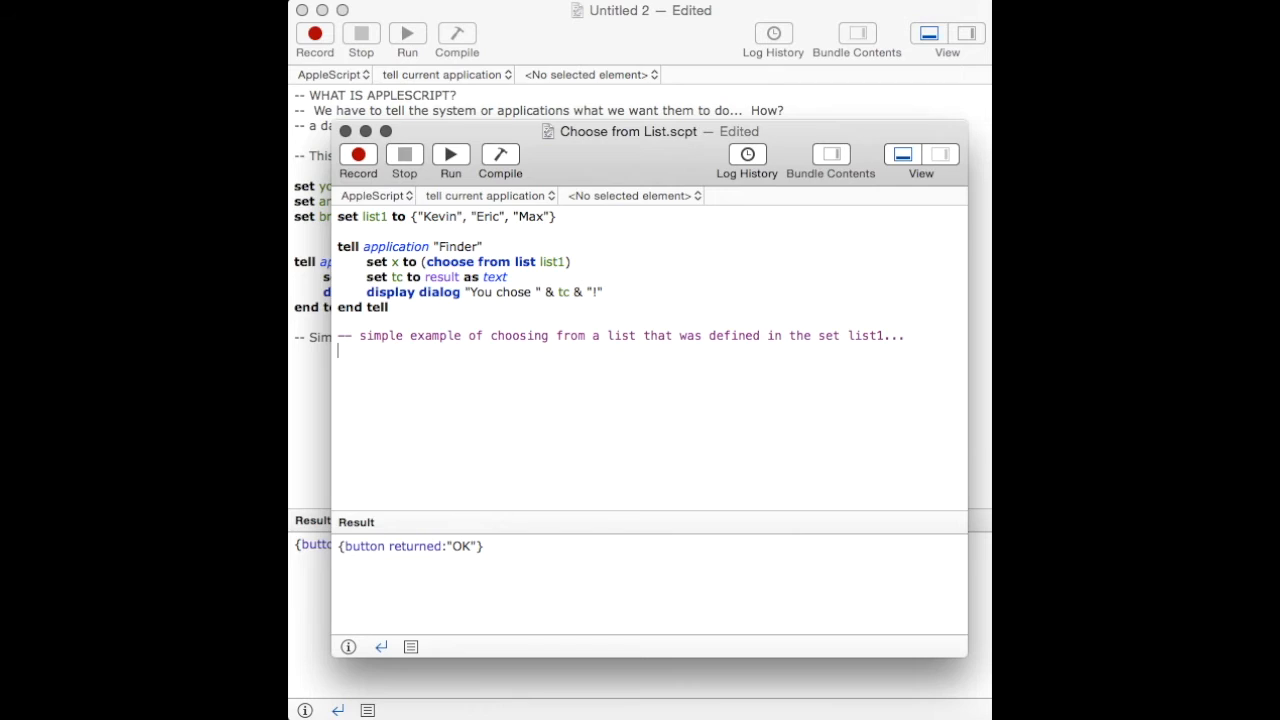
text(-- Syntax is e)
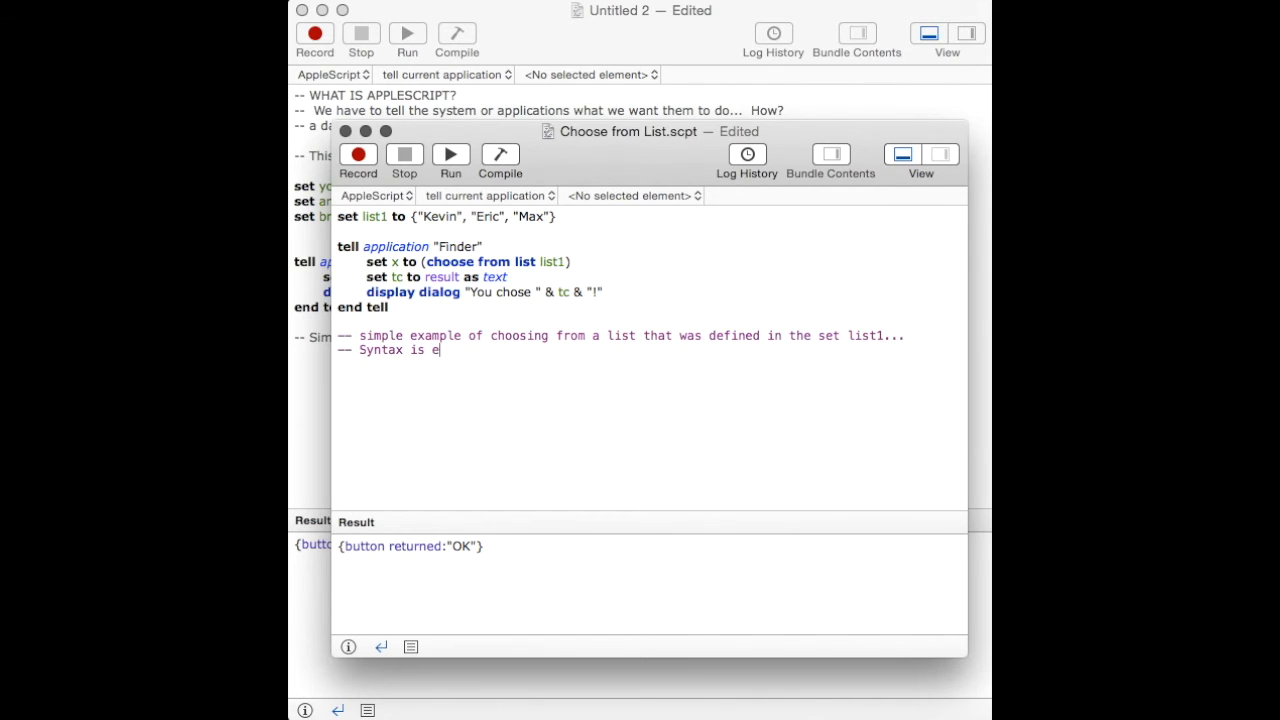
text(verything....)
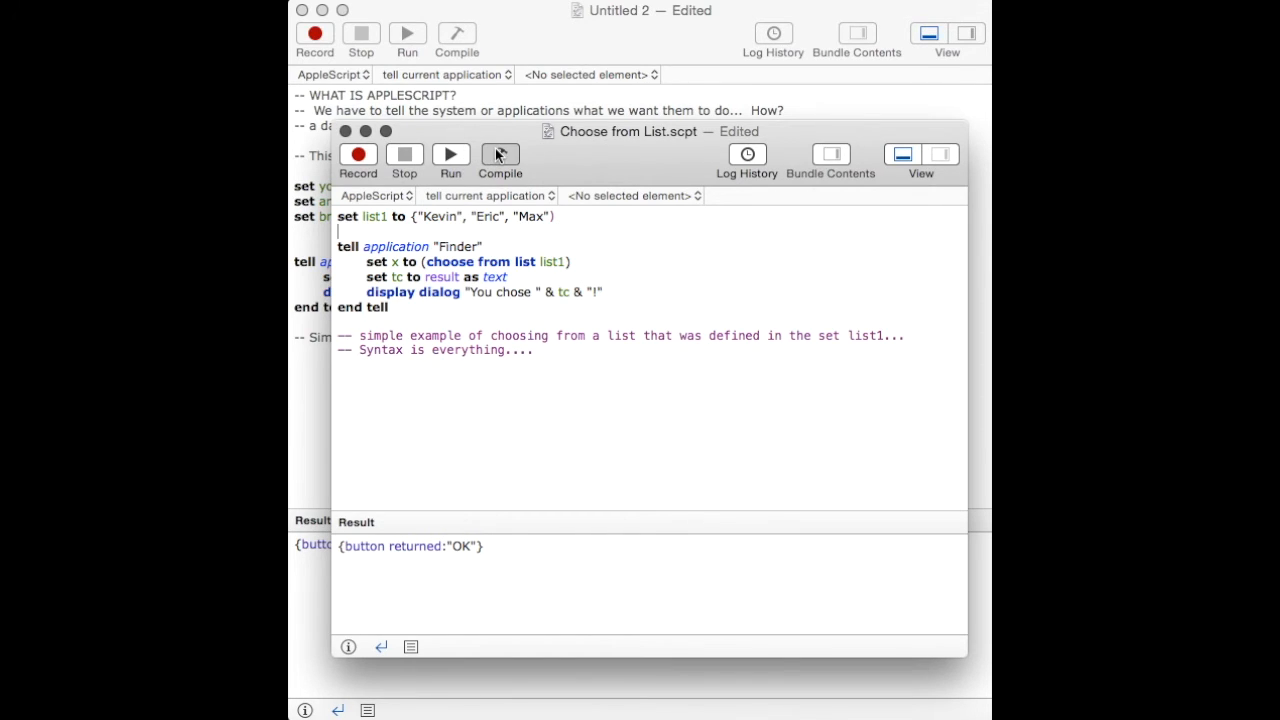
- Compile the script and dismiss the resulting Syntax Error alert
click(499, 154)
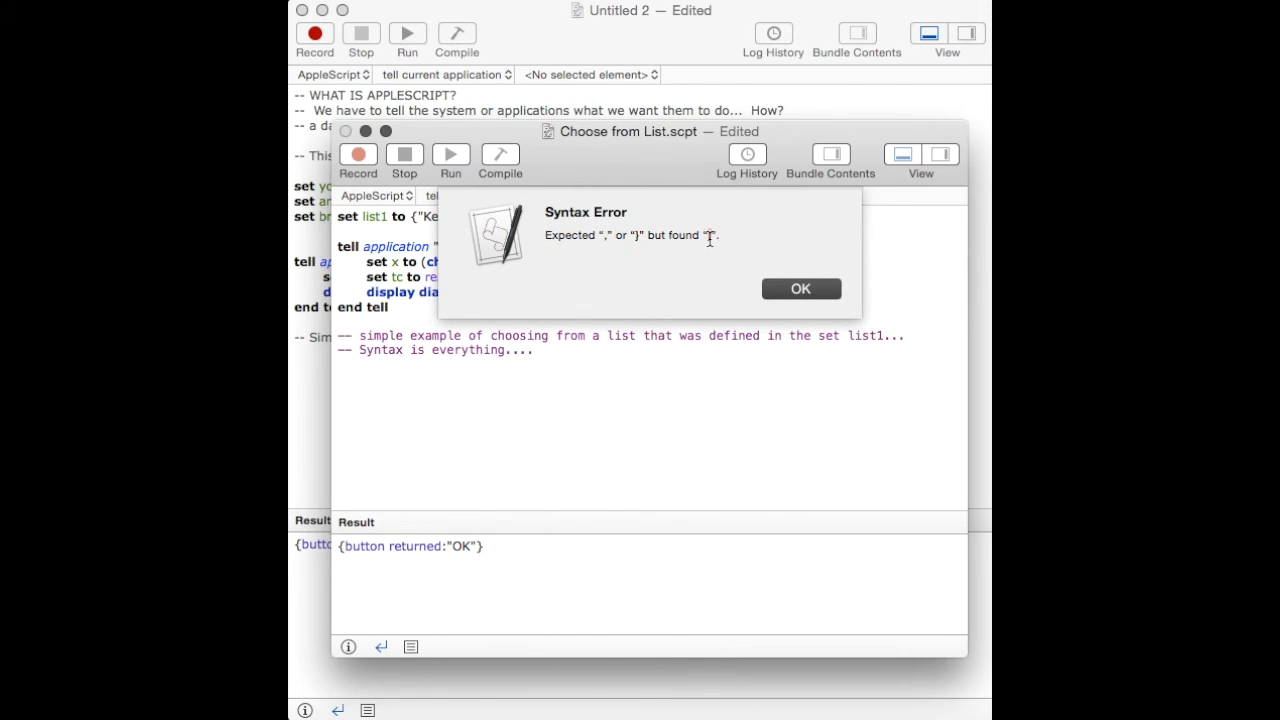
click(800, 288)
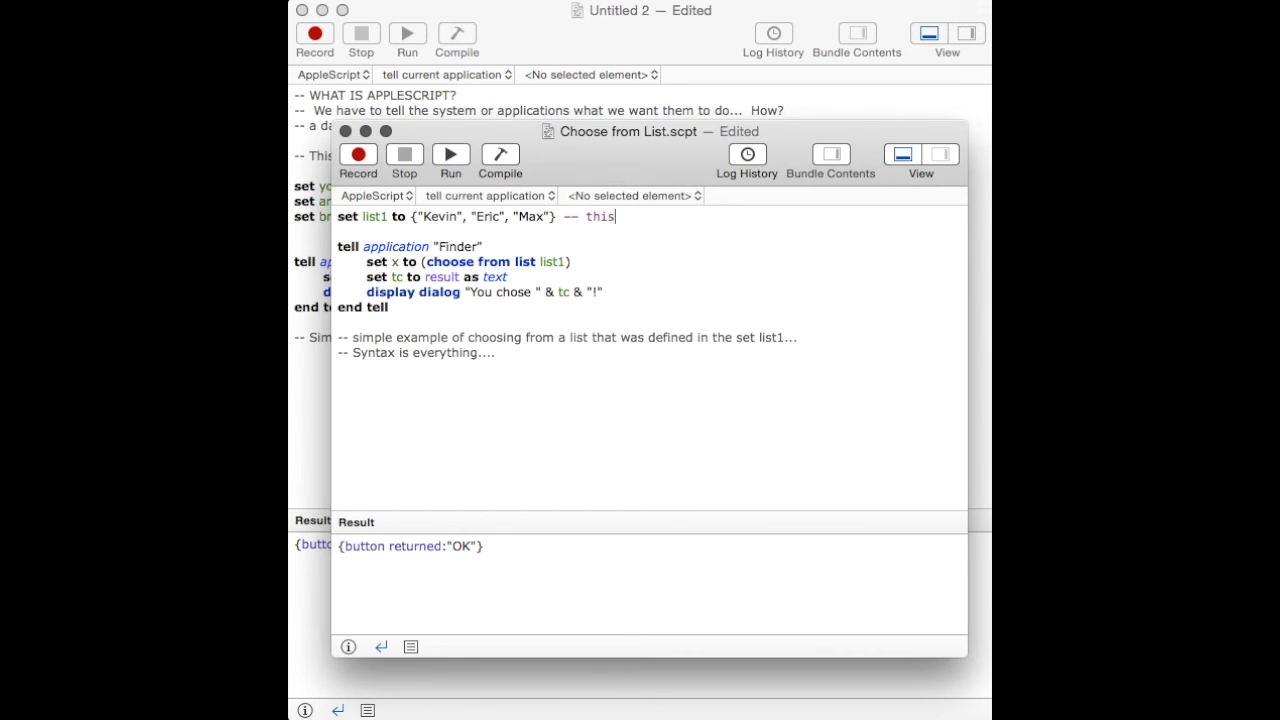
- Add Hank and Audrey to list1 with a 'this list can be as long as you want' comment
text(list can be)
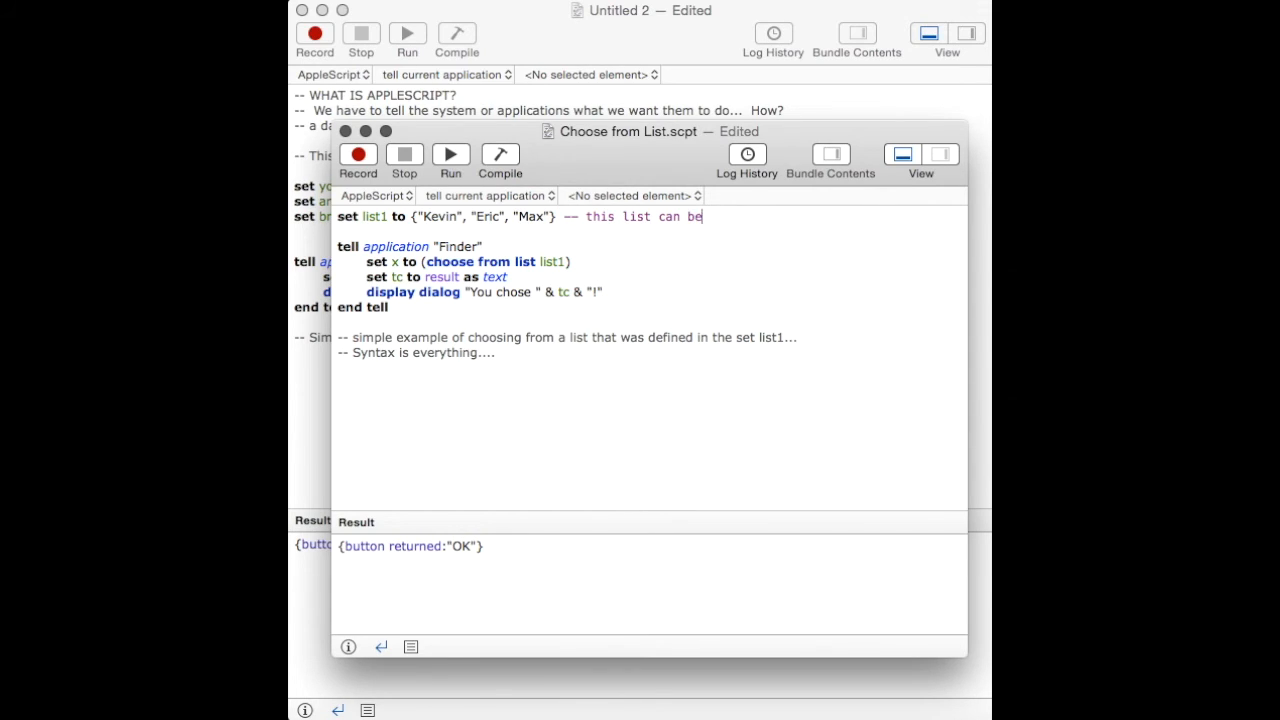
text(as)
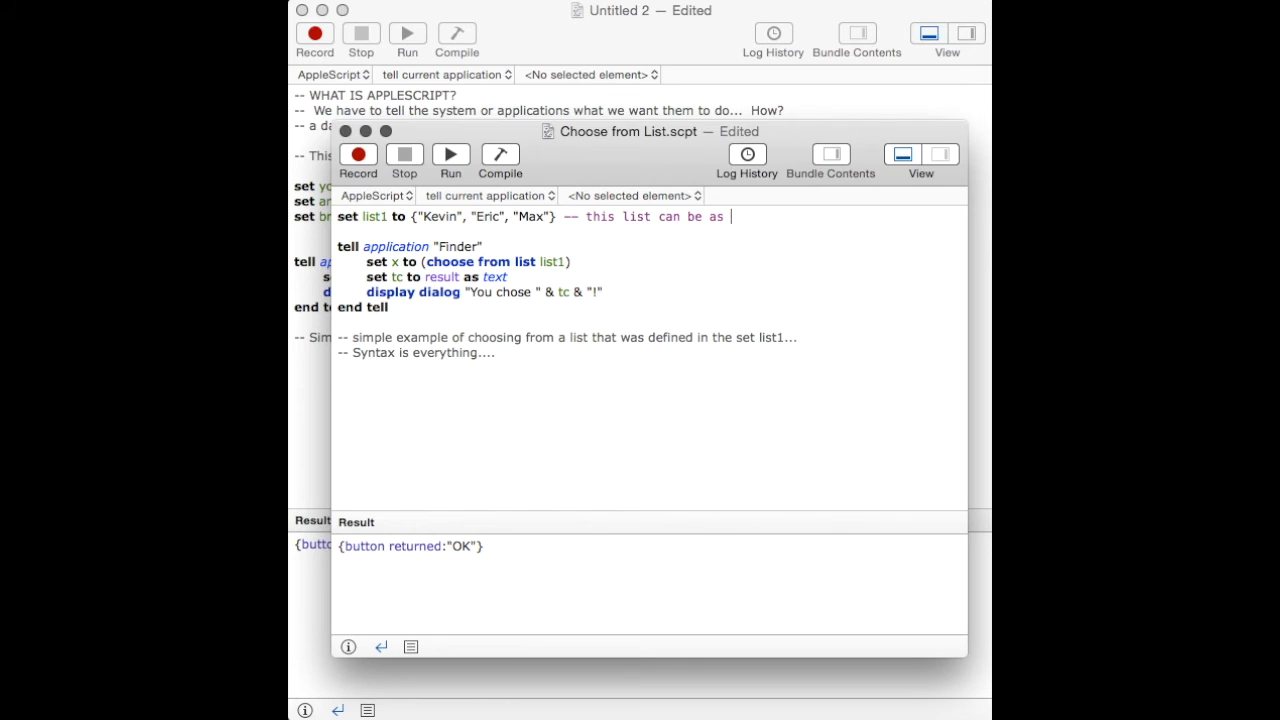
text(long as you want...)
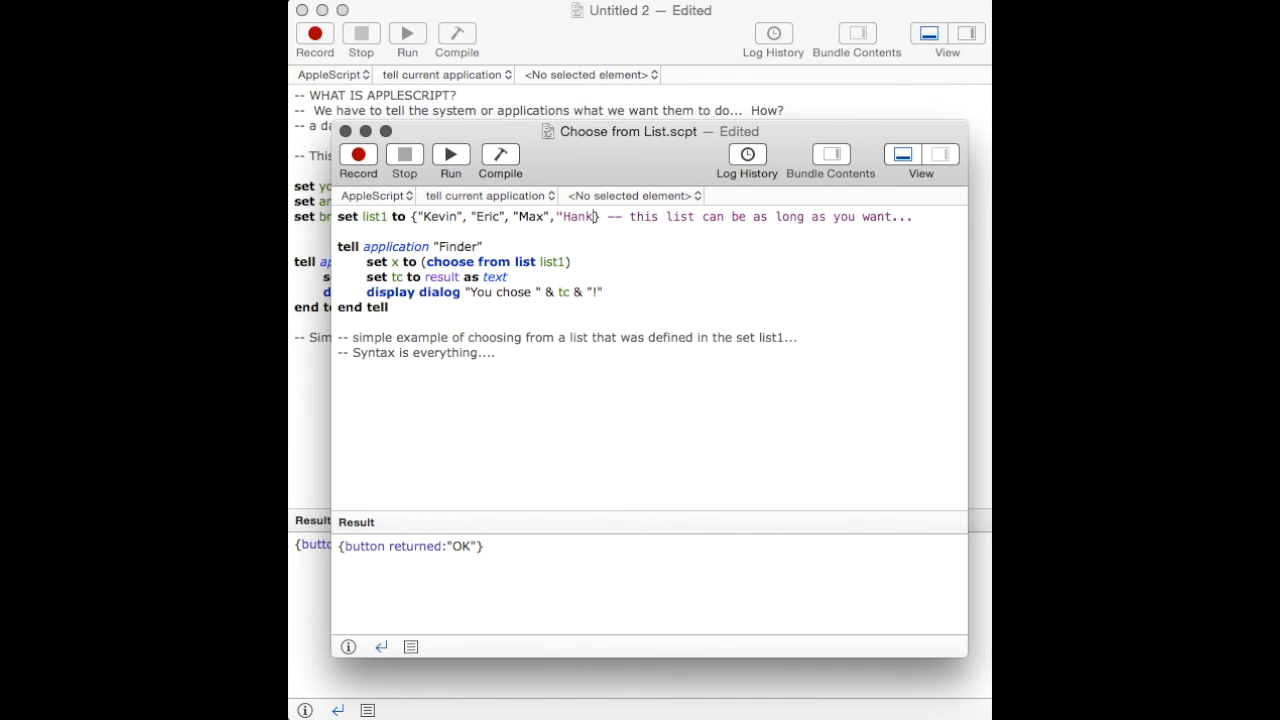
text(,")
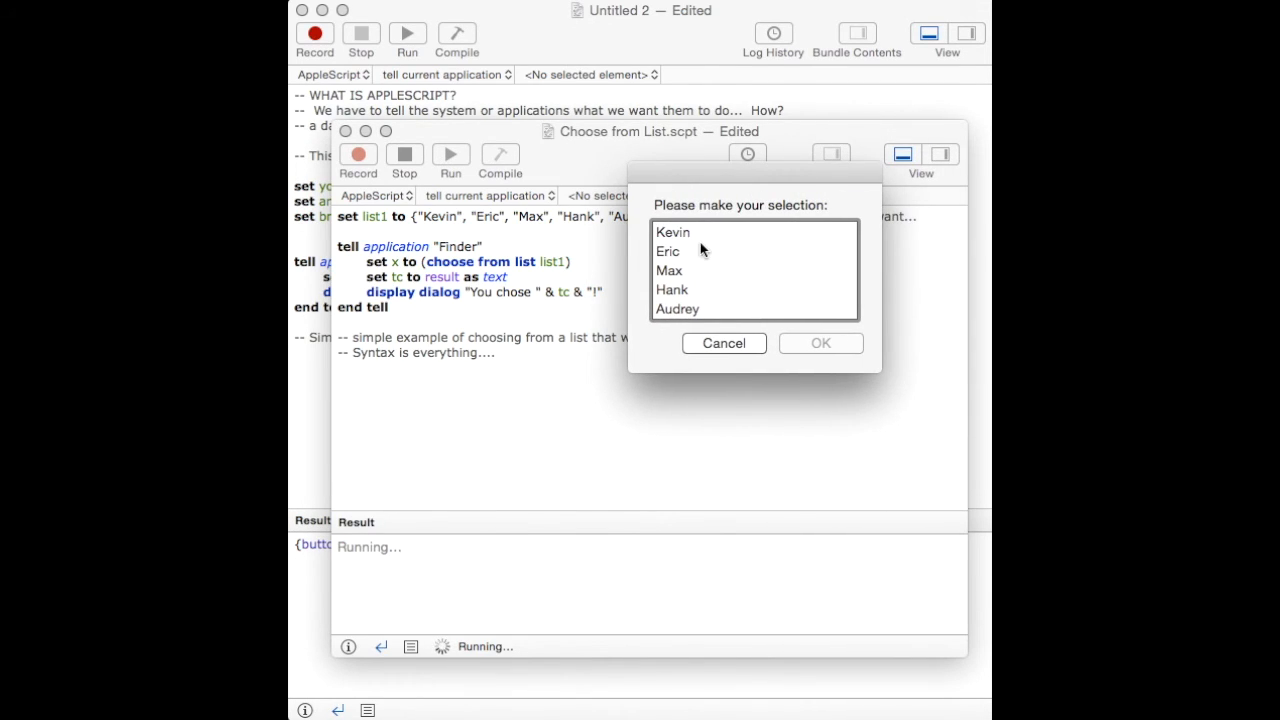
- Run the script choosing Hank and dismiss the 'You chose Hank!' message
click(672, 289)
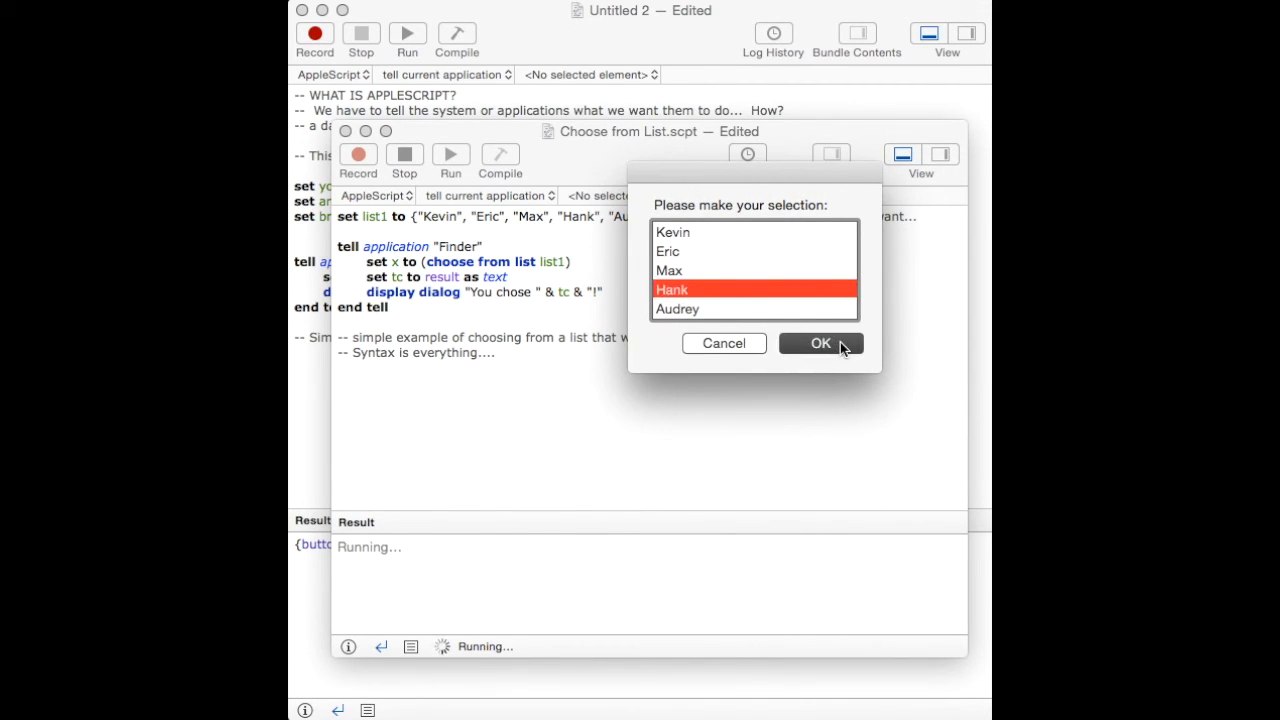
click(820, 343)
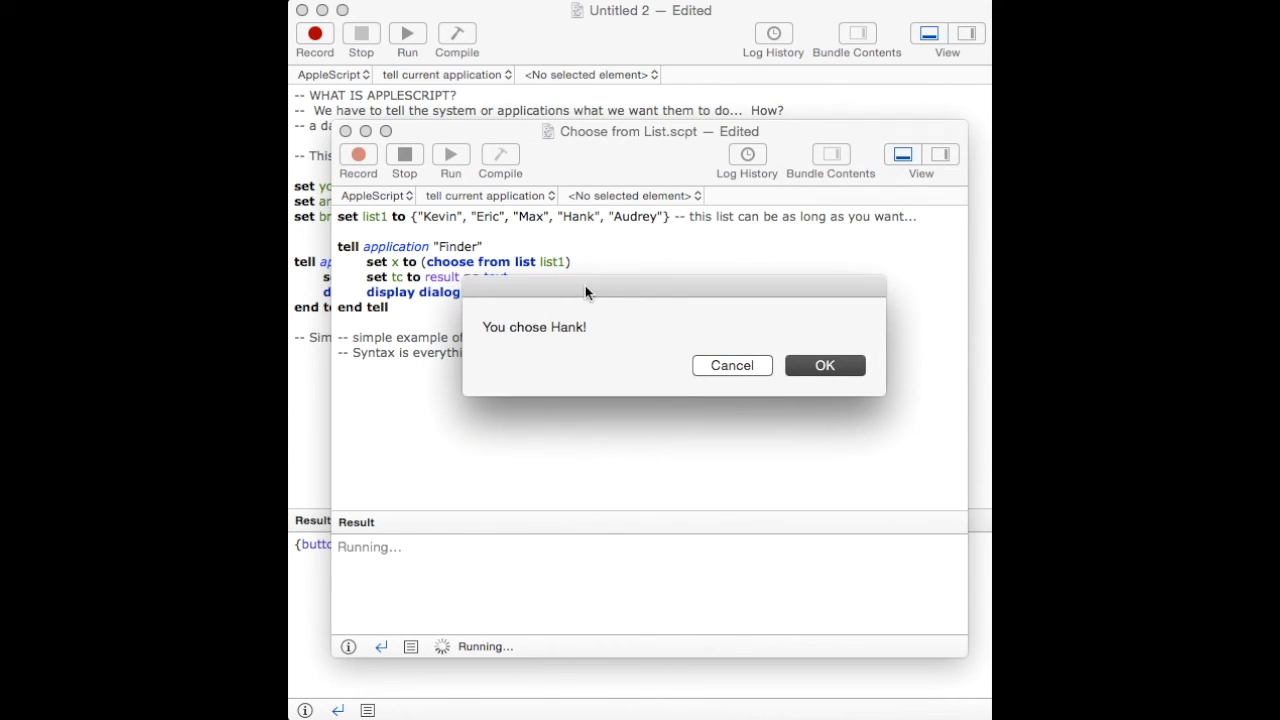
click(824, 365)
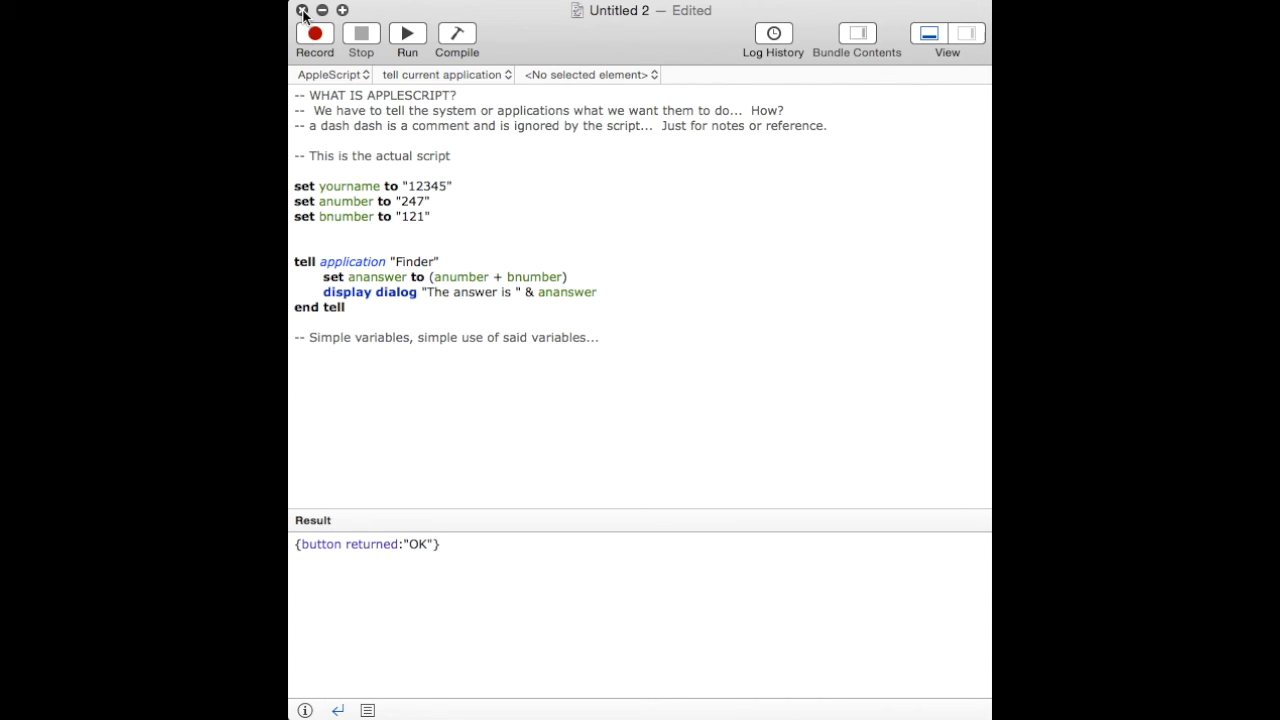
- Close the number-adding Untitled 2 document and delete it without saving
click(300, 11)
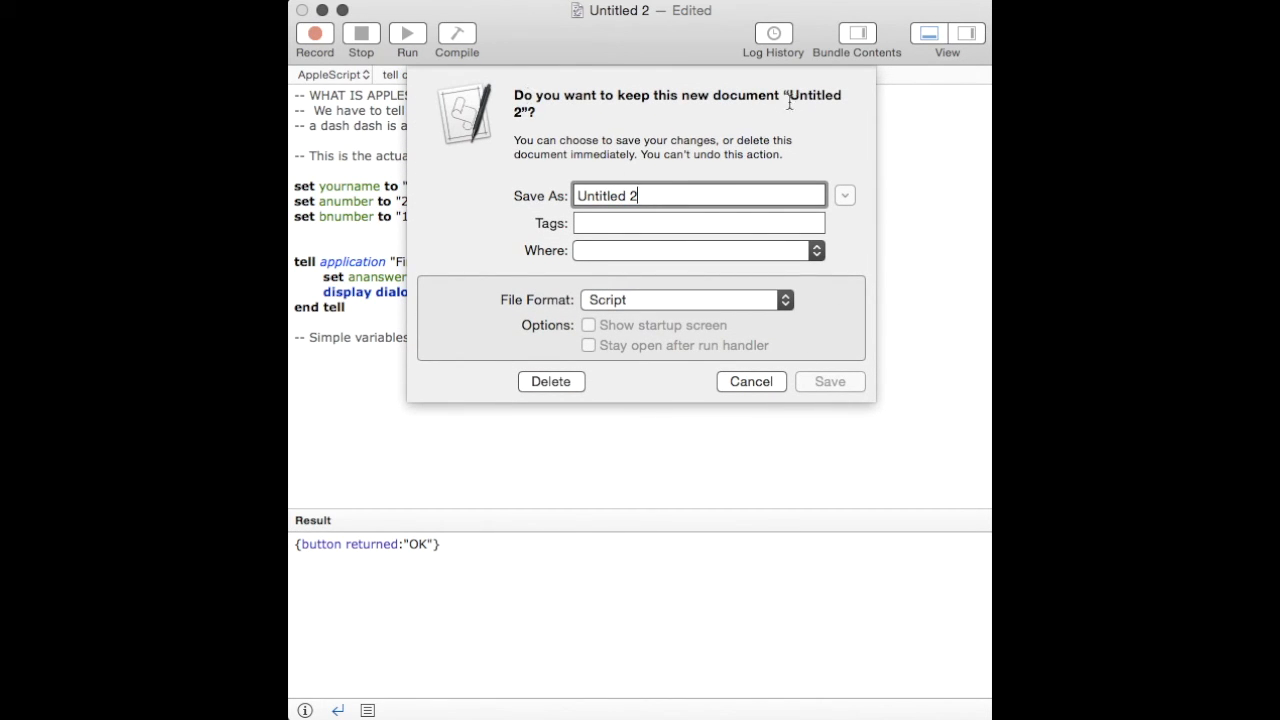
click(551, 381)
text(tell app)
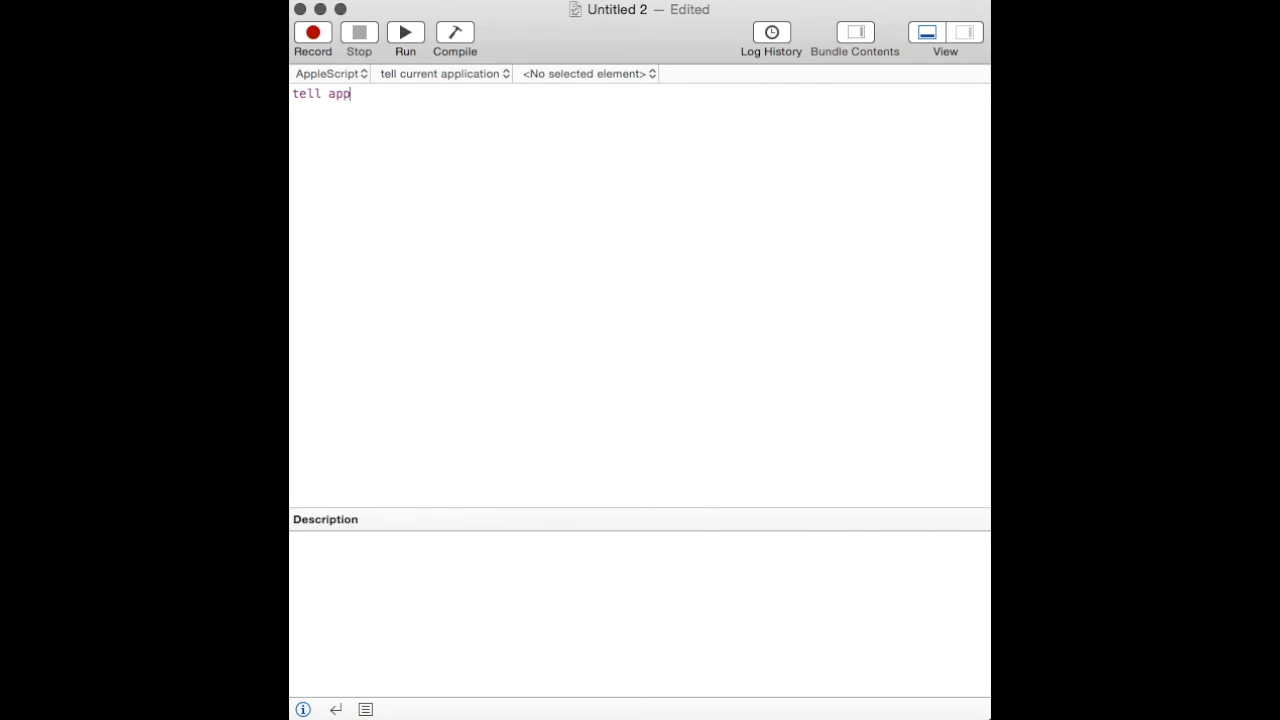
- Write a Finder tell block with display dialog "Hello!" and end tell, then press Cmd+S to save
text(lication "Finder)
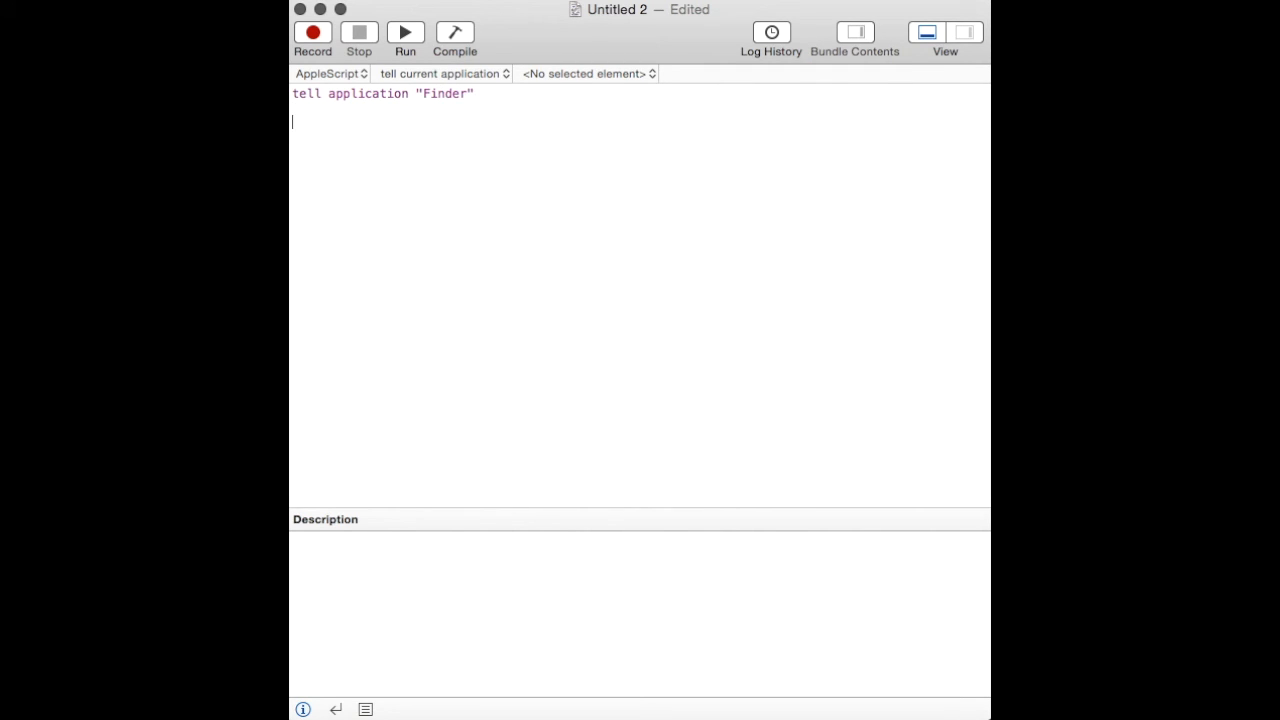
text(say ")
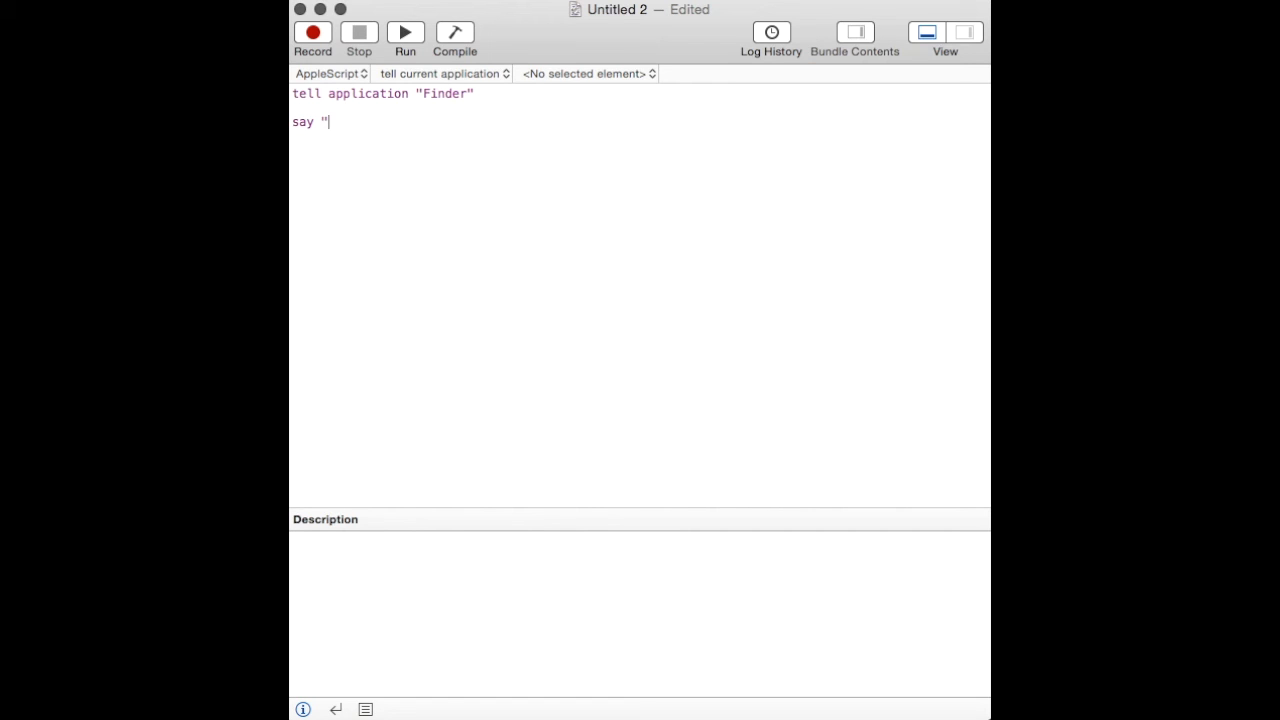
text(Hello")
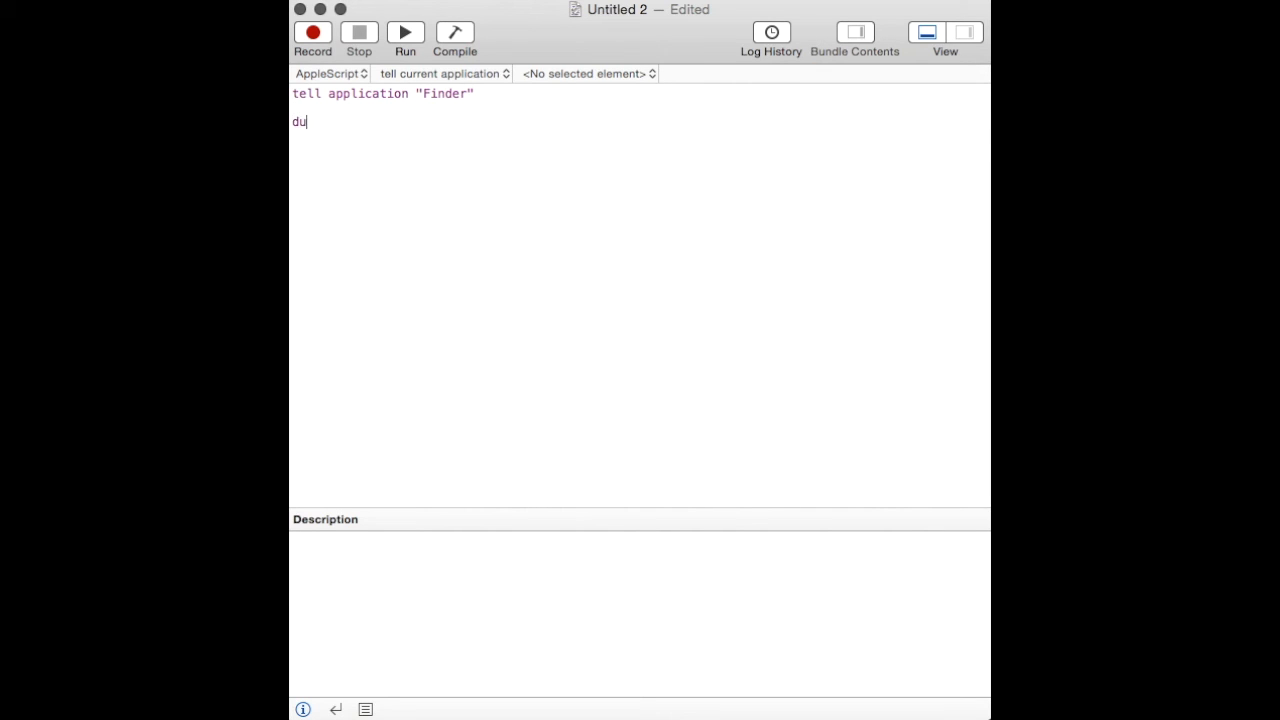
text(display dialog)
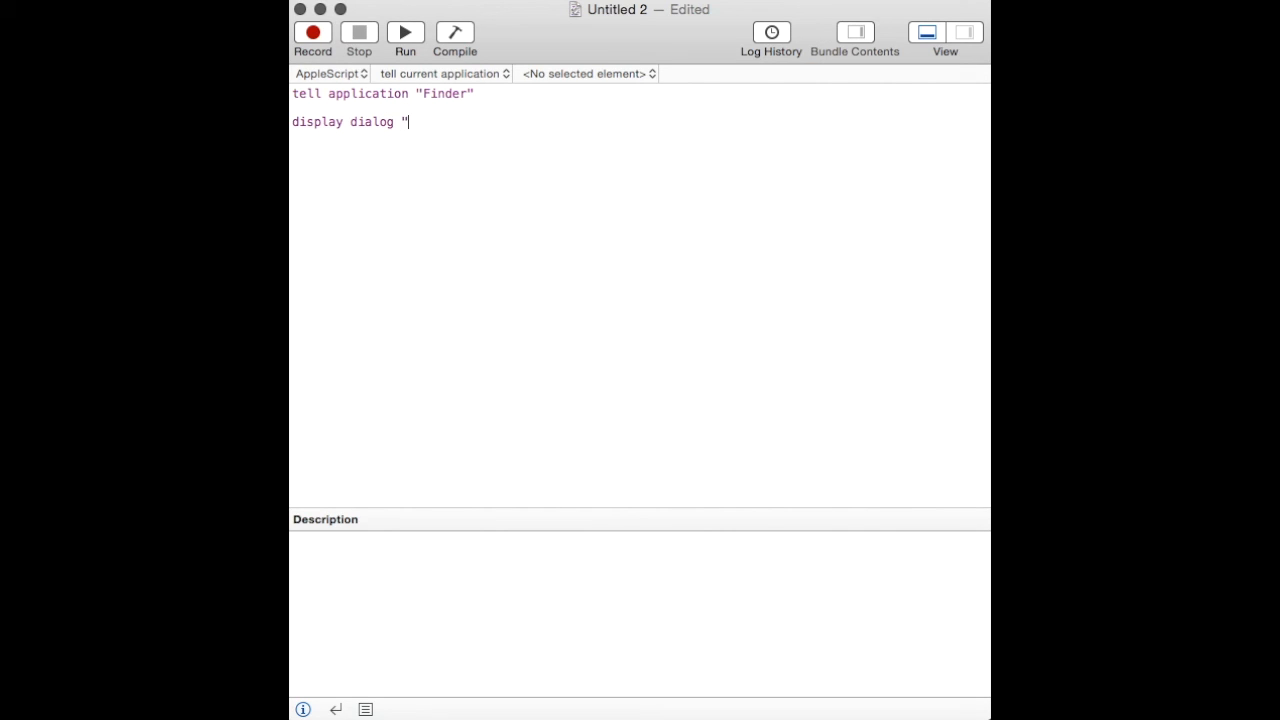
text(Hello!")
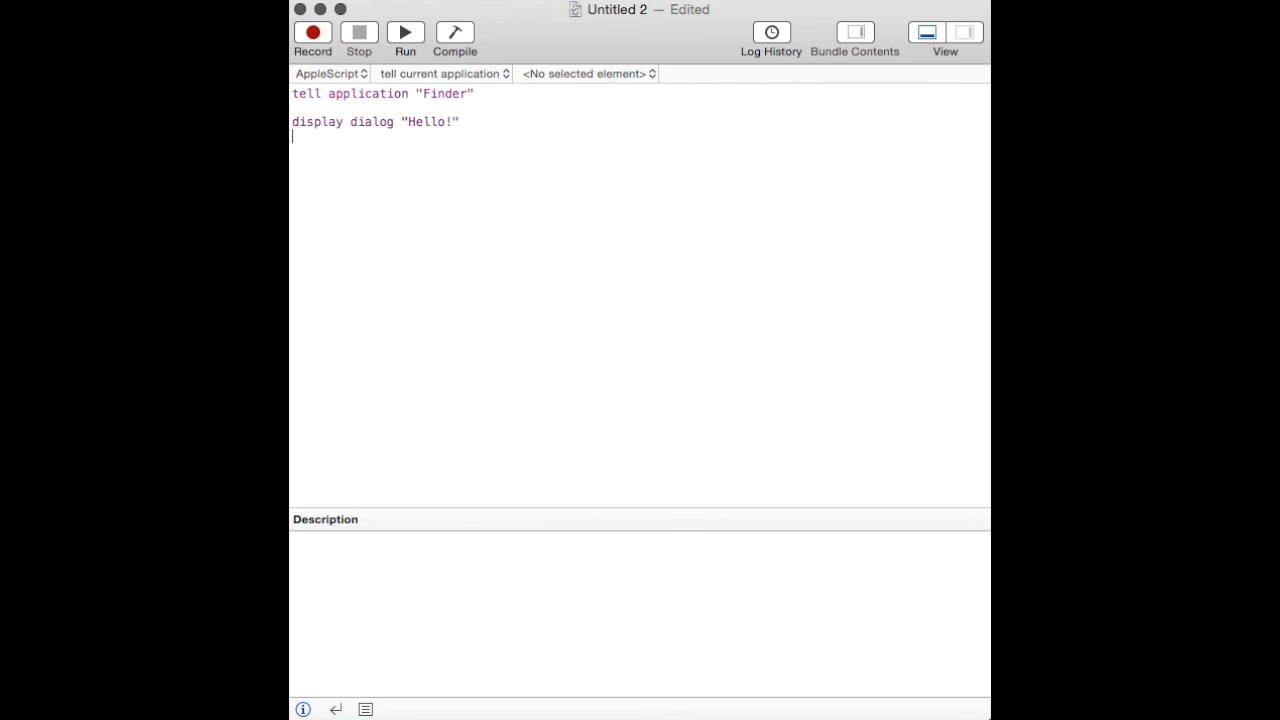
text(end)
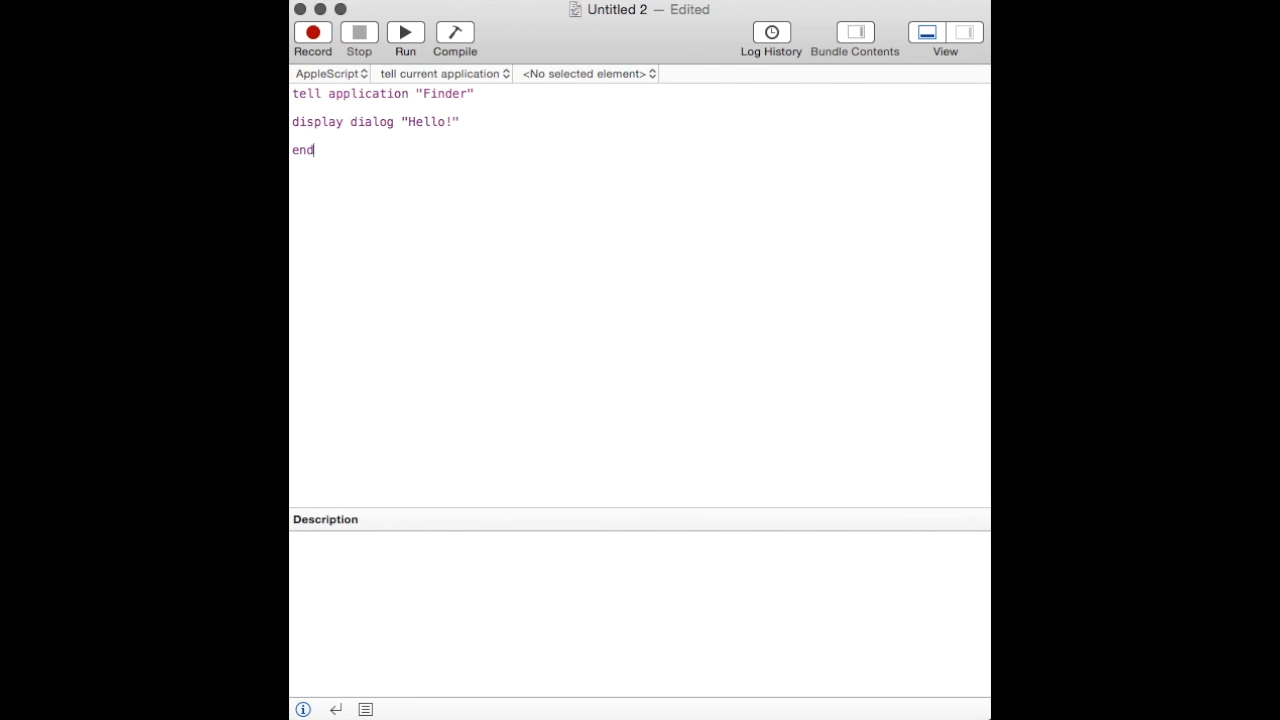
key(cmd+s)
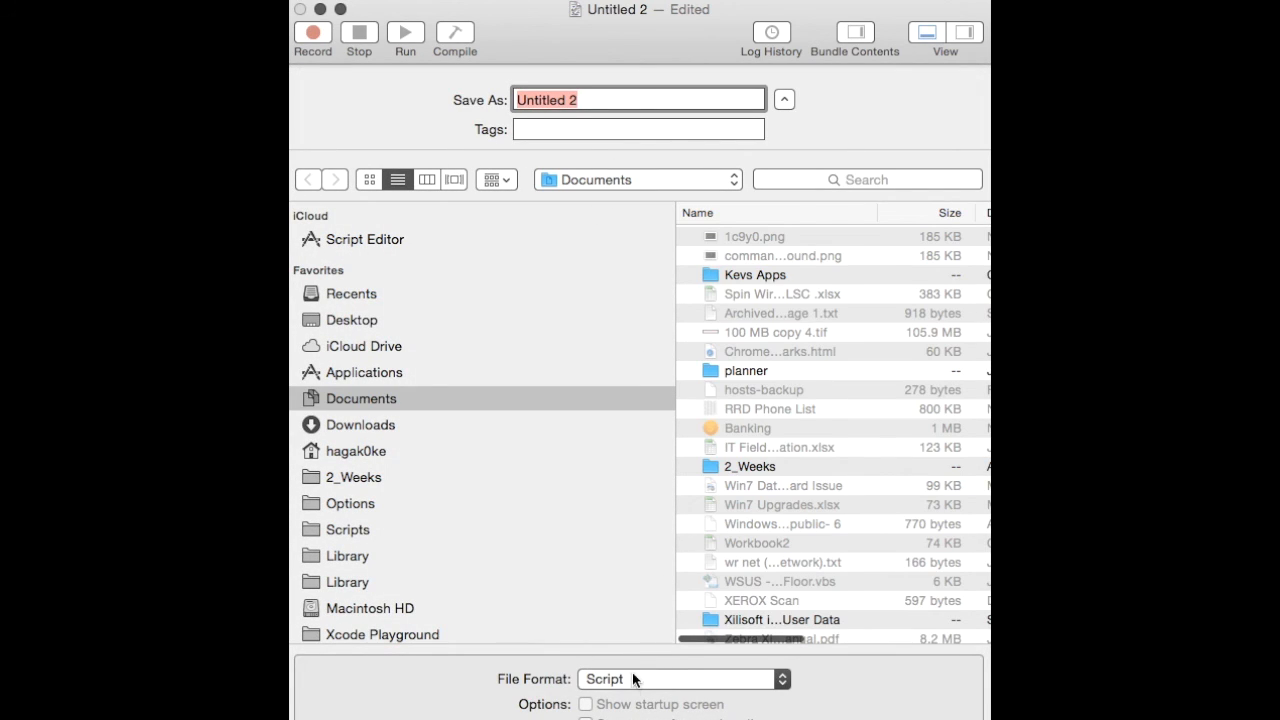
- Choose the Application file format, Desktop as destination, and the name TEST
click(681, 679)
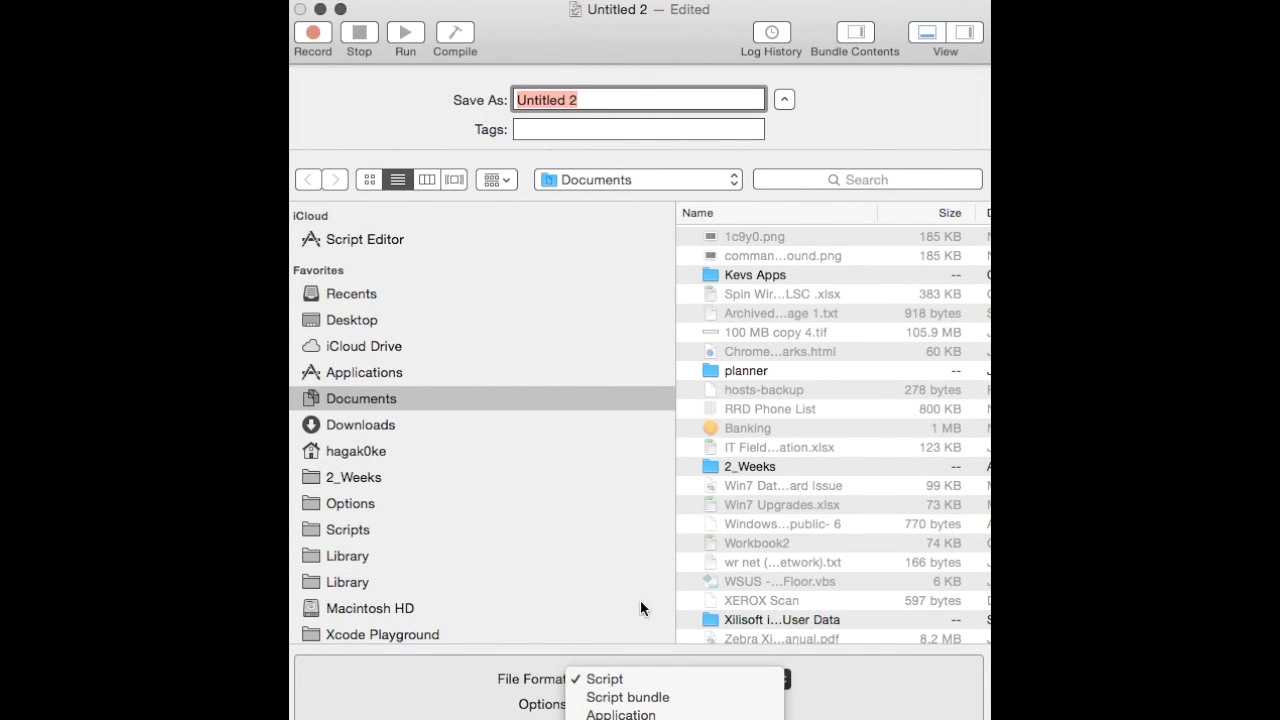
mouse_move(628, 697)
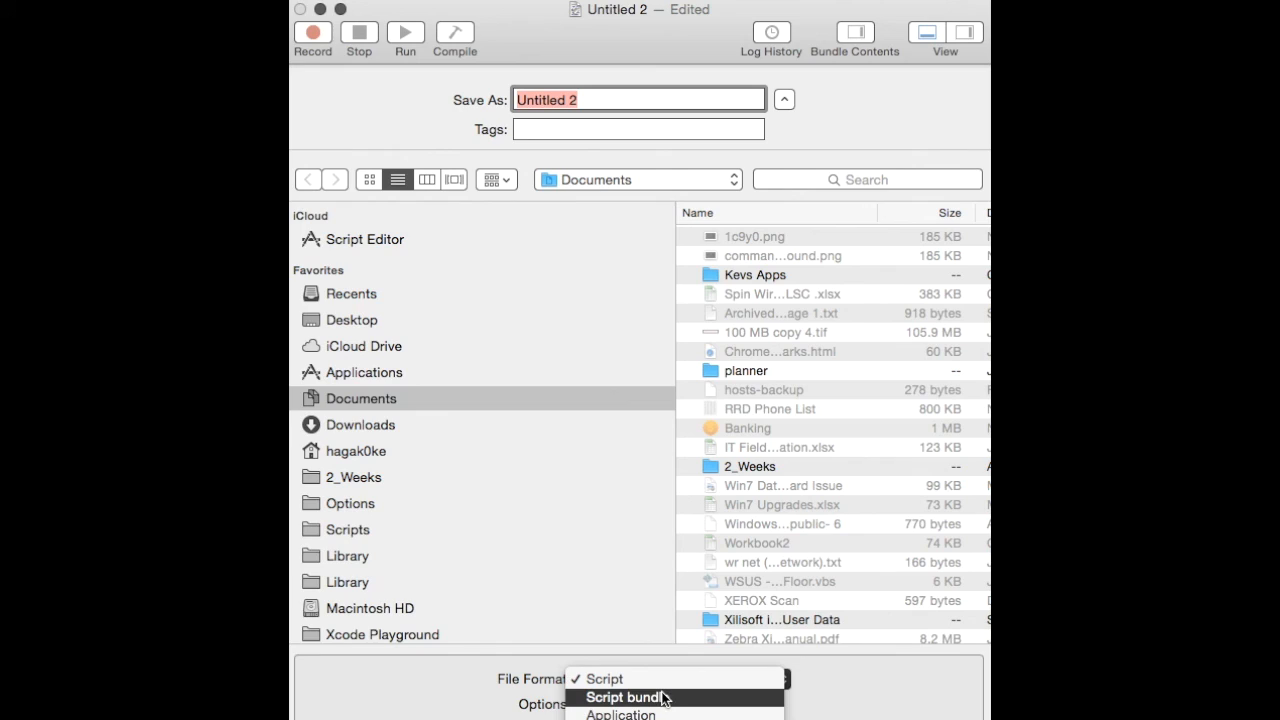
click(620, 716)
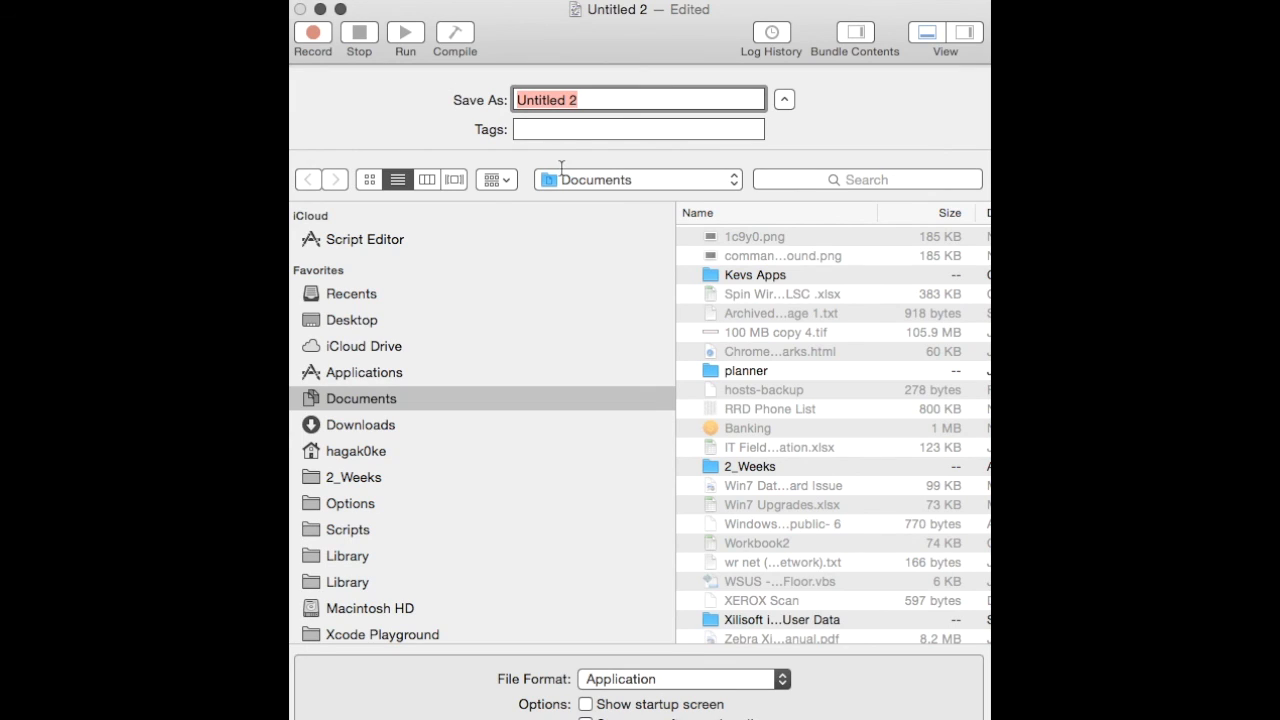
click(351, 320)
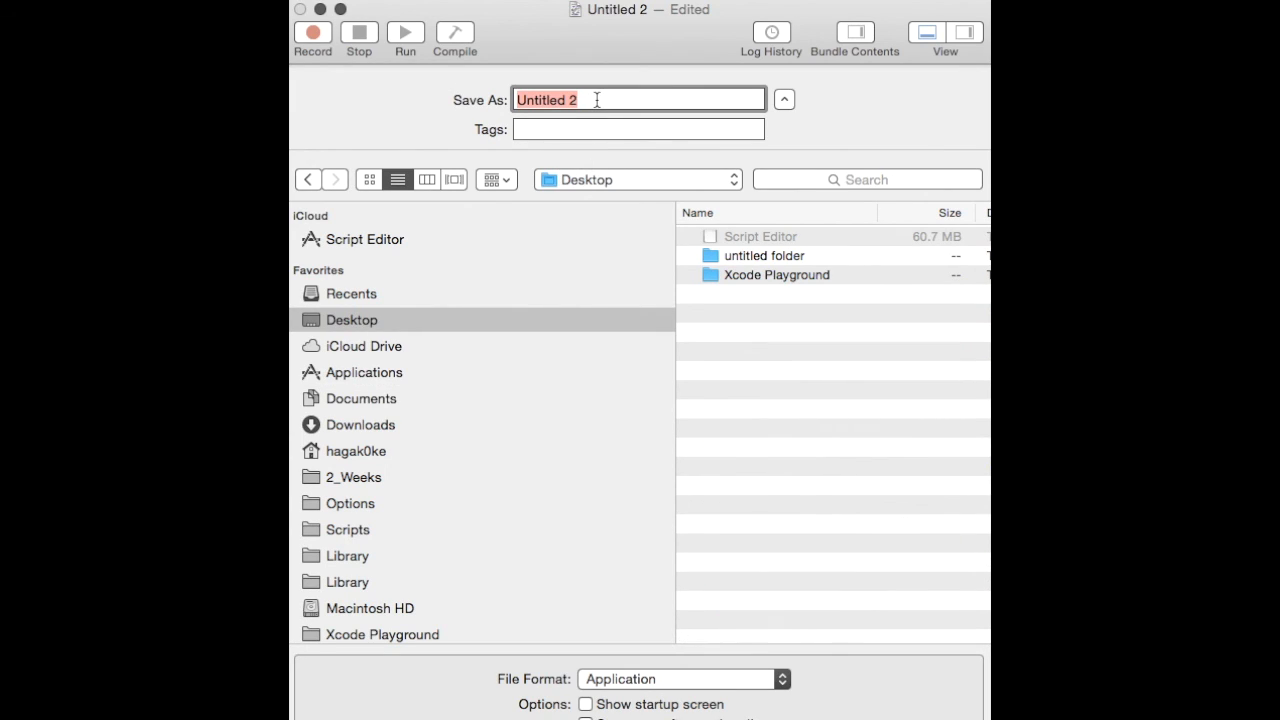
text(TEST)
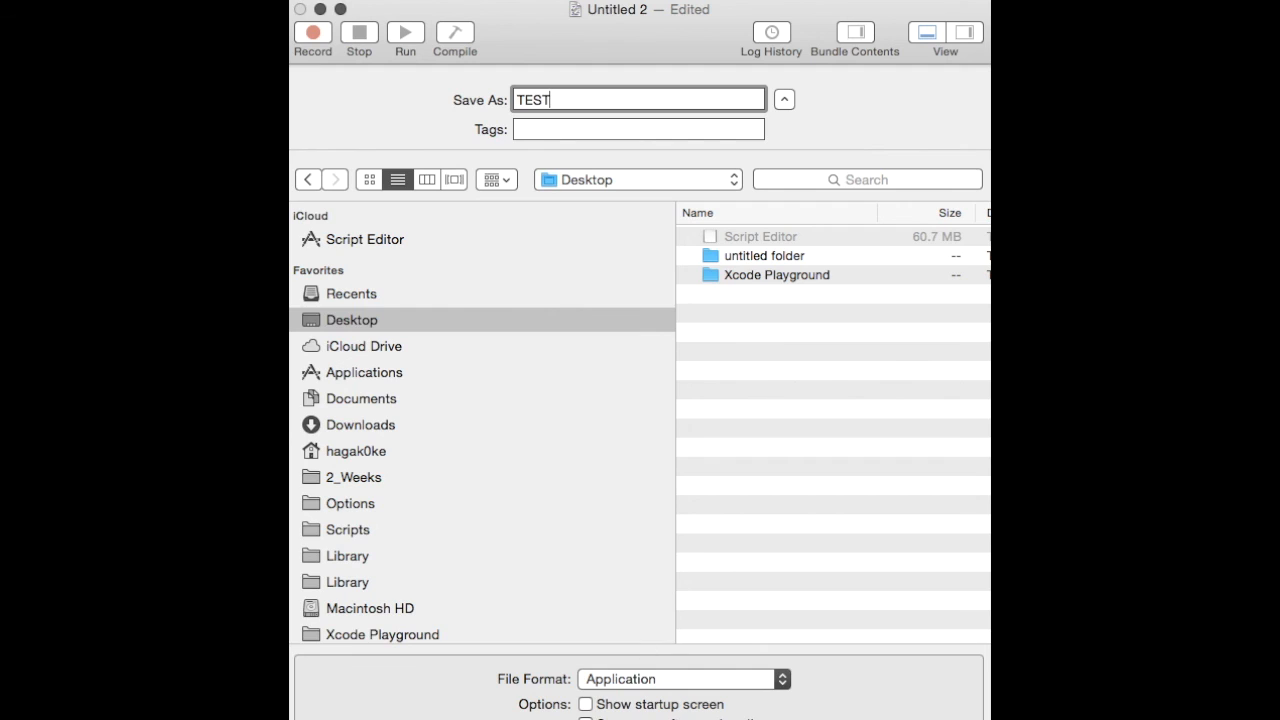
double_click(534, 99)
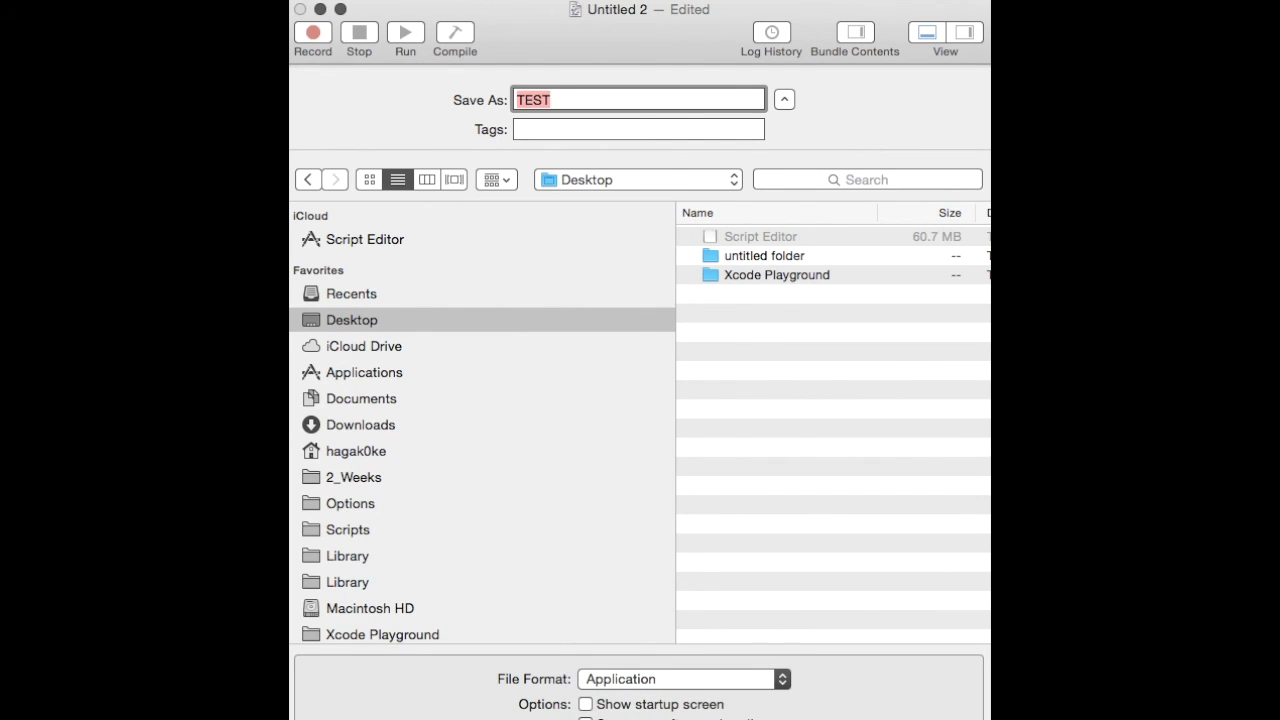